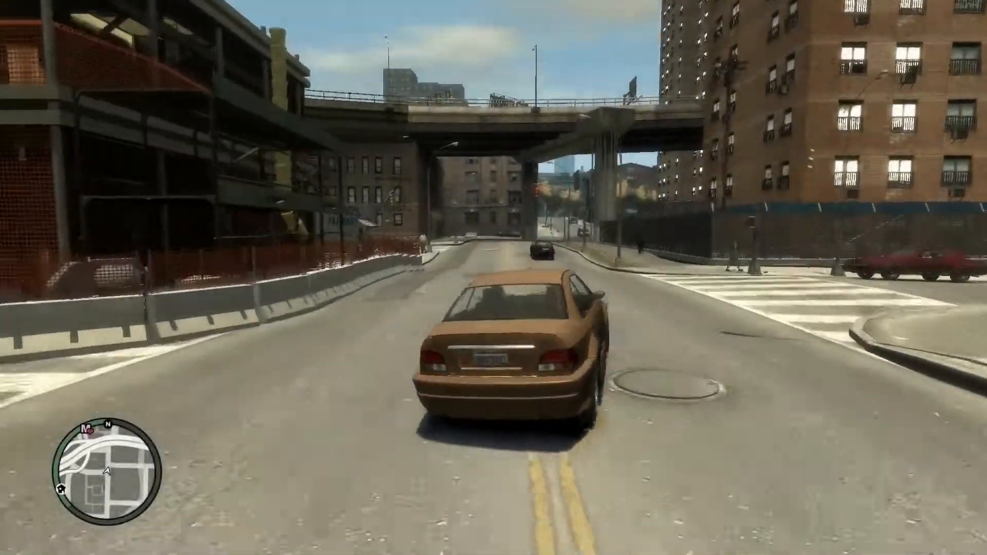
Drive the tan sedan under the overpass, then the BMW toward the boardwalk crosswalk
key("w")
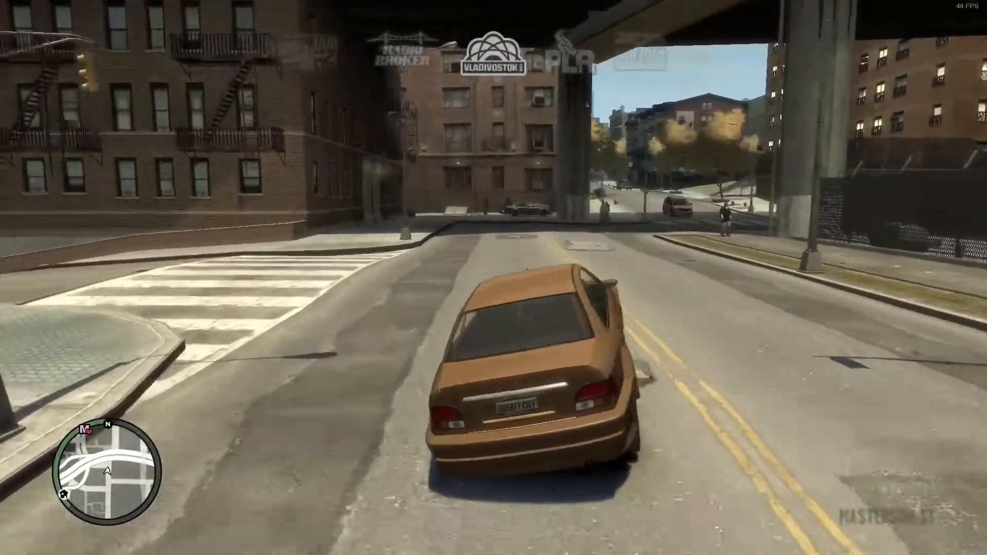
key("w")
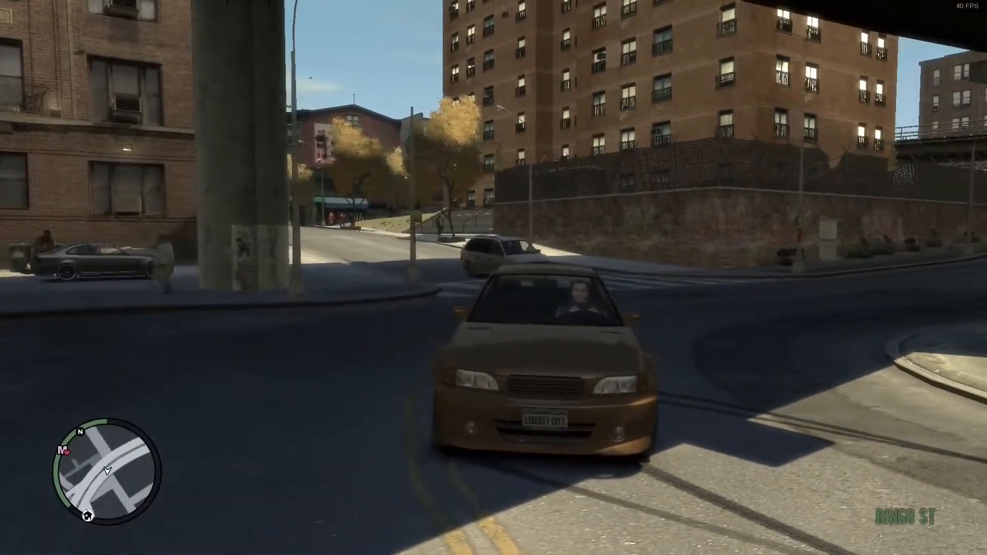
mouse_move(494, 278)
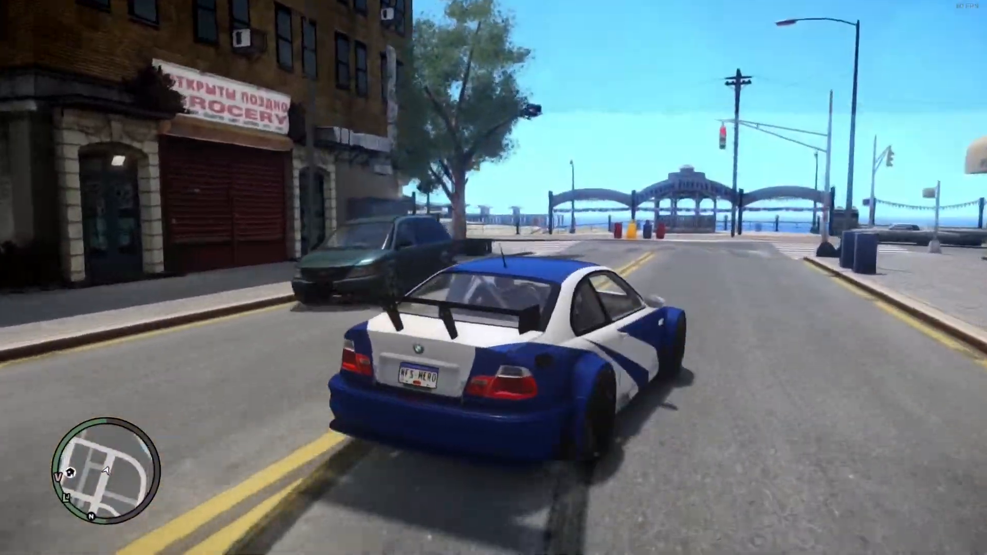
key("w")
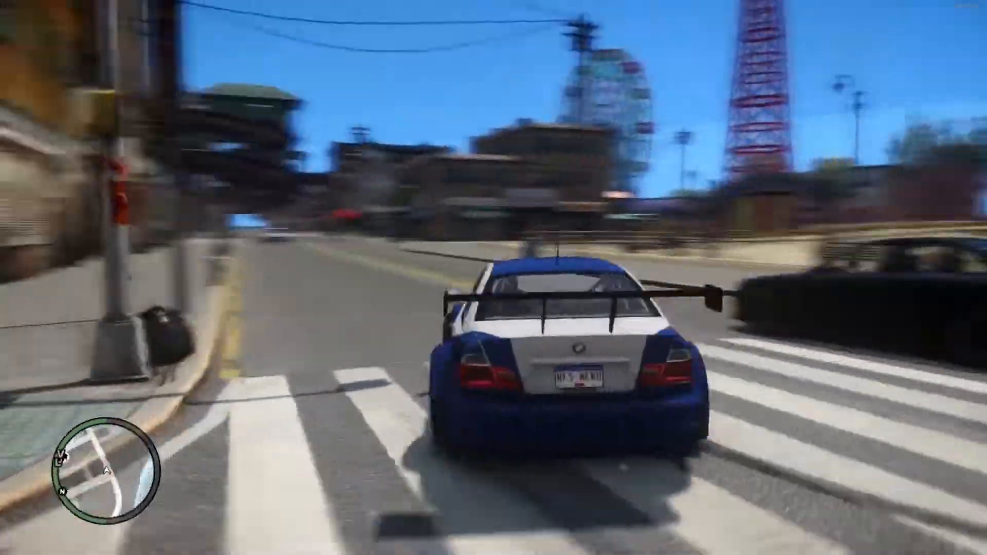
key("w")
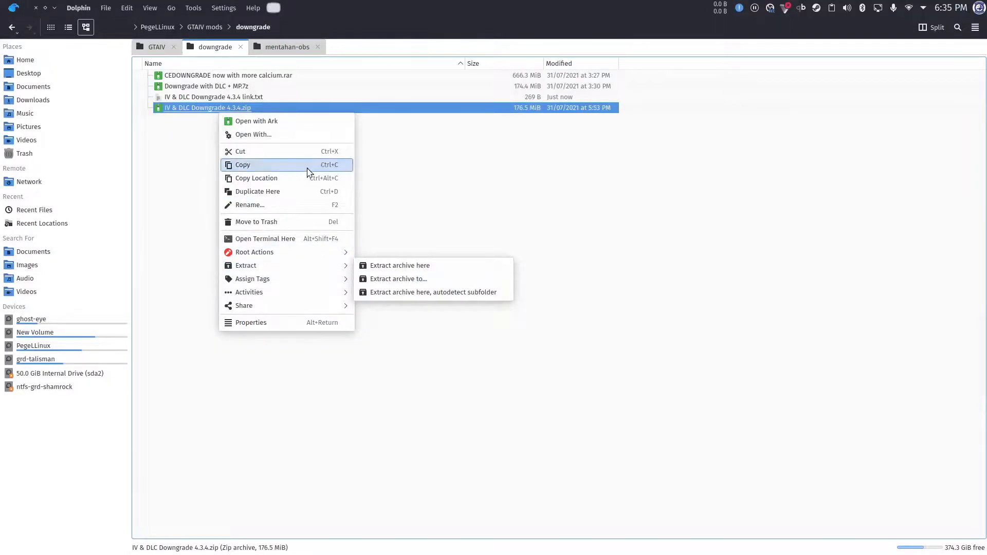
Extract IV & DLC Downgrade 4.3.4.zip here, then open the new folder's 1070 subfolder
left_click(256, 121)
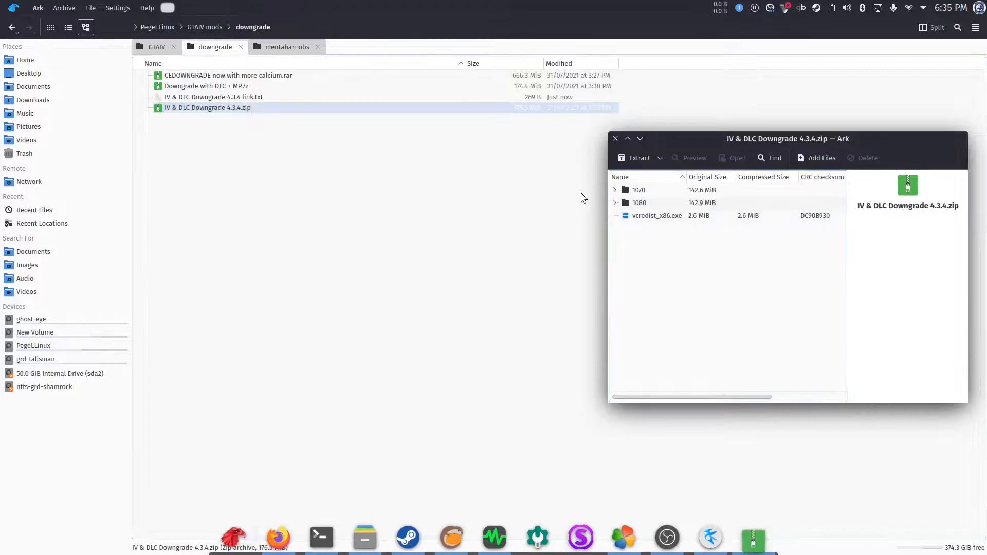
right_click(208, 106)
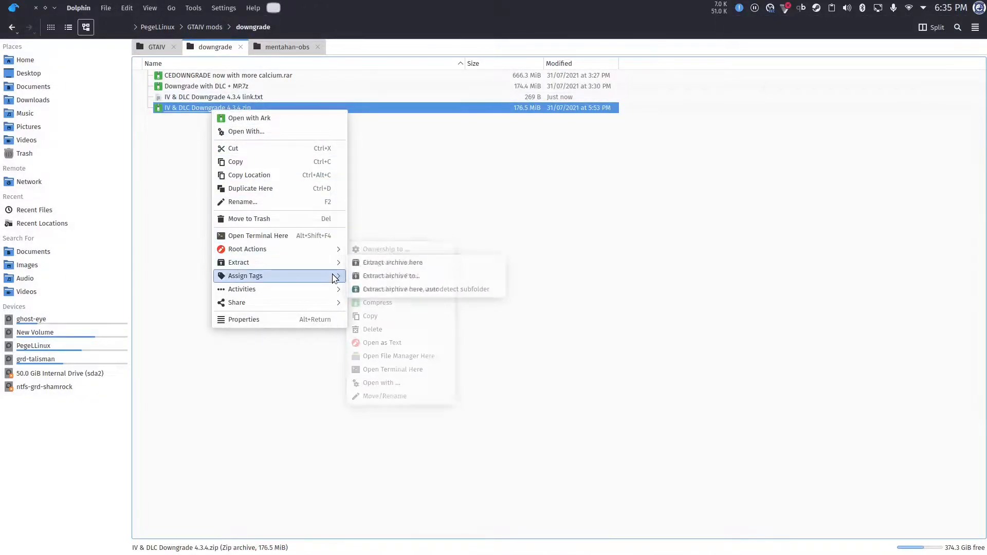
left_click(392, 261)
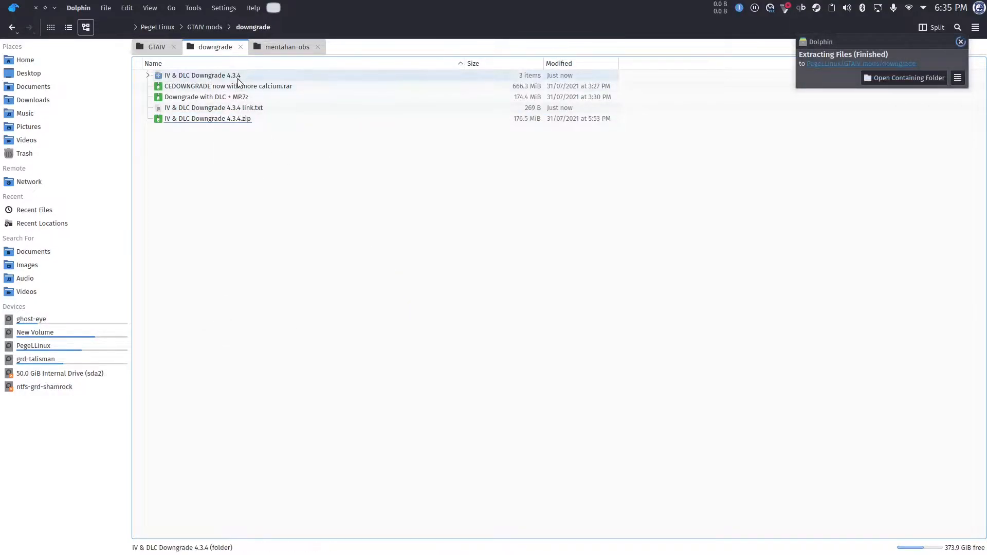
double_click(202, 75)
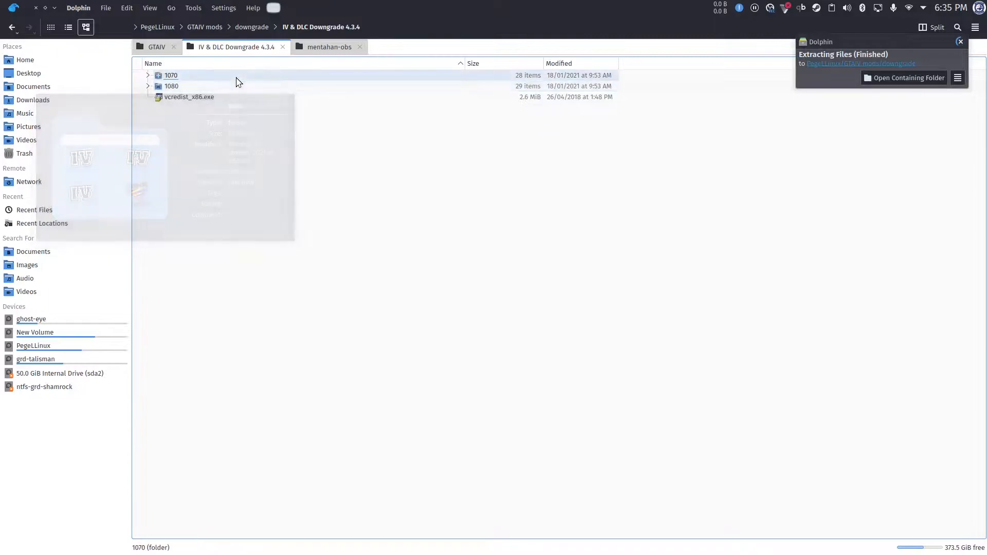
left_click(170, 76)
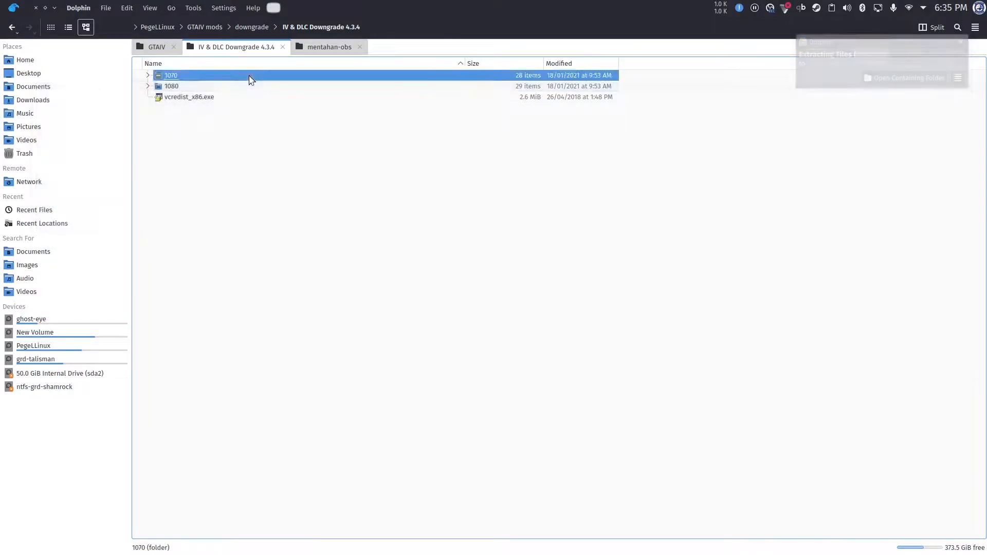
double_click(170, 76)
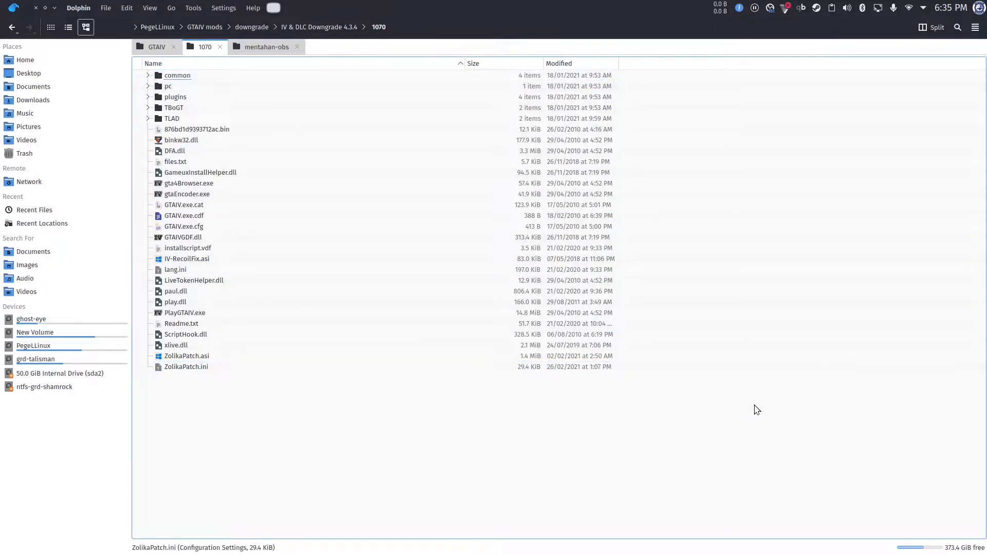
Paste all 28 items from 1070 into GTAIV, overwriting all conflicts, then return to 1070
key("ctrl+a")
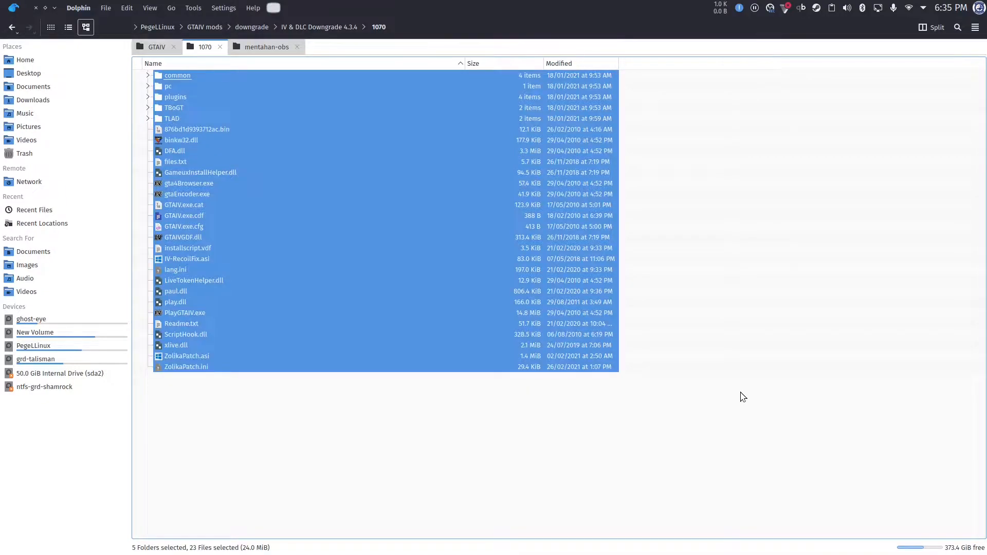
mouse_move(321, 170)
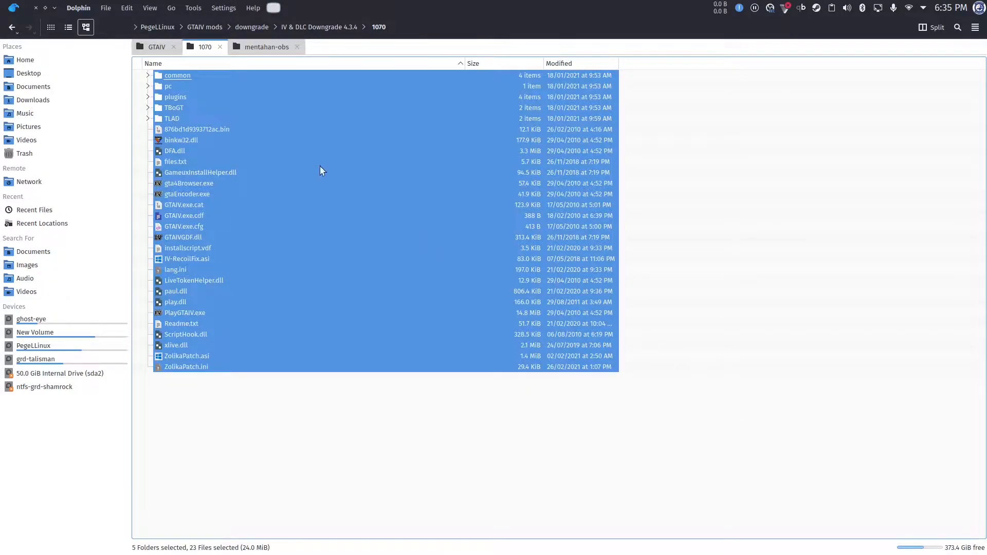
mouse_move(154, 47)
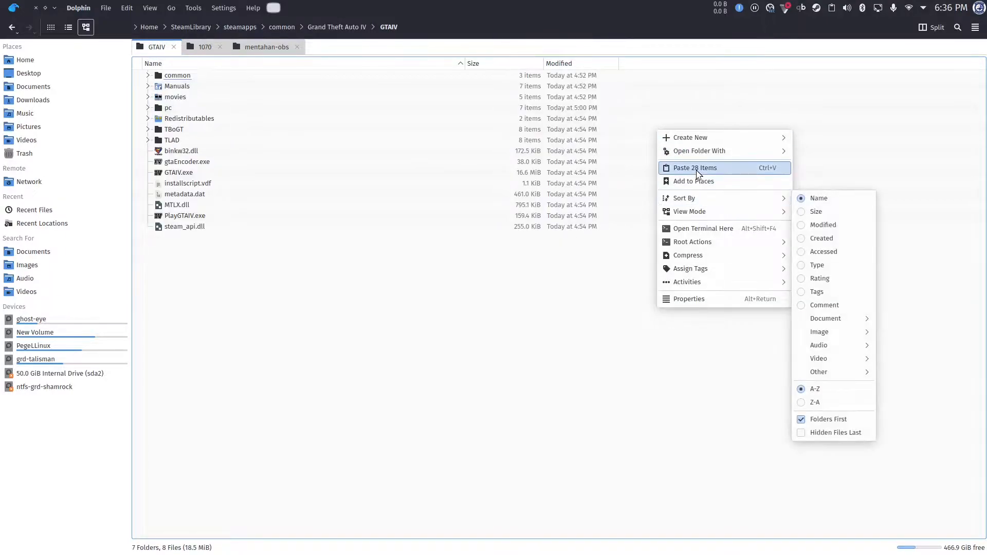
mouse_move(694, 168)
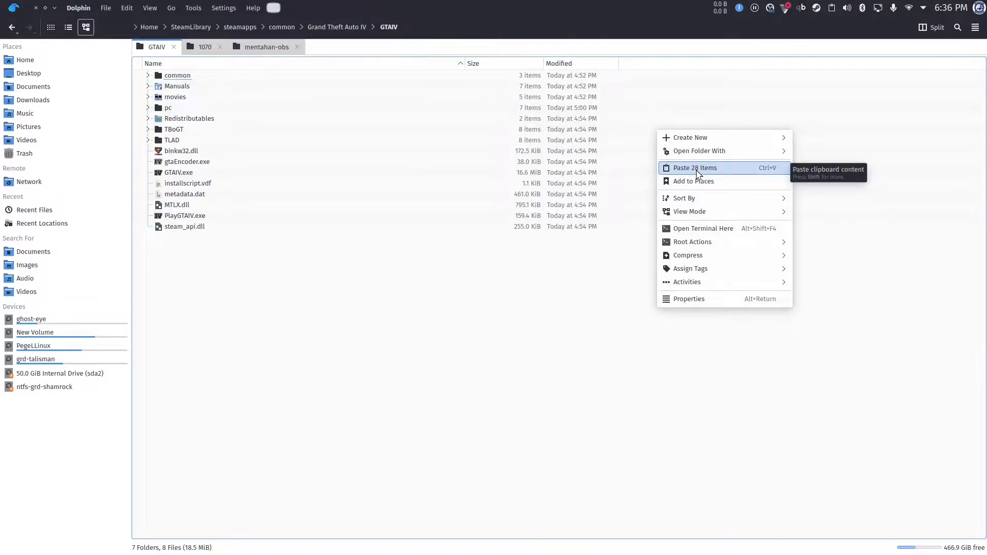
left_click(694, 168)
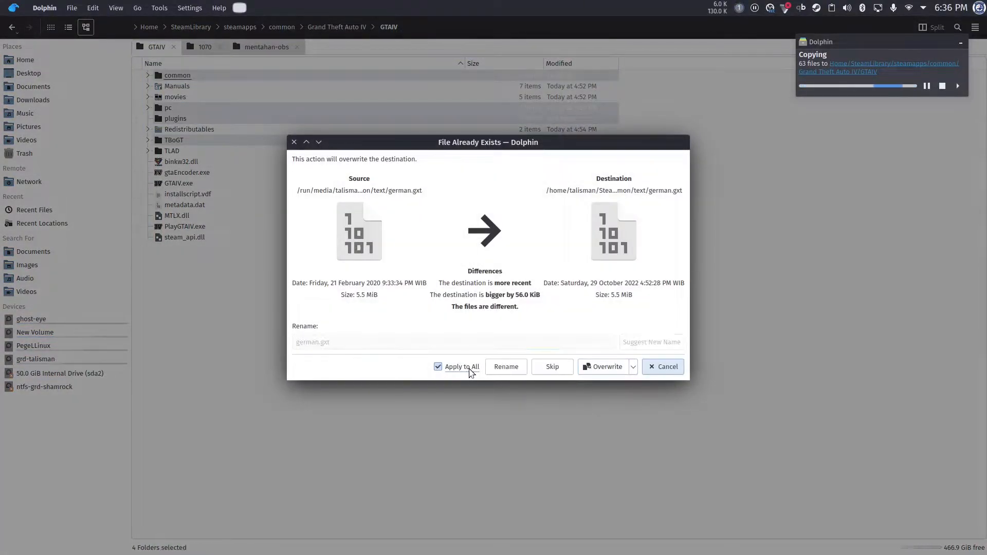
left_click(604, 366)
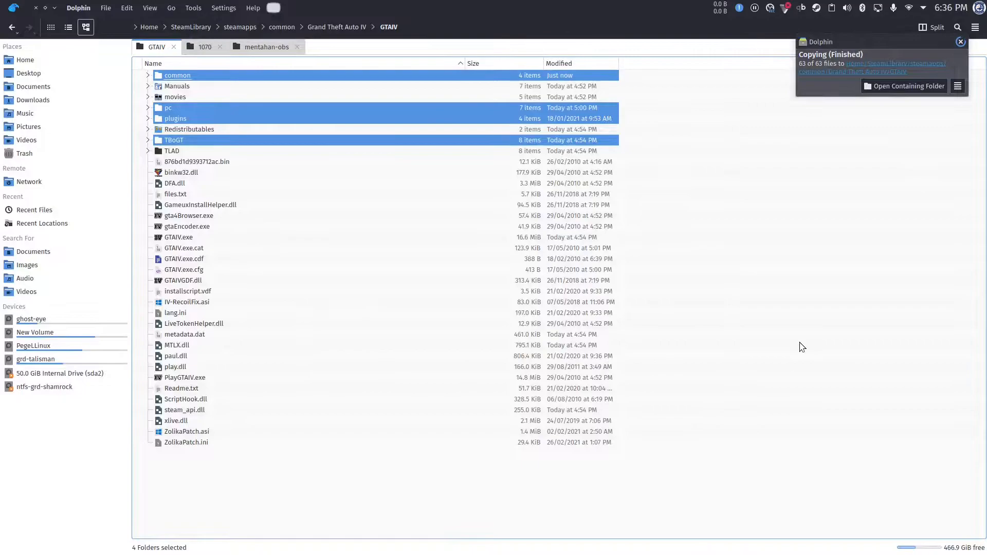
left_click(378, 491)
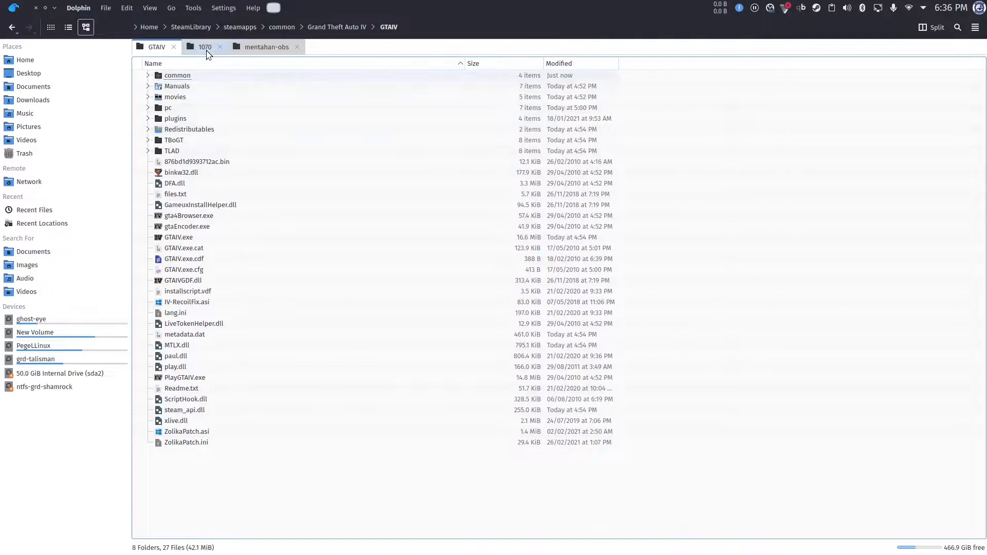
left_click(204, 47)
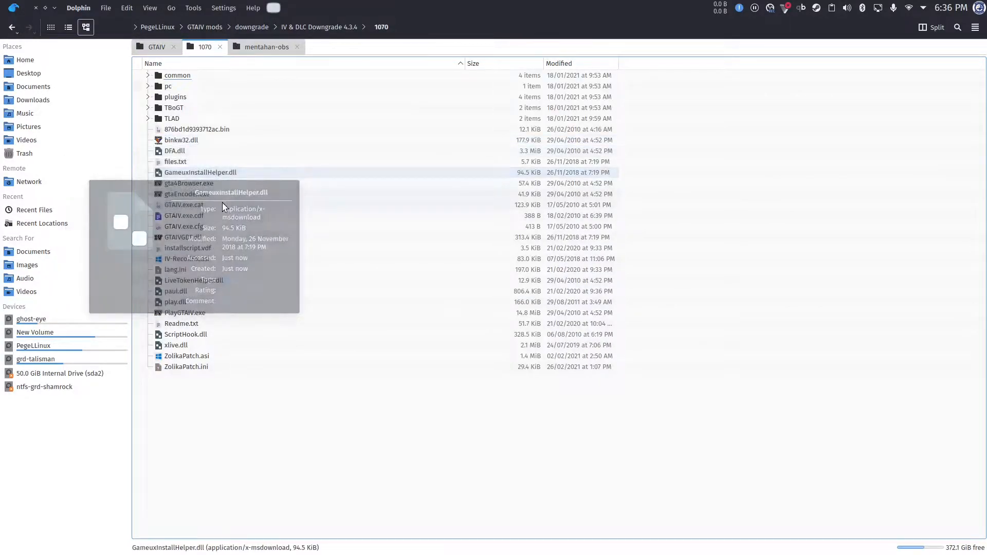
mouse_move(221, 320)
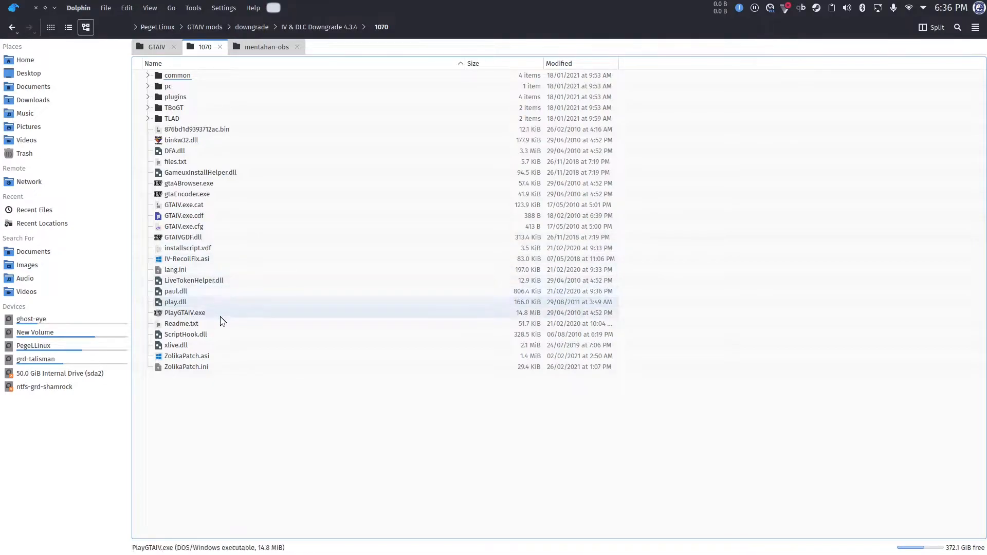
left_click(379, 519)
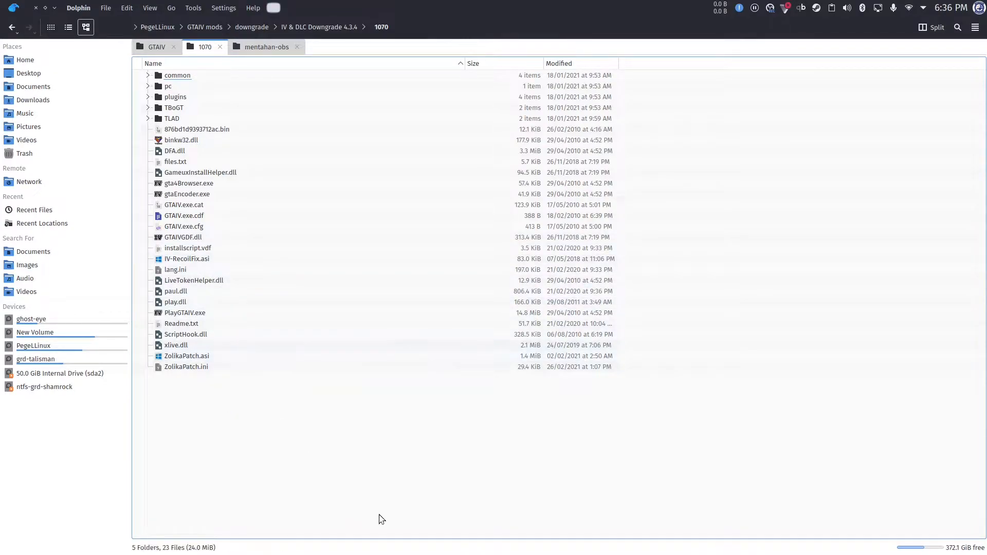
Run 'protontricks 12210 winecfg' in Konsole to launch Wine configuration
left_click(343, 537)
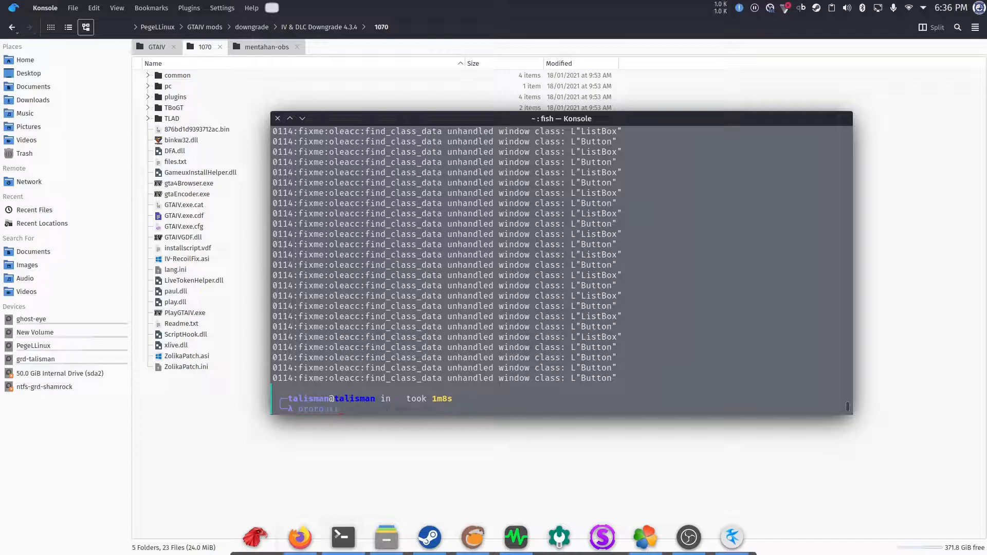
type("protontricks 12210 wi")
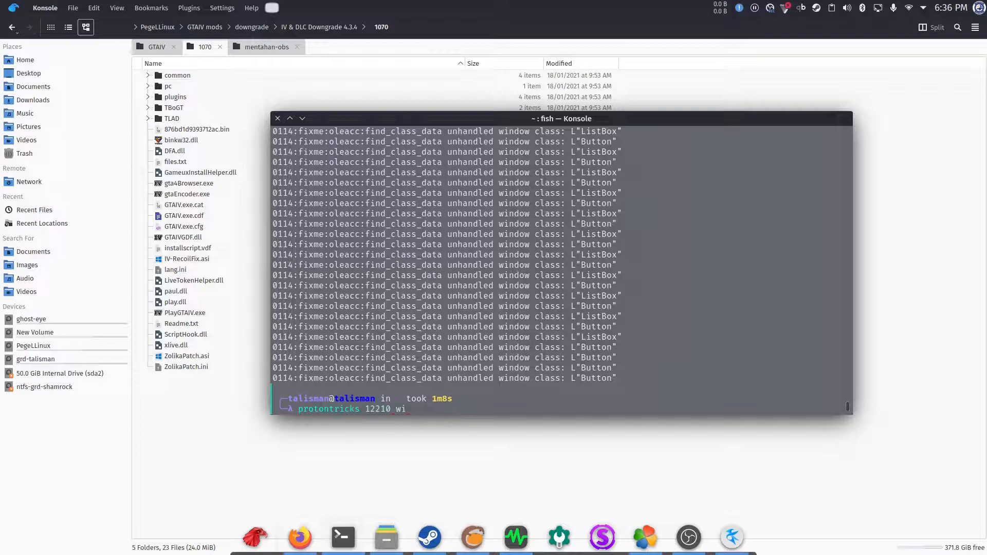
type("necfg")
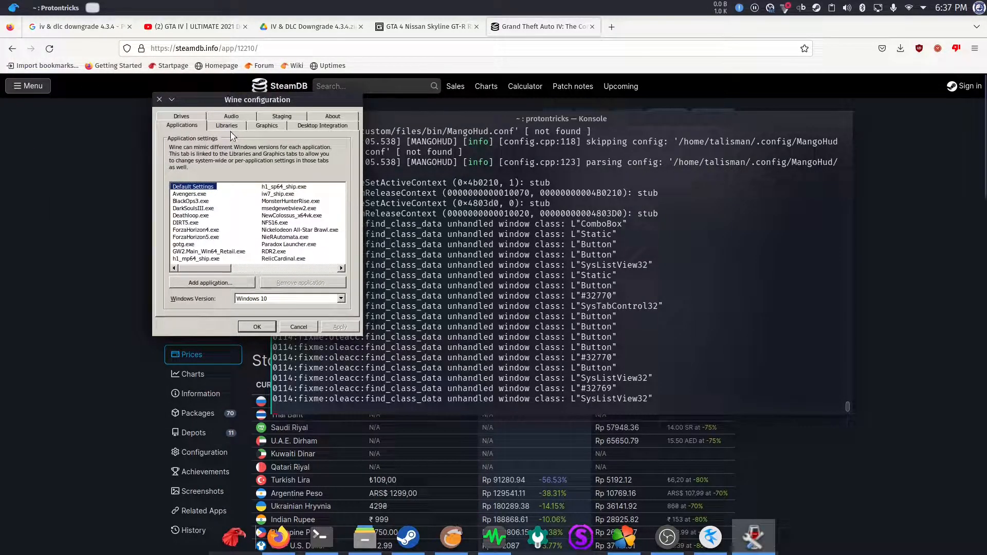
left_click(226, 125)
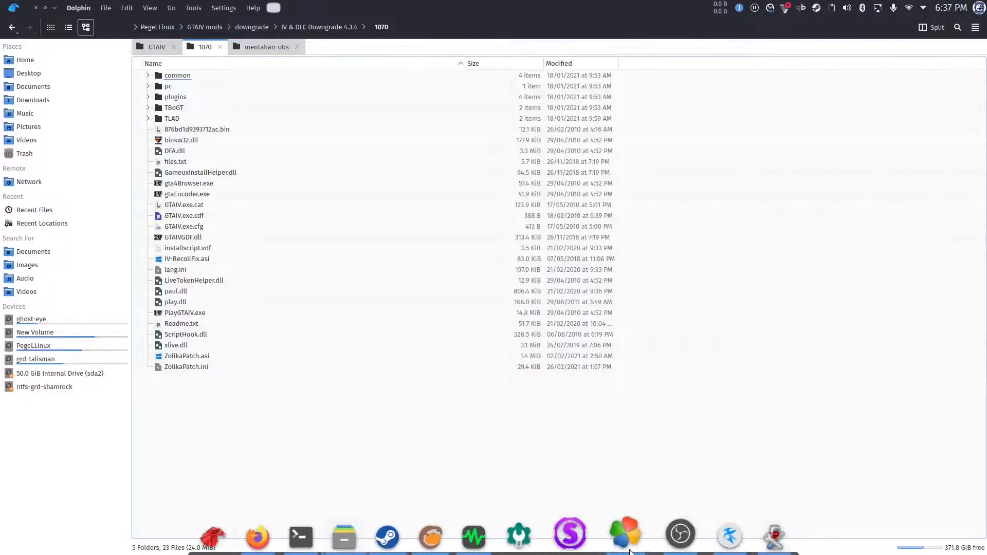
Pick out binkw32, DFA, GameuxInstallHelper, GTAIVGDF and LiveTokenHelper DLLs in the file list
left_click(181, 140)
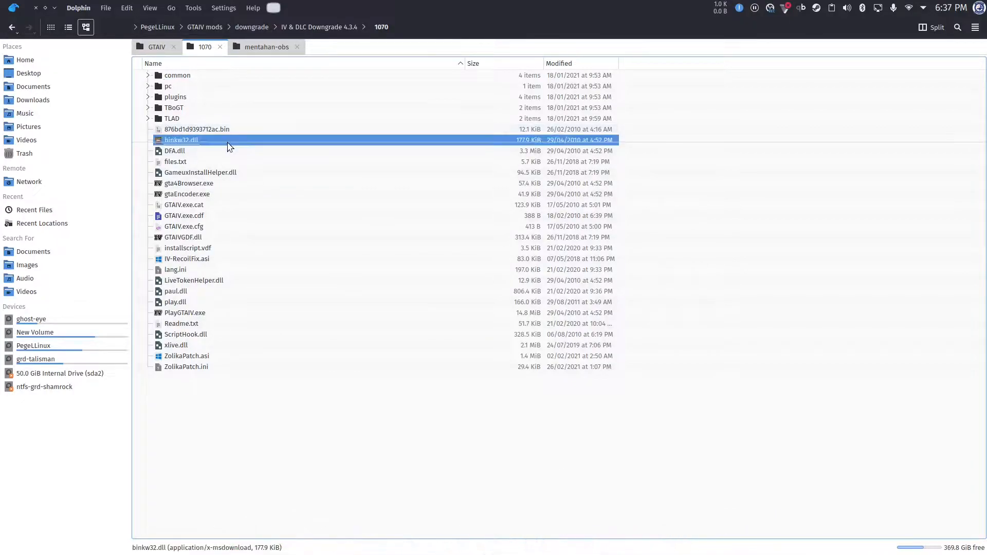
left_click(200, 171)
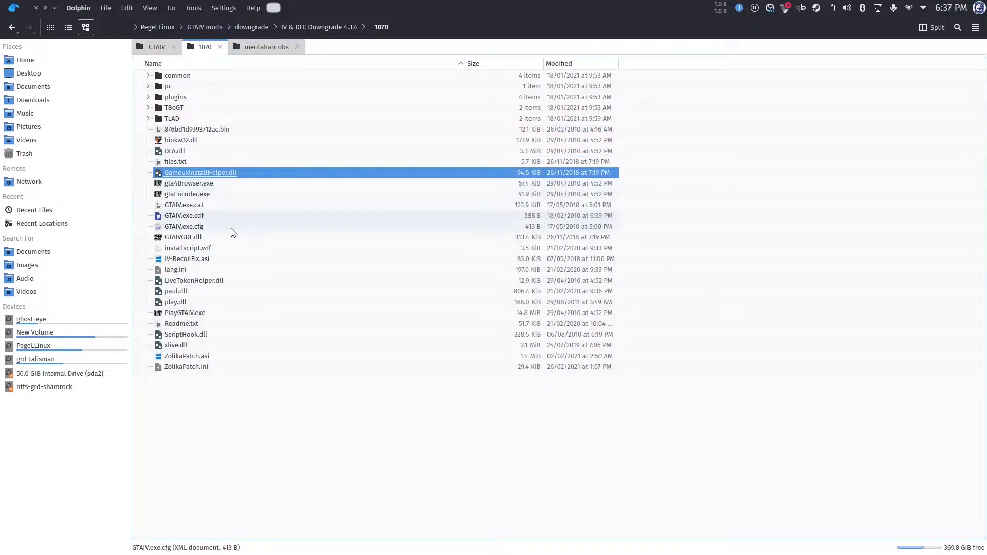
left_click(194, 280)
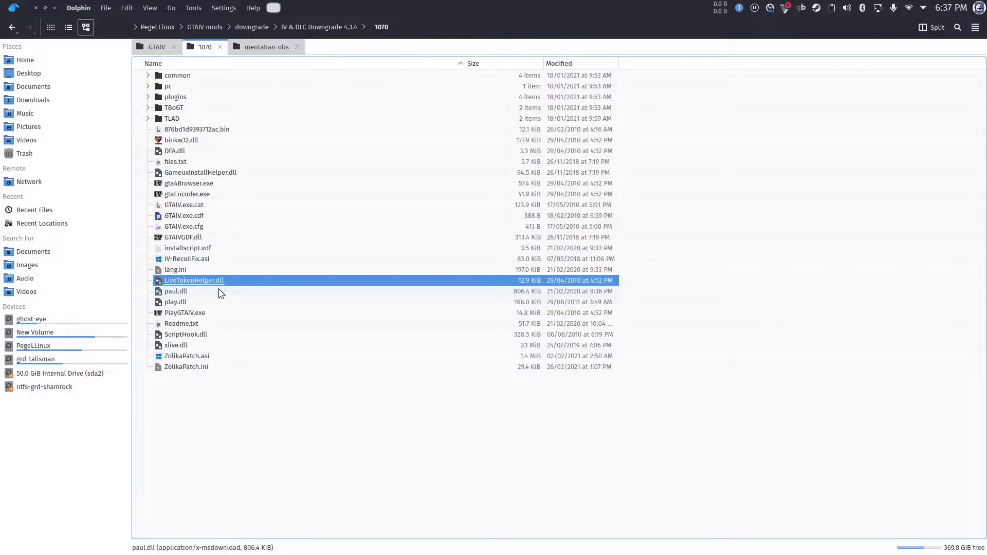
left_click(265, 440)
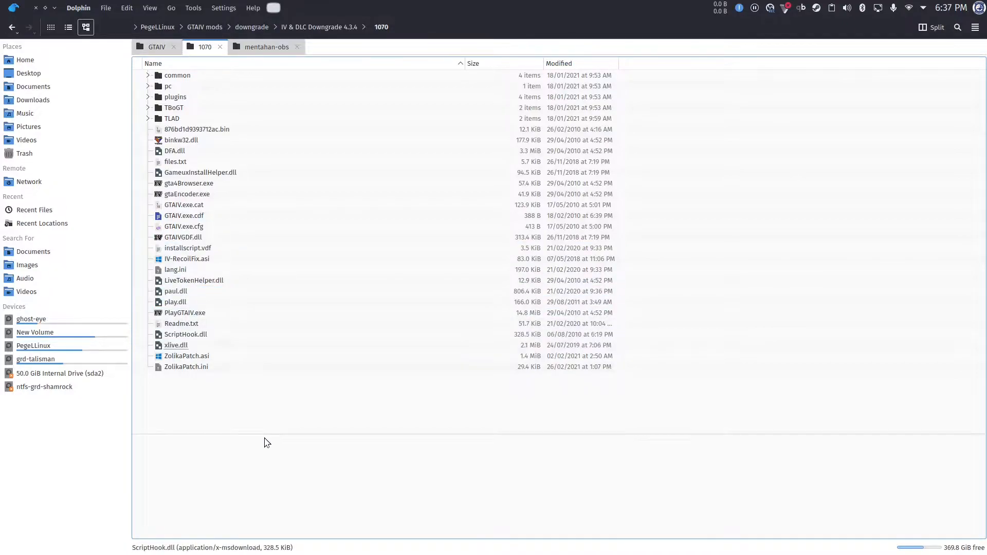
mouse_move(729, 543)
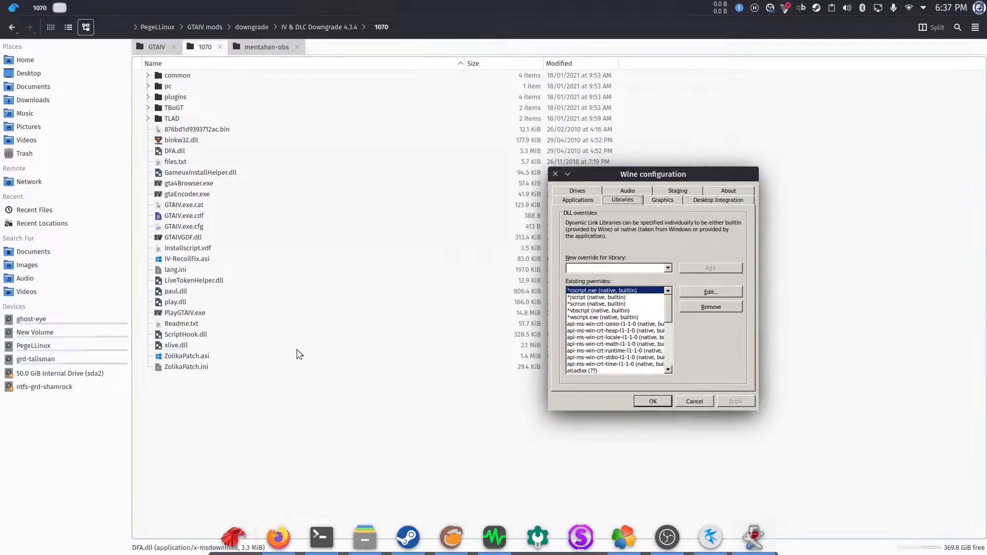
left_click(653, 401)
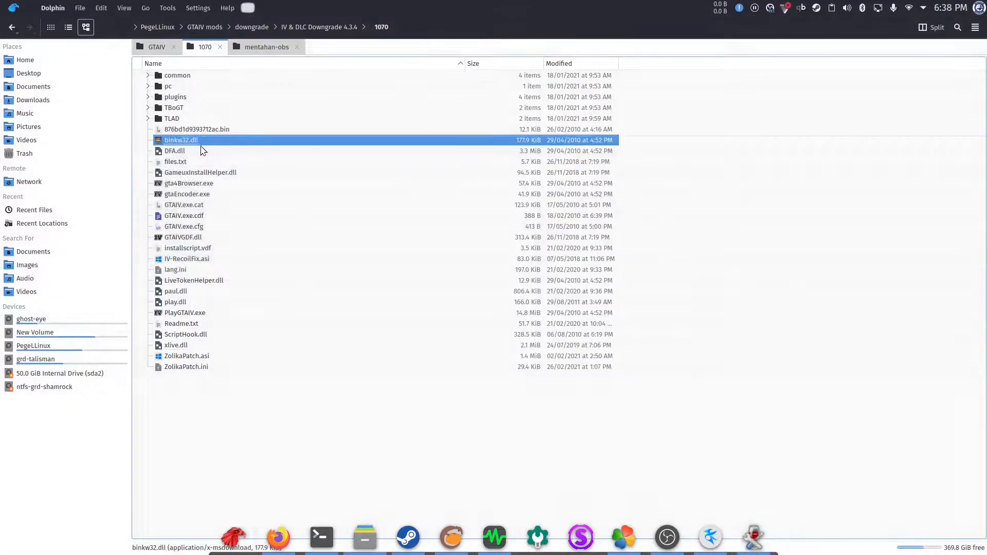
left_click(200, 172)
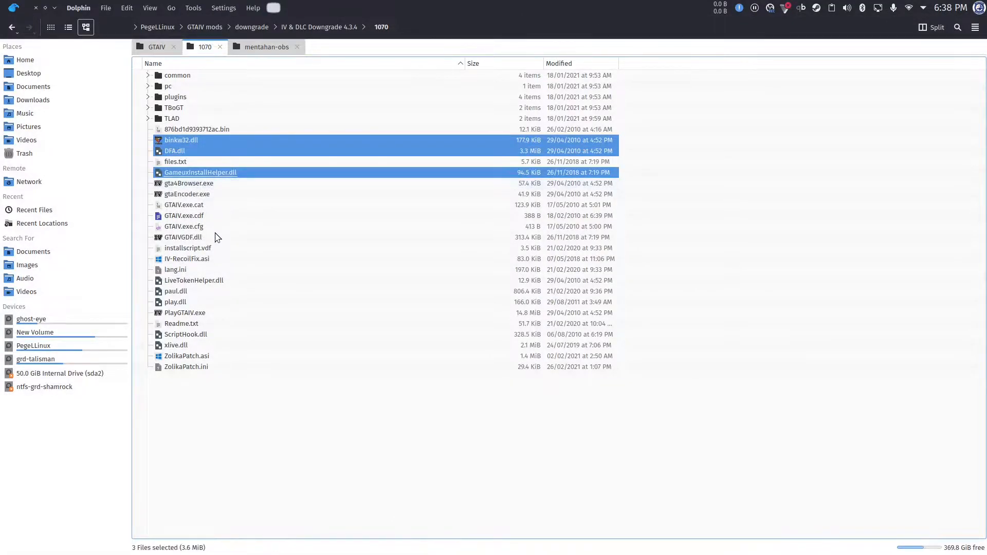
left_click(194, 280)
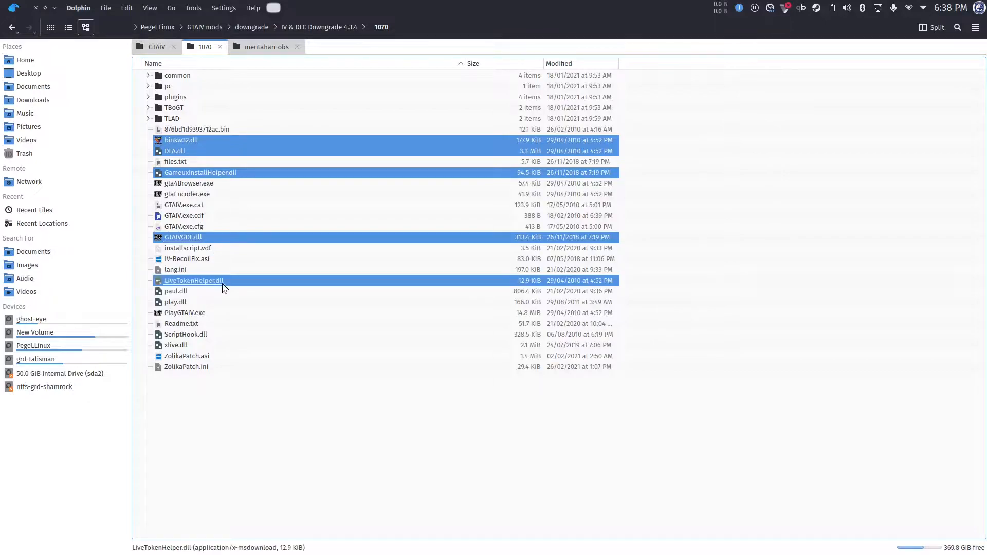
Add library overrides for dfa, gameuxinstallhelper and gtaivgdf
left_click(185, 334)
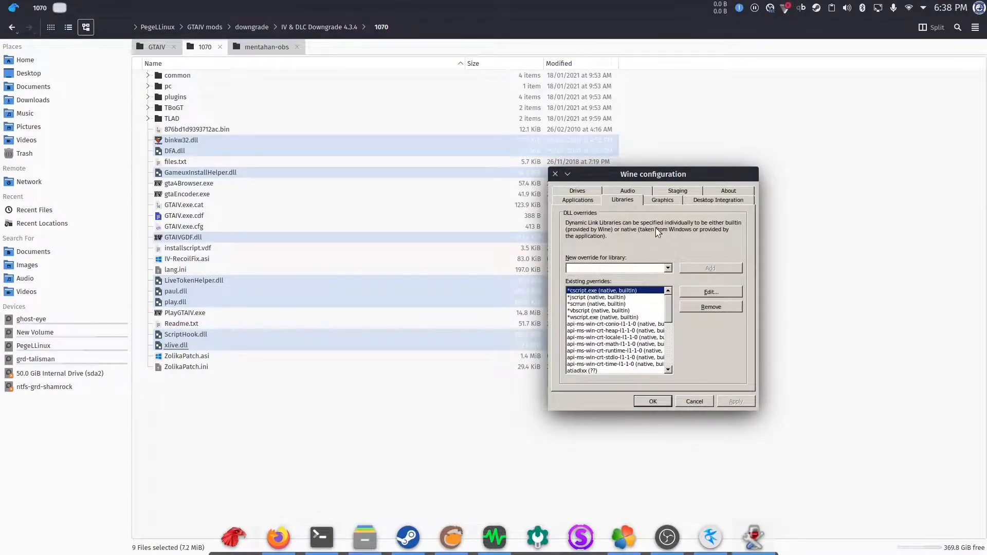
mouse_move(535, 228)
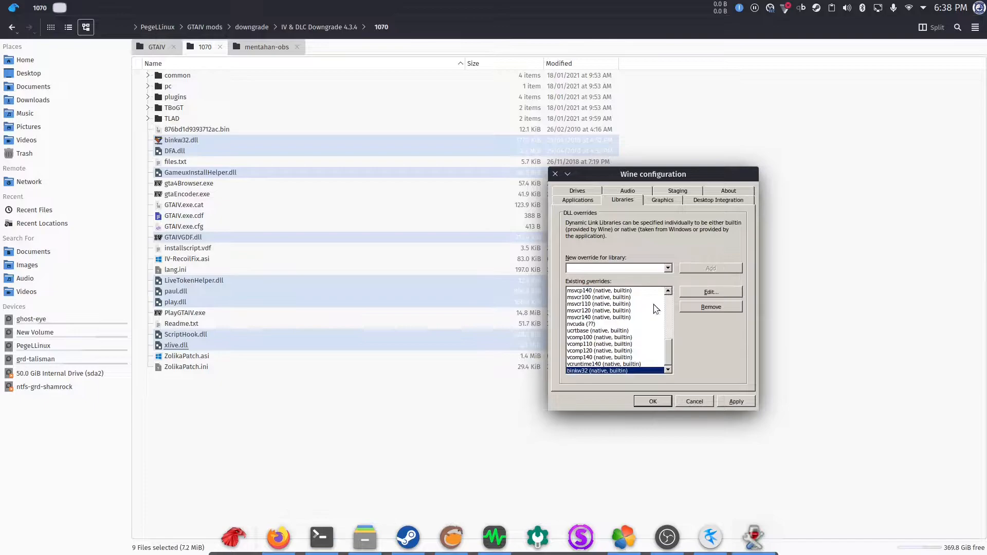
type("dfa")
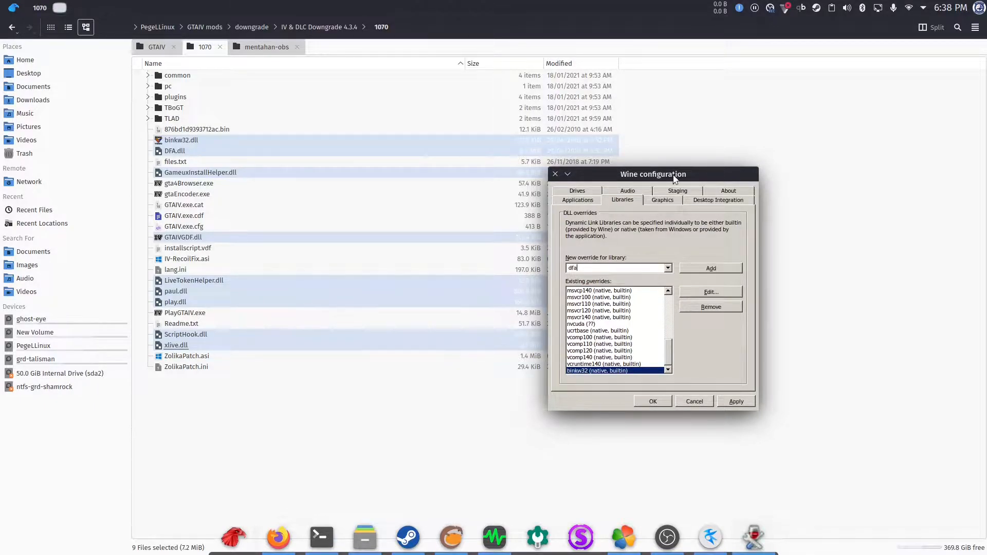
left_click(710, 267)
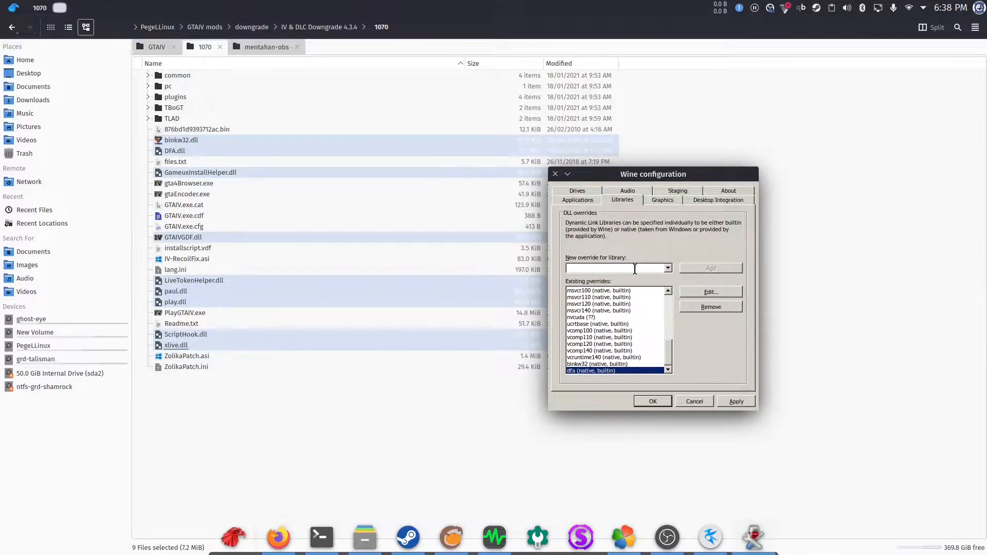
type("gameuxinstallhelper")
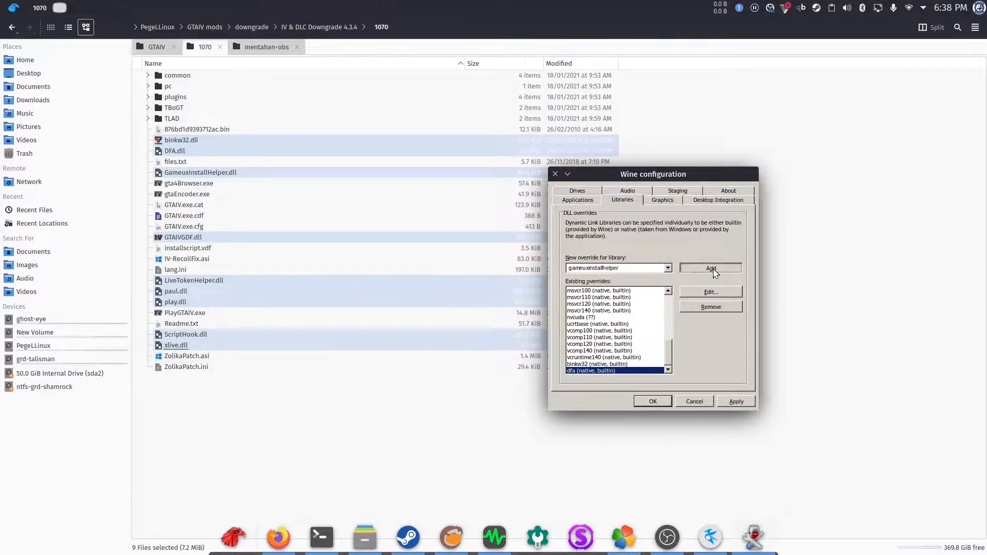
left_click(711, 268)
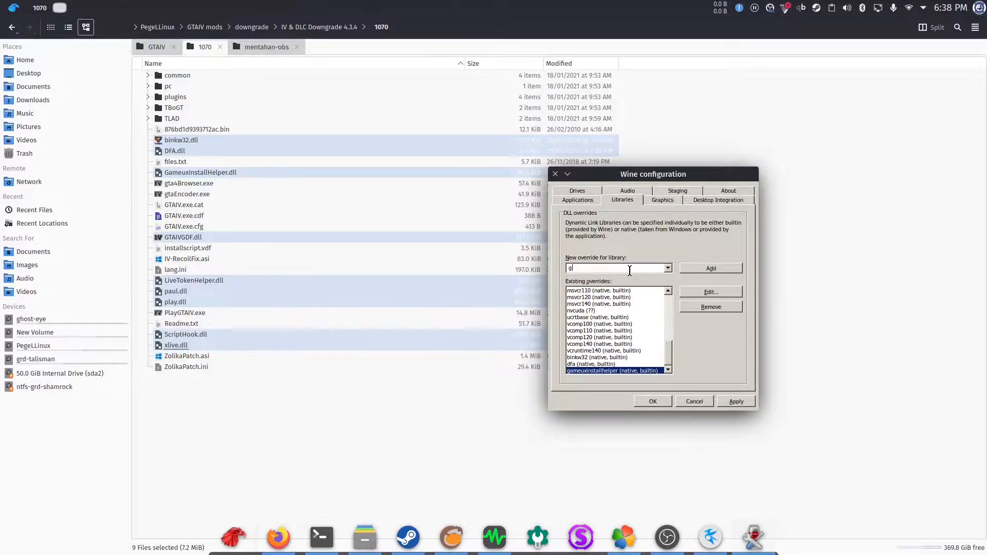
type("taivgdf")
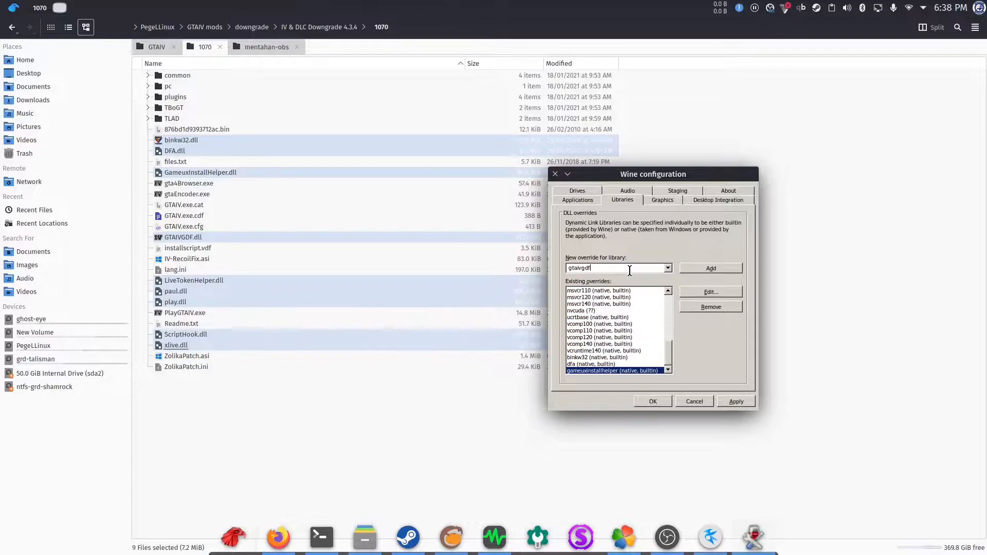
left_click(711, 268)
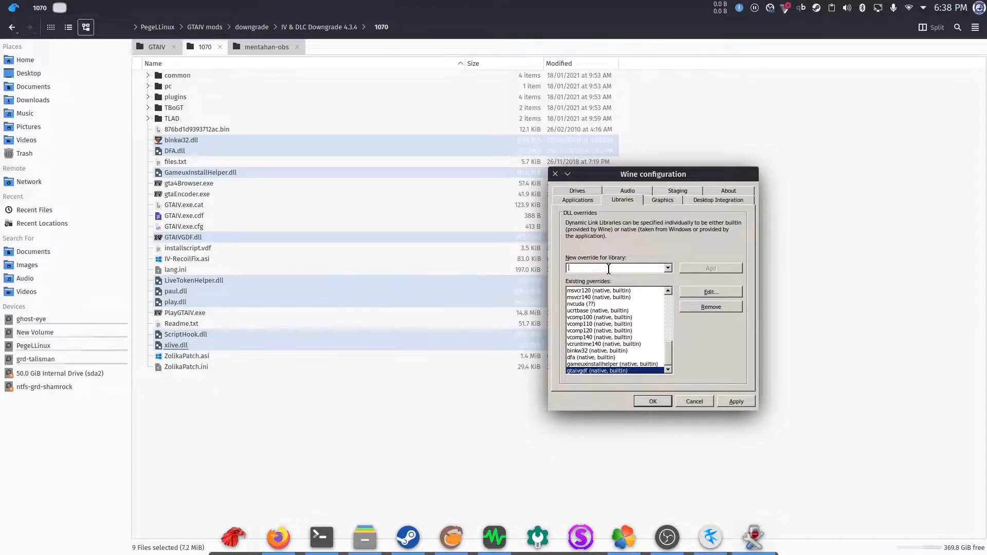
Add library overrides for livetokenhelper and scripthook, and enter xlive
type("livetoke")
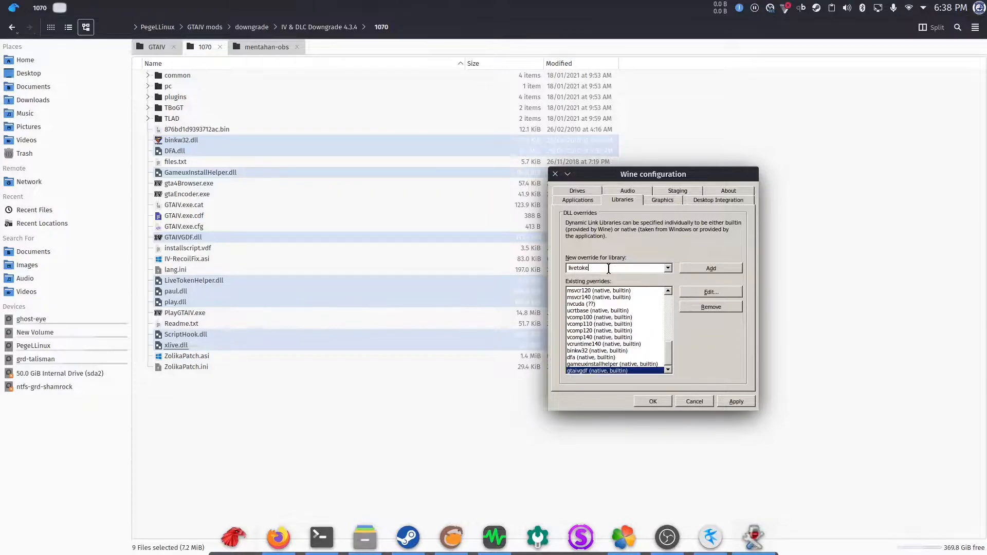
type("nhelper")
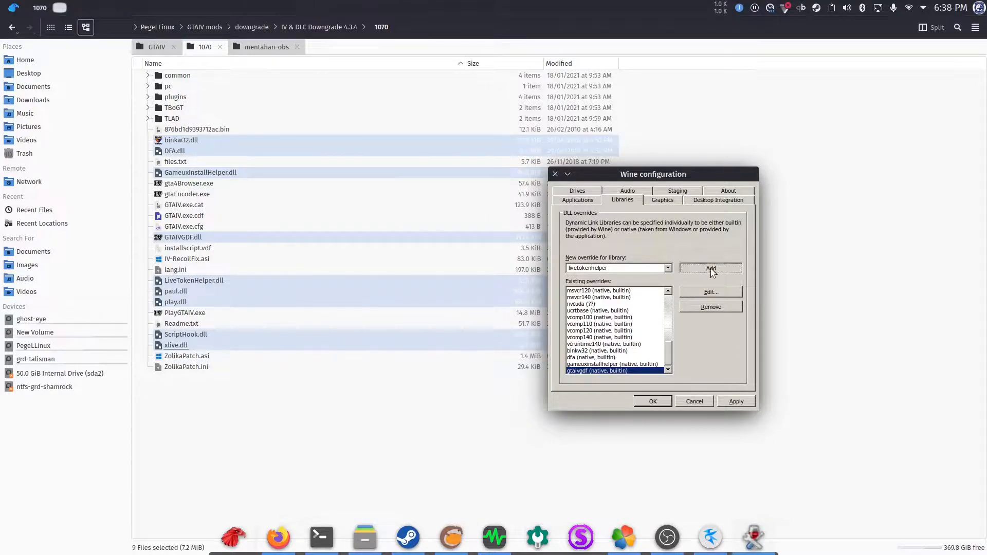
left_click(710, 268)
type("scriptho")
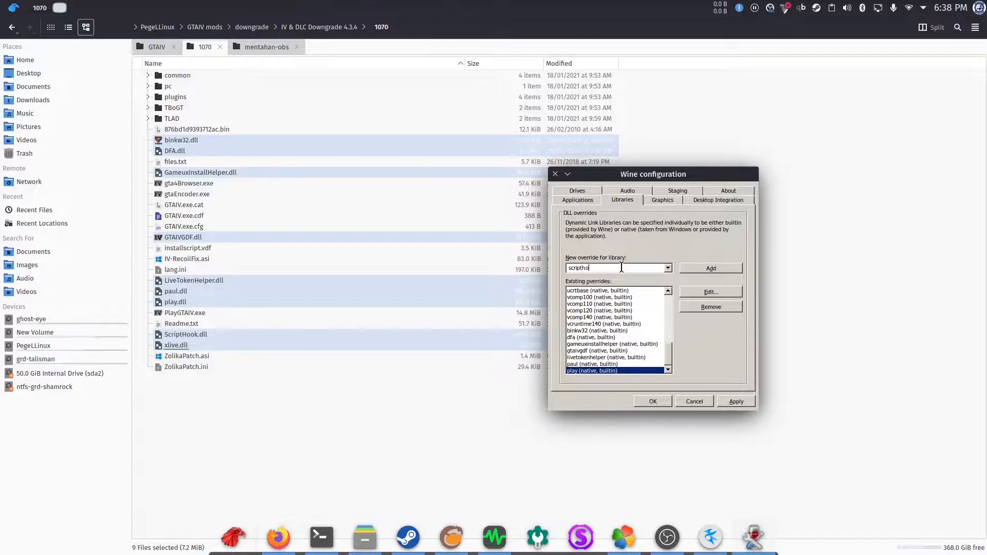
left_click(711, 268)
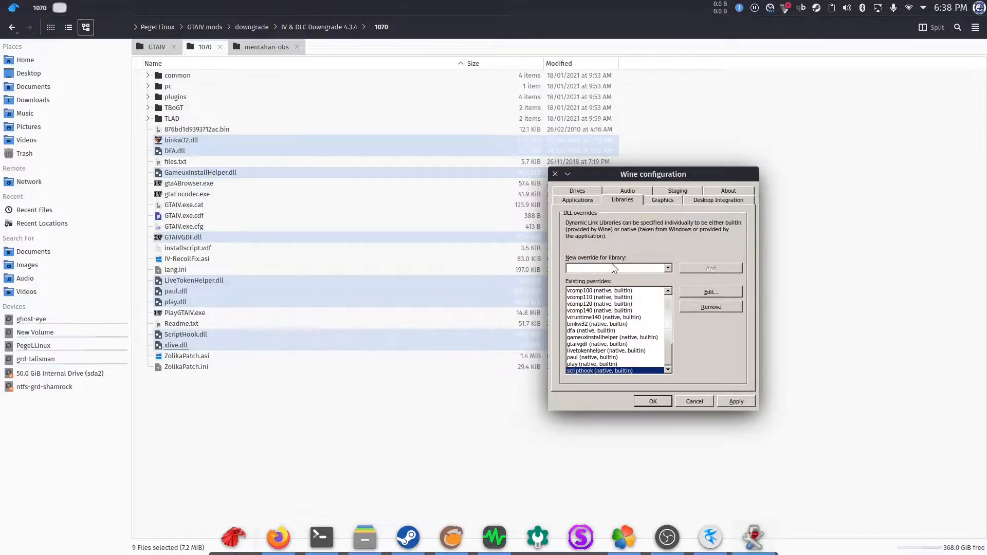
type("xlive")
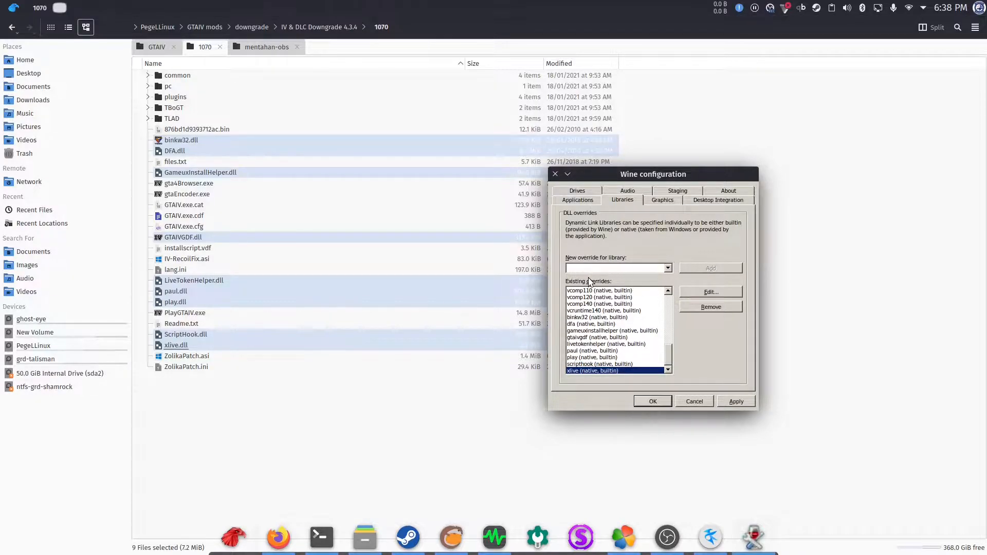
mouse_move(603, 334)
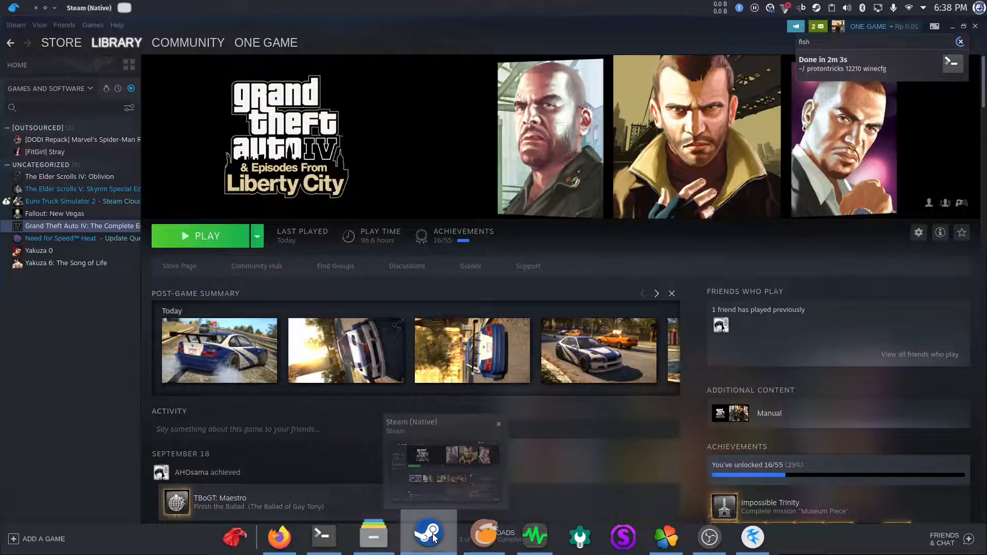
Launch GTA IV's original story from Steam and drive along the dock road toward Roman's place
left_click(208, 235)
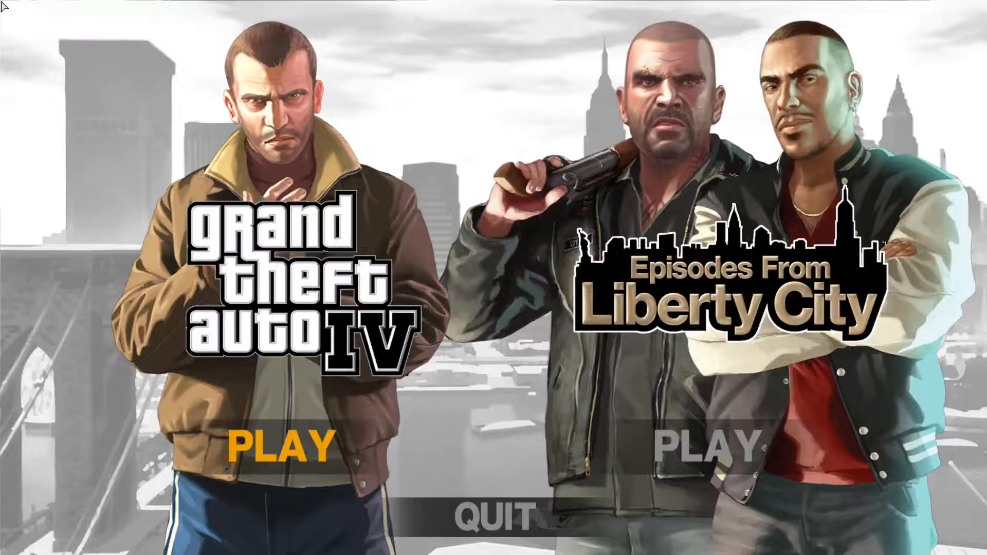
left_click(278, 449)
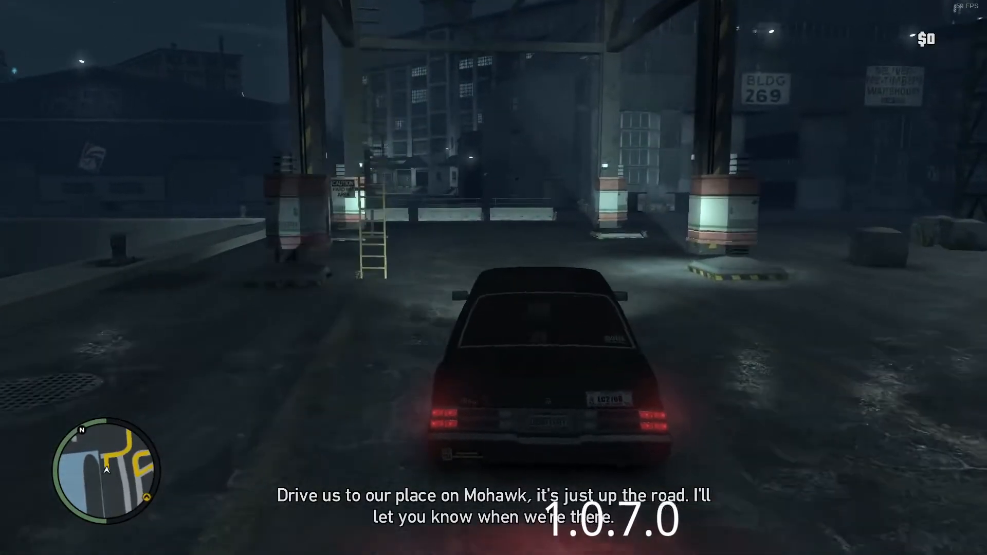
key("w")
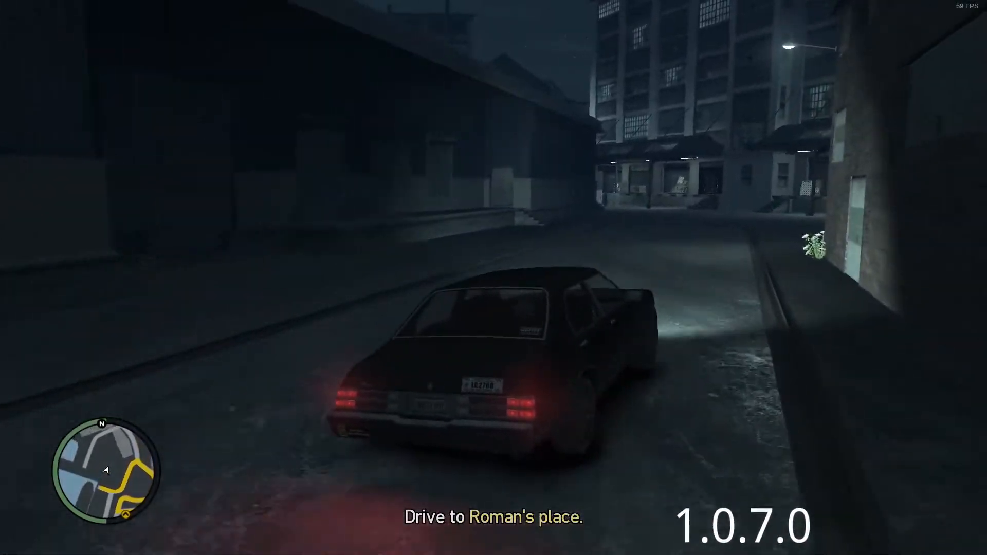
key("w")
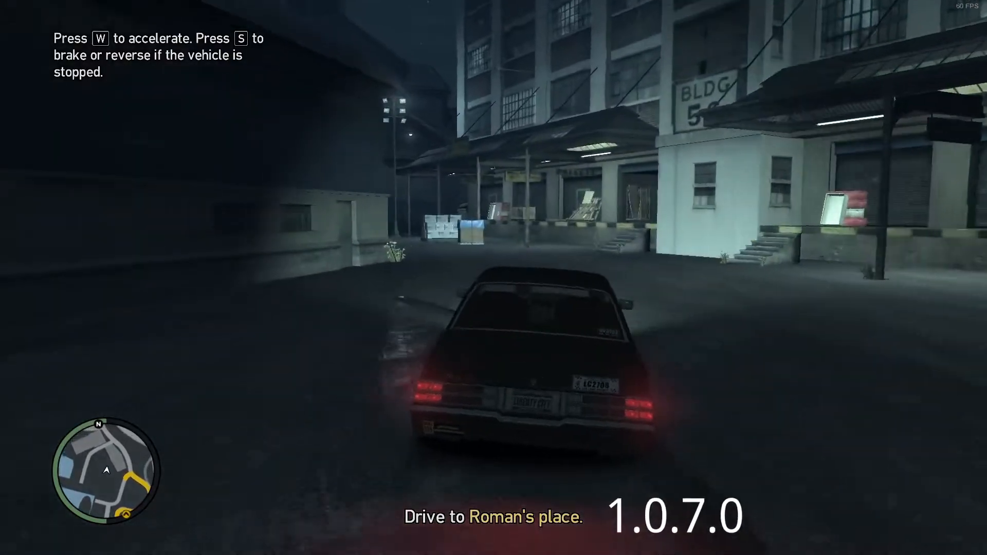
key("w")
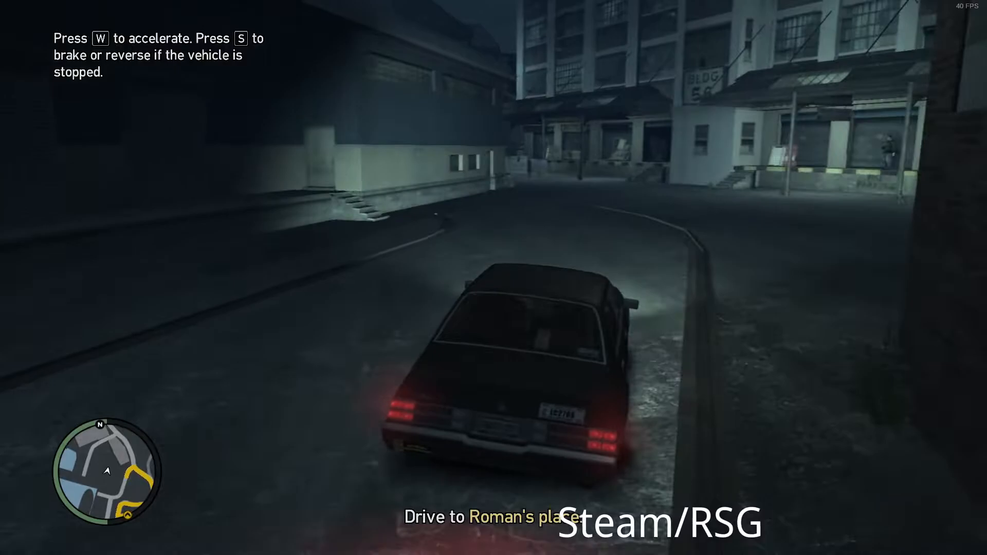
key("w")
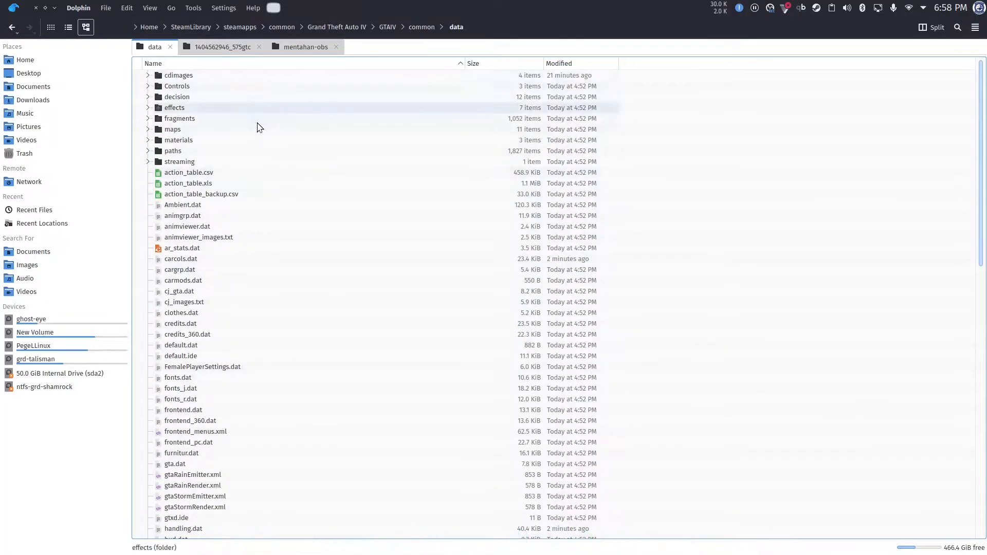
Open pc/stream.ini, set the memory values to 409600, and close Notepad
left_click(392, 26)
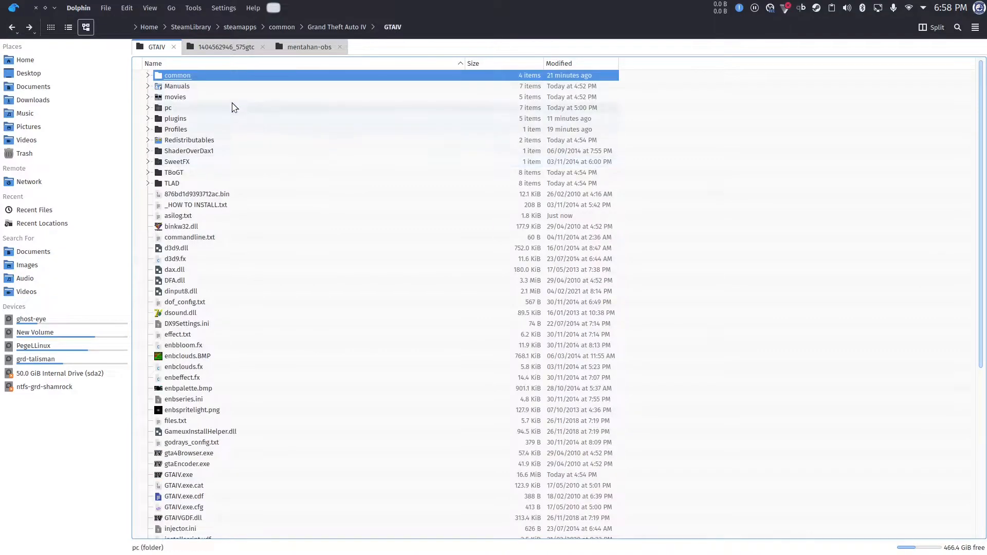
mouse_move(213, 118)
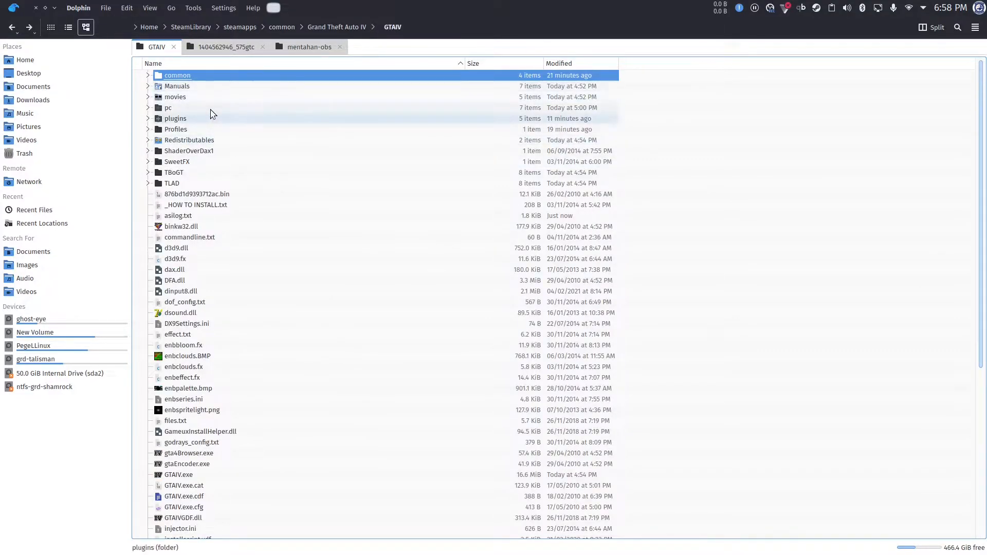
double_click(168, 107)
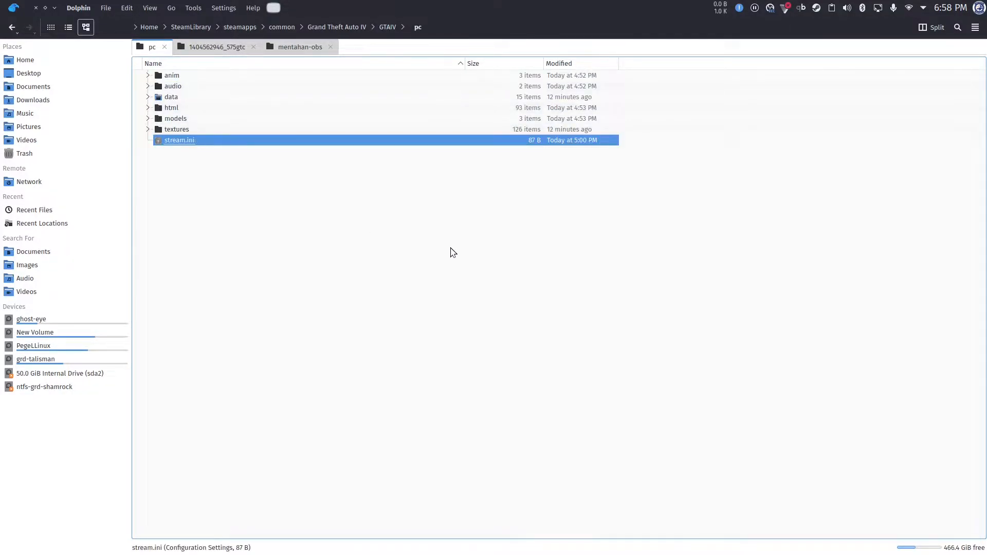
double_click(179, 140)
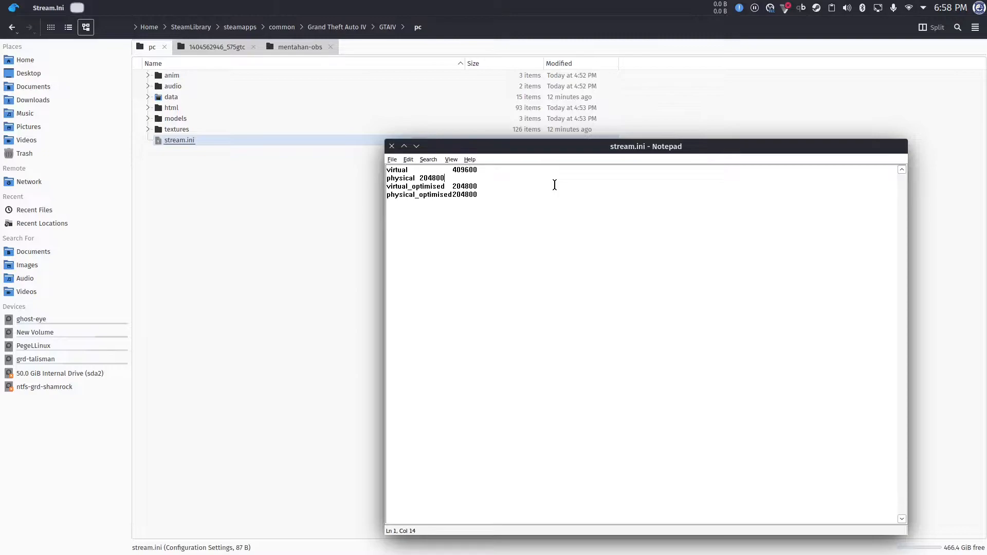
double_click(430, 178)
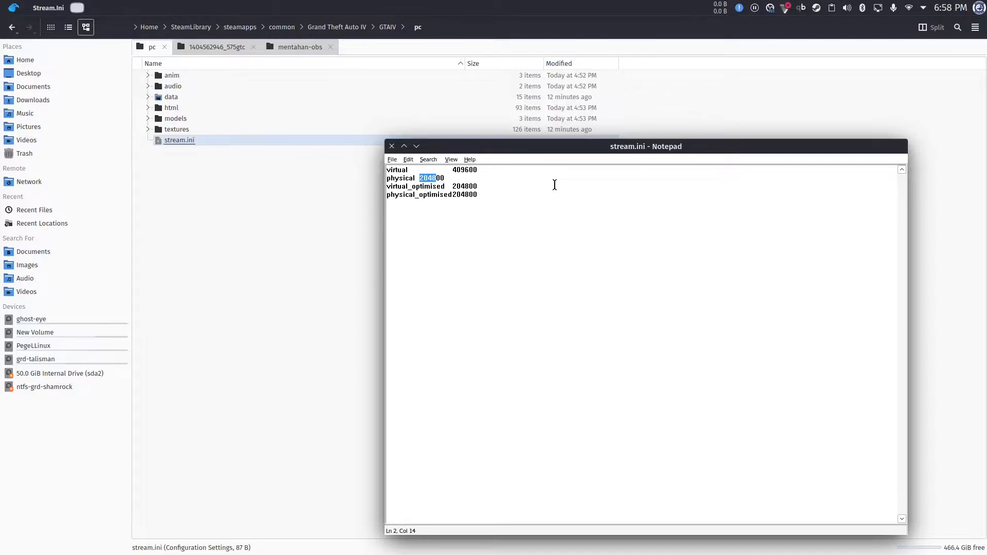
type("409600")
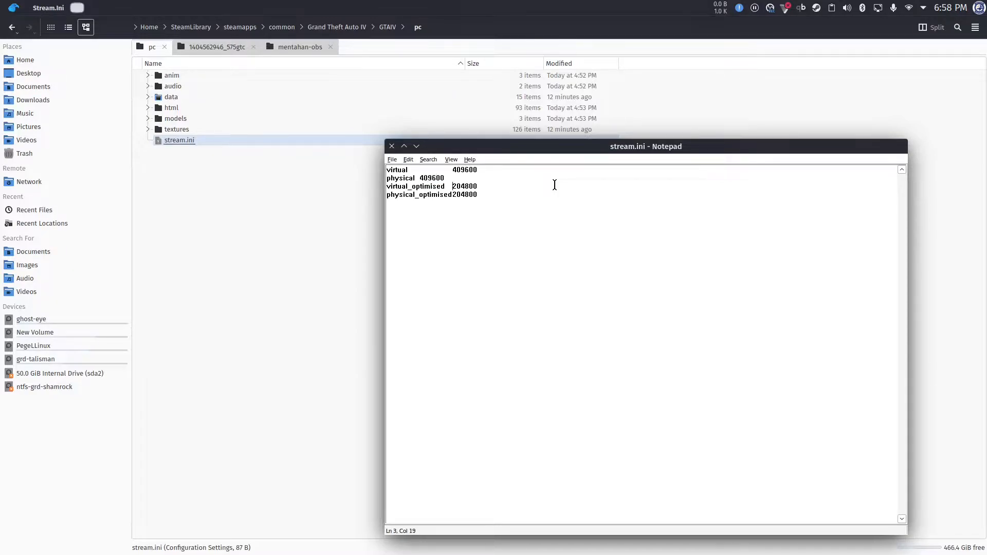
type("409600")
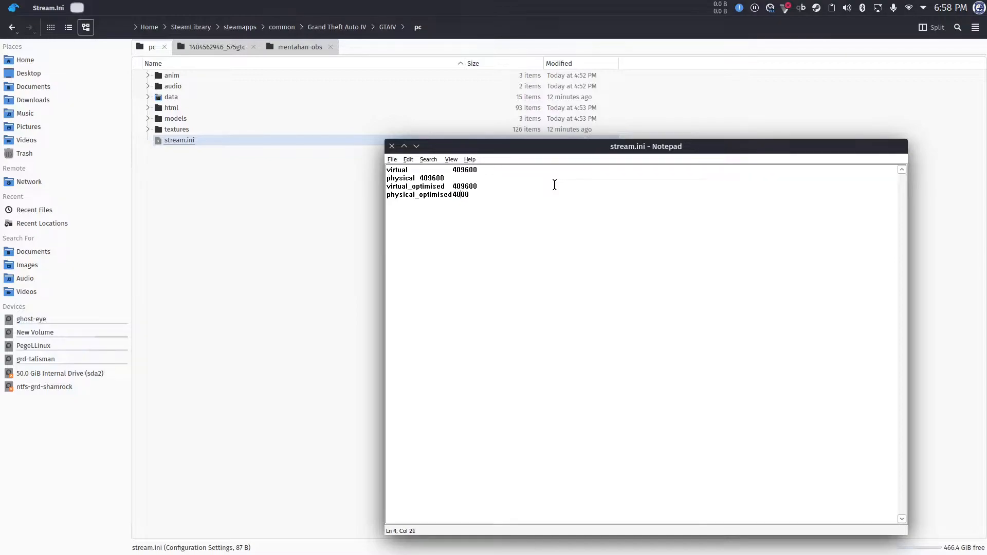
left_click(391, 146)
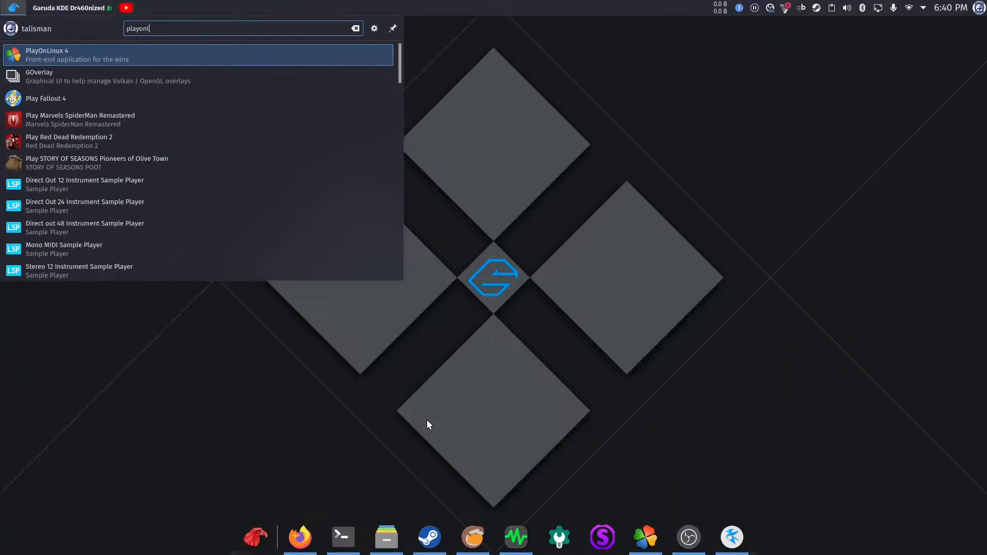
Search the web for OpenIV, open the openiv.com result, and launch PlayOnLinux
left_click(197, 55)
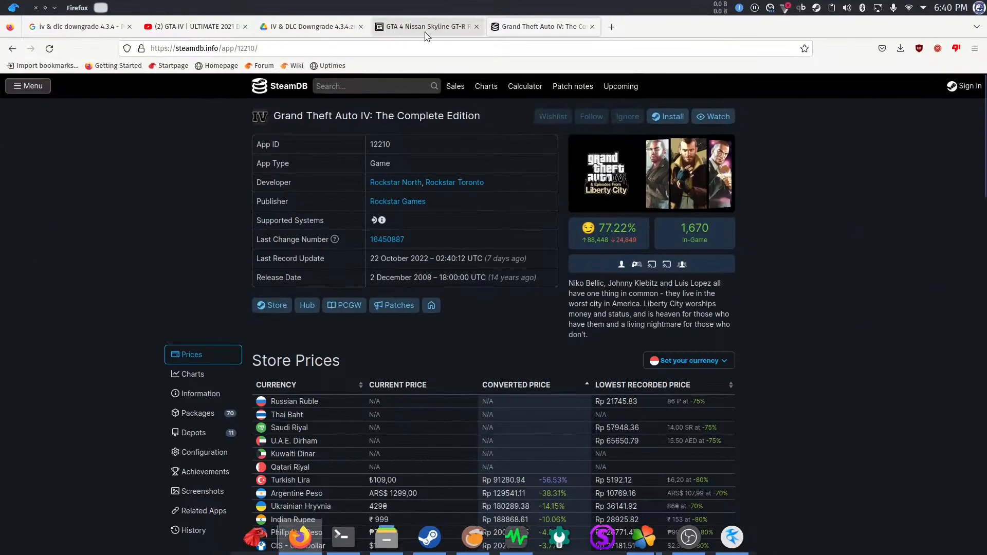
type("ope")
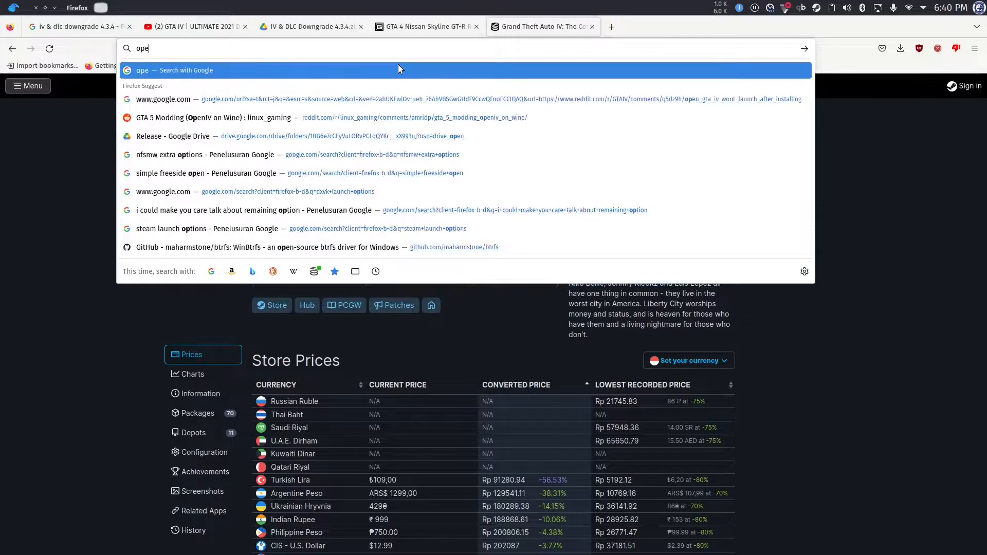
key("Return")
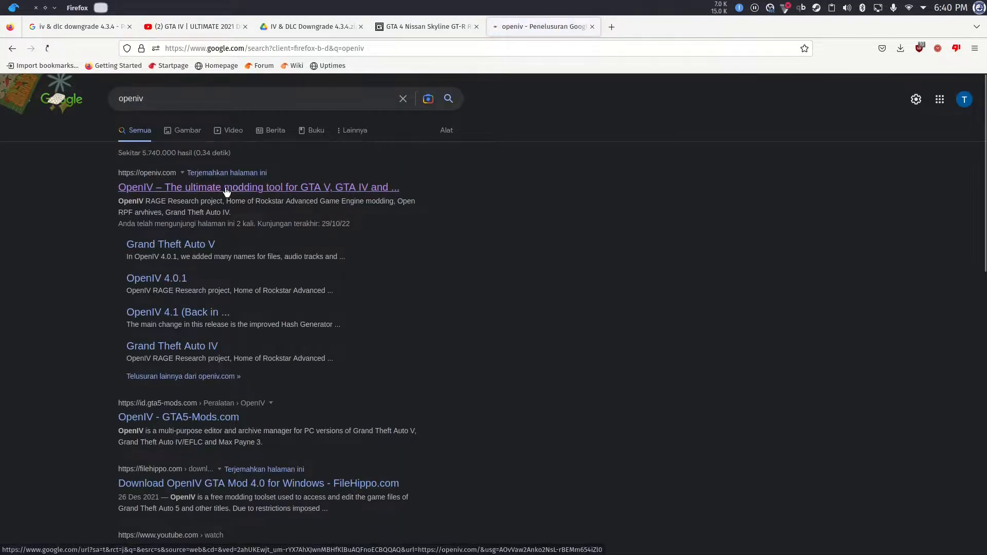
left_click(258, 187)
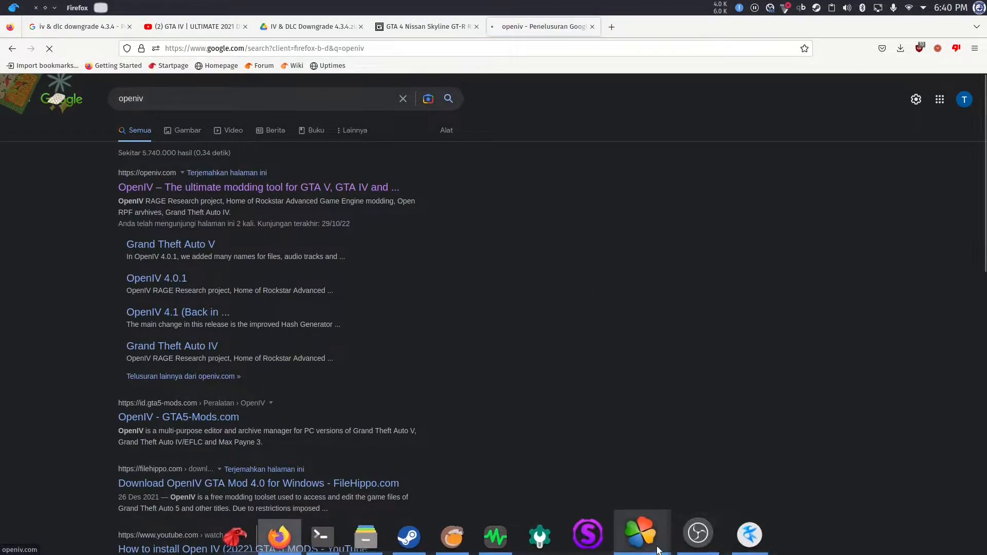
left_click(642, 537)
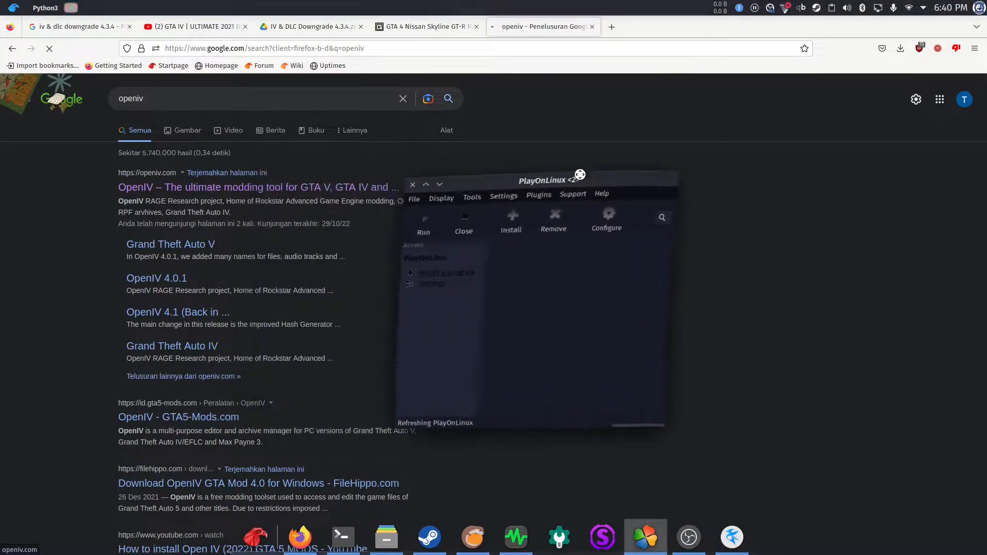
Start a manual PlayOnLinux install into a new 64-bit virtual drive named openiv
left_click(511, 219)
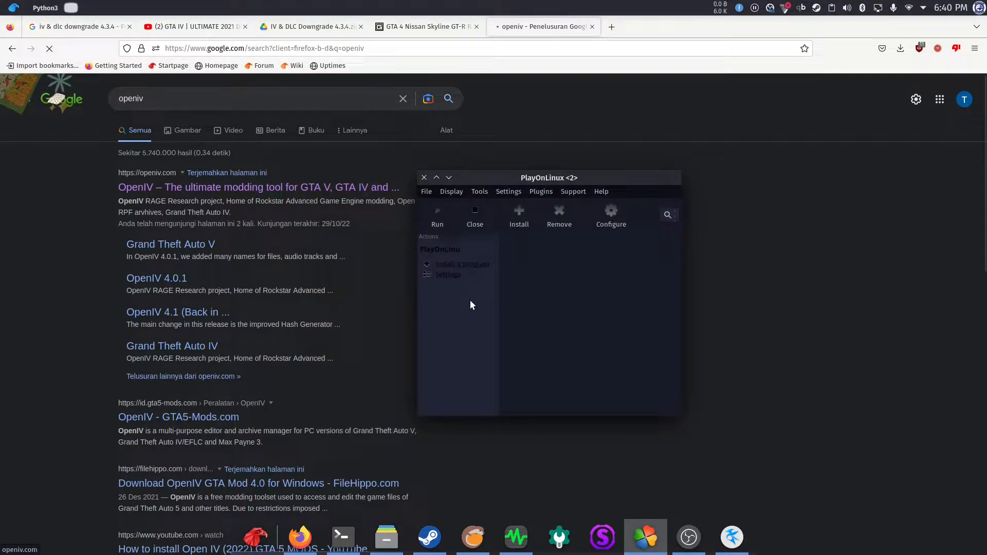
left_click(462, 264)
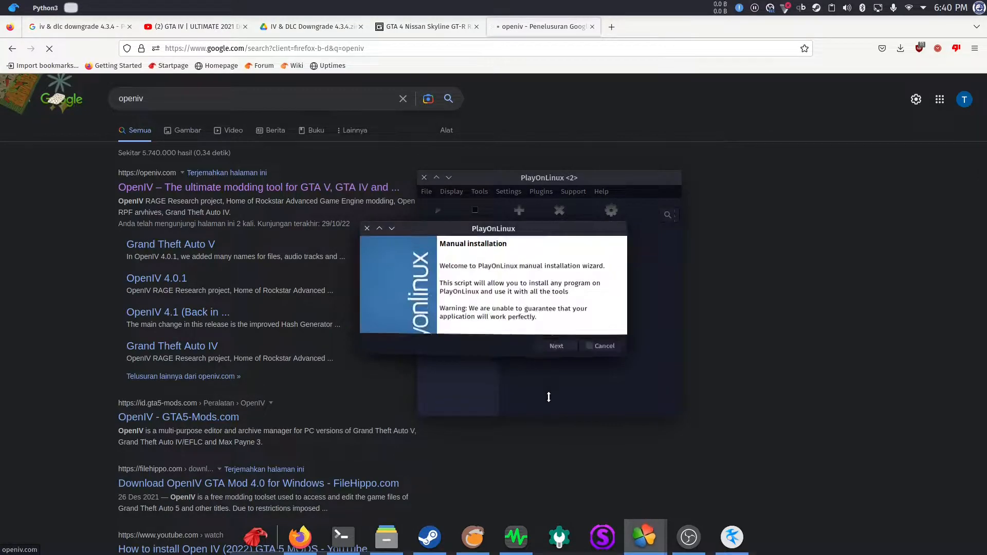
left_click(556, 346)
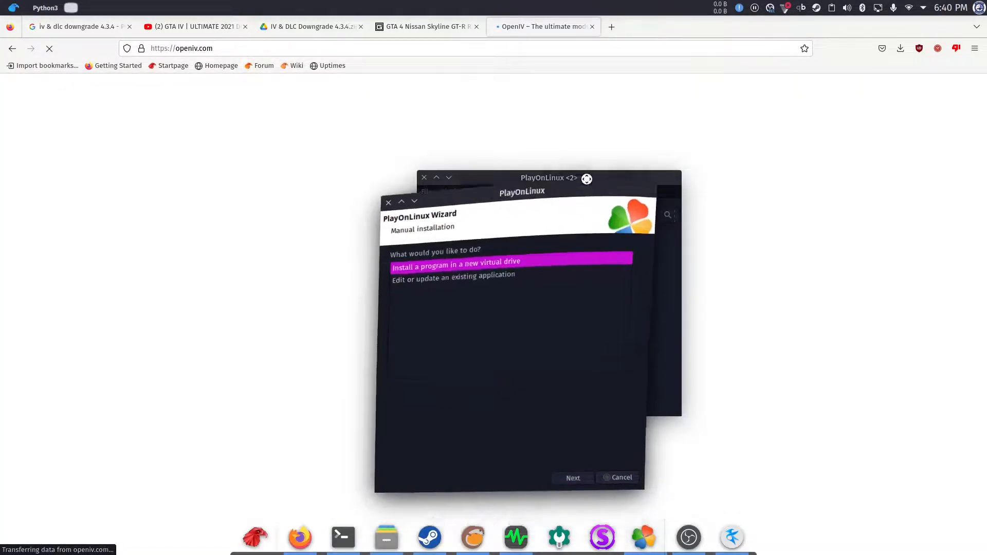
left_click(572, 477)
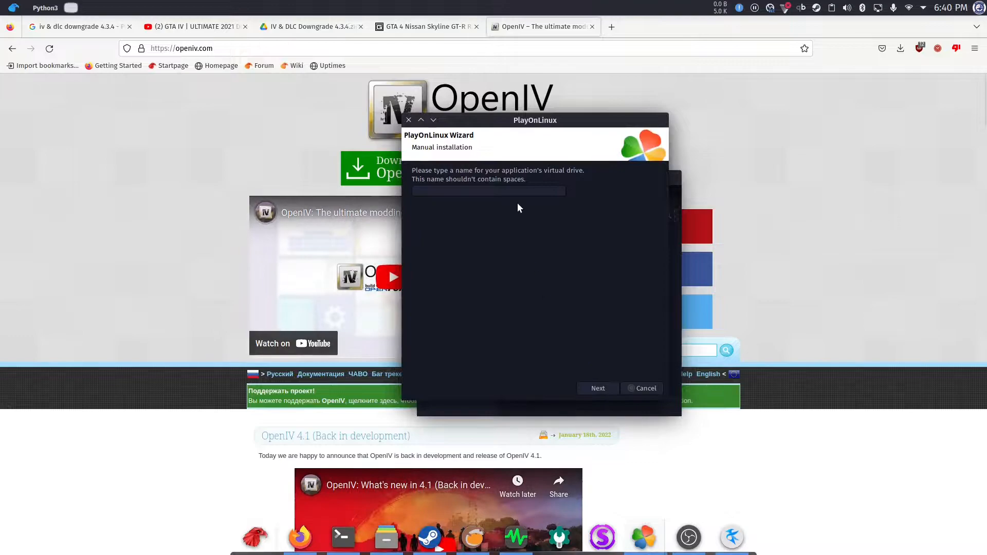
type("openiv")
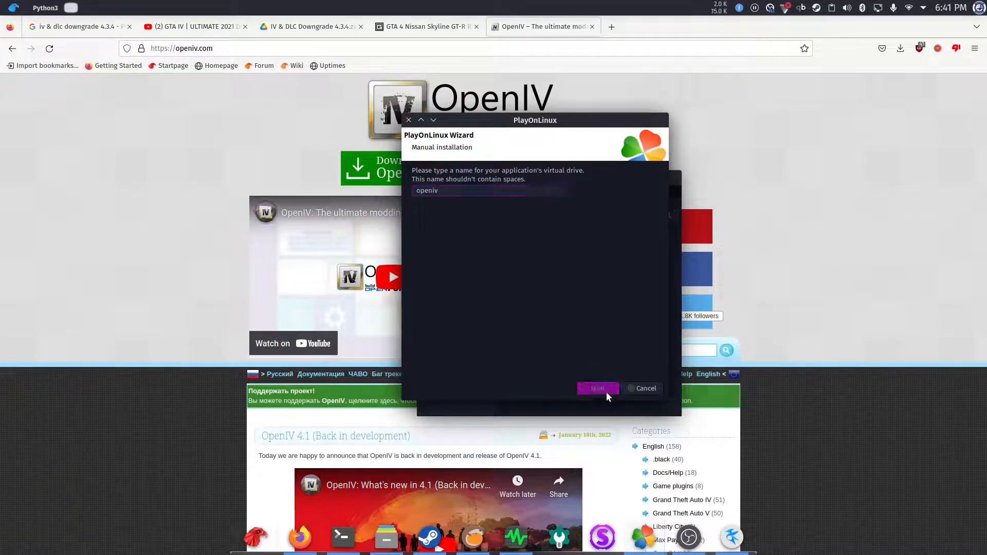
left_click(597, 387)
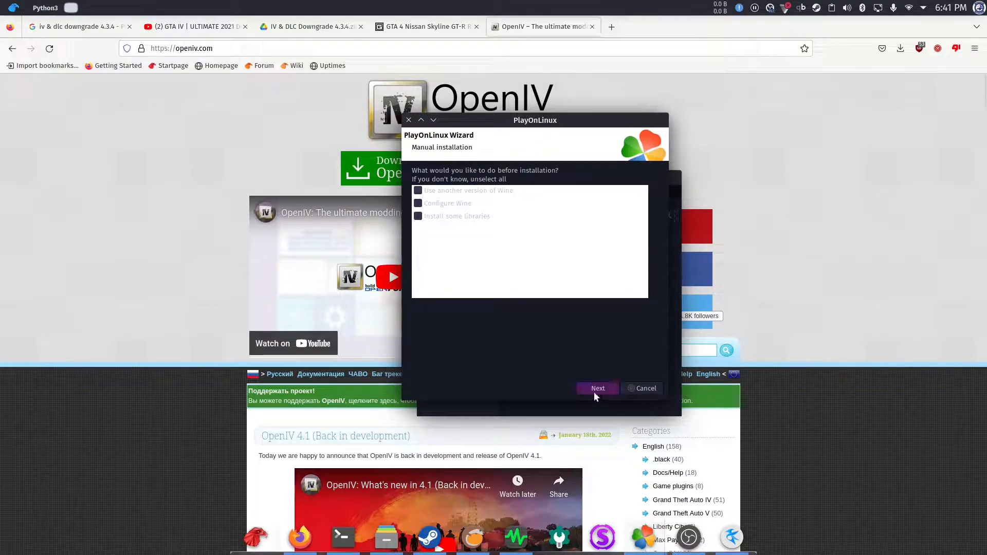
left_click(597, 389)
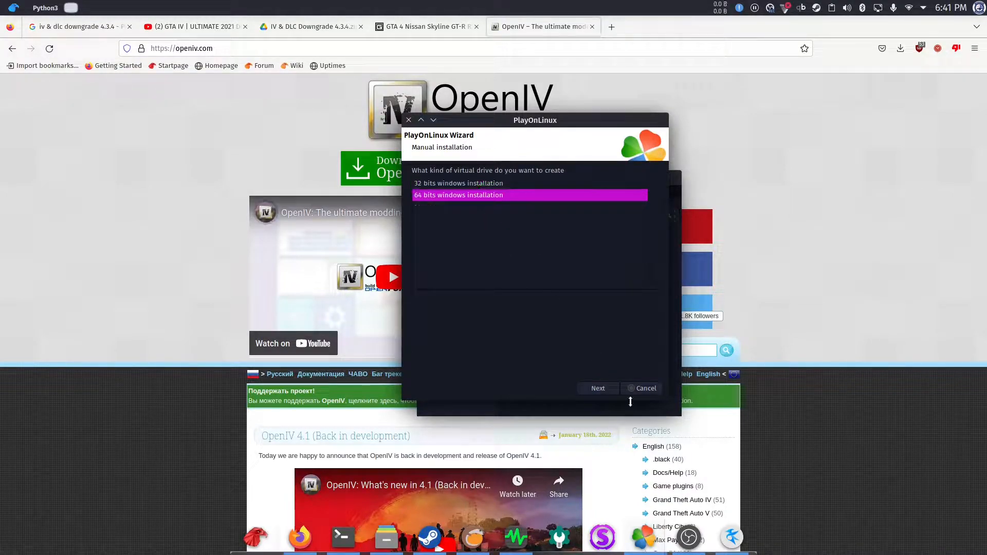
left_click(597, 387)
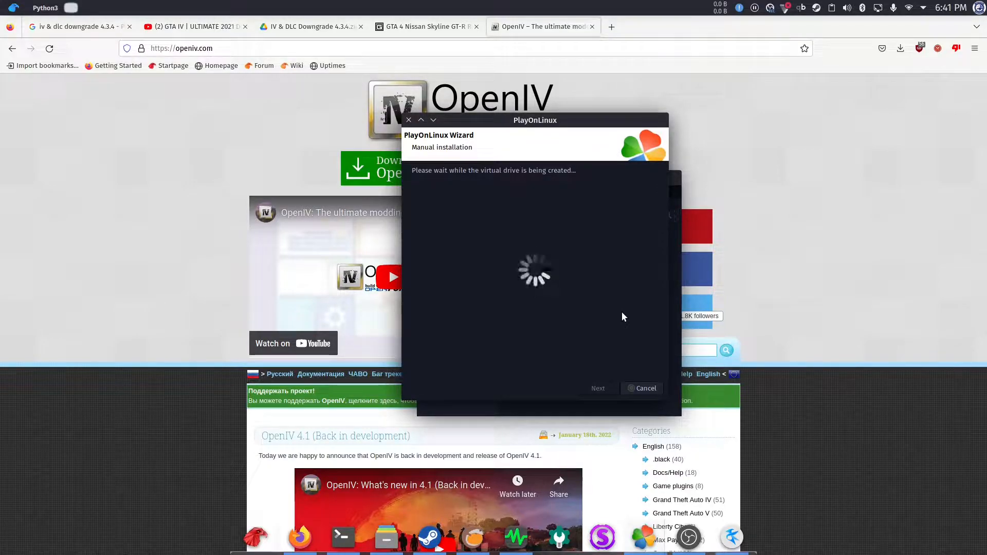
mouse_move(635, 291)
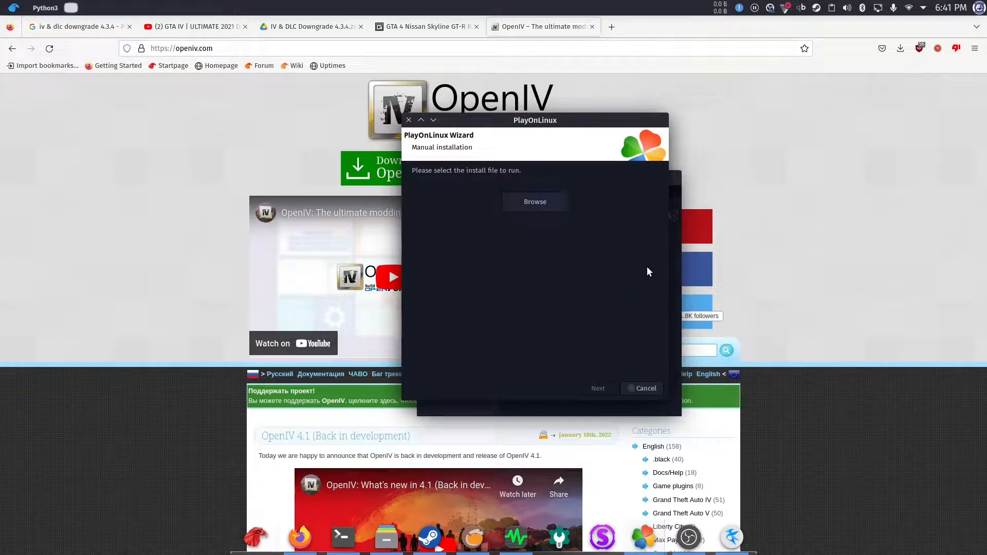
mouse_move(474, 189)
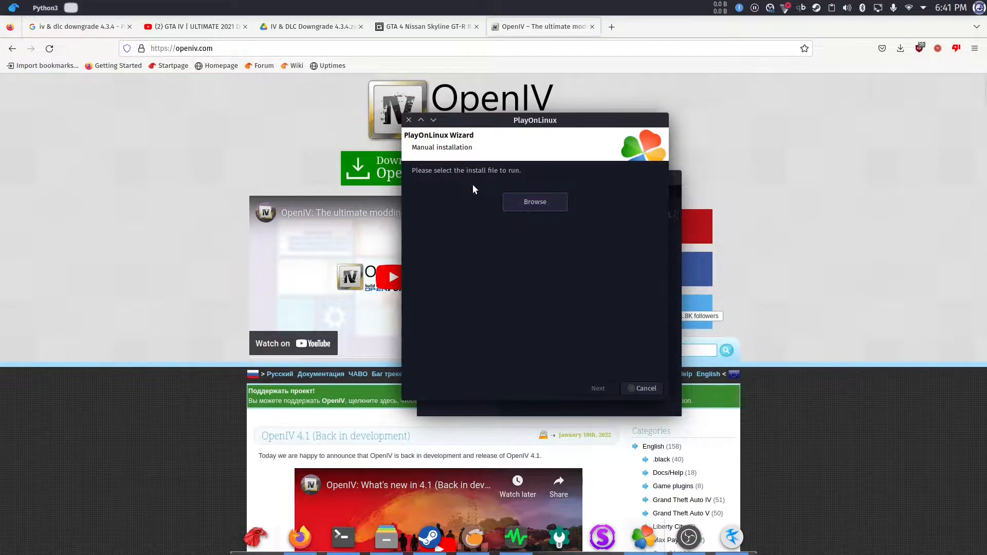
Browse to the GTAIV mods folder and run ovisetup.exe as the installer
left_click(535, 201)
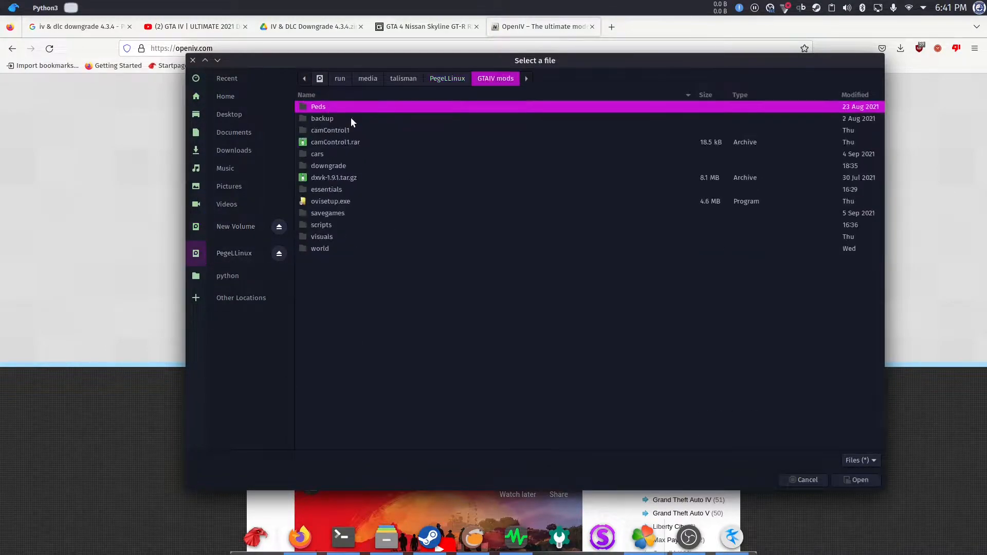
left_click(330, 201)
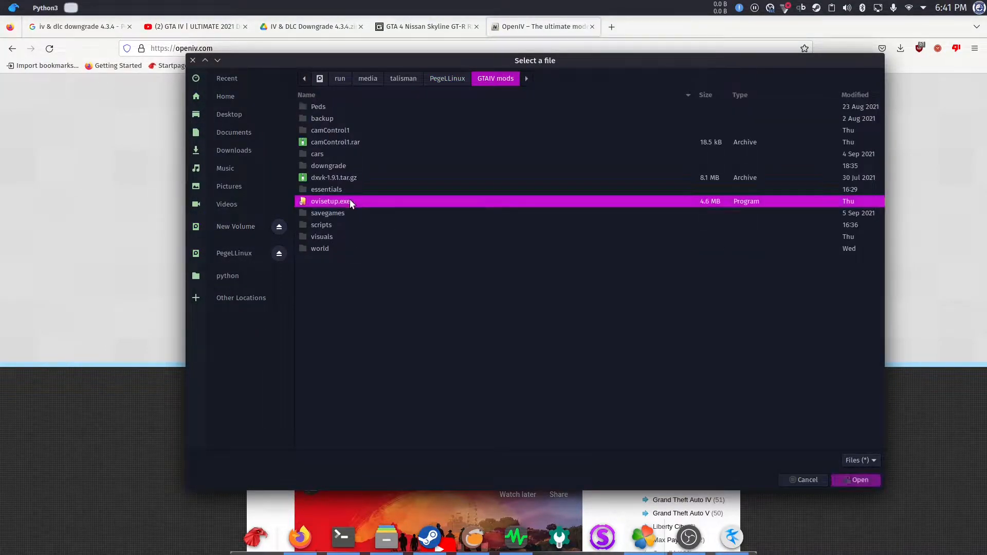
left_click(859, 480)
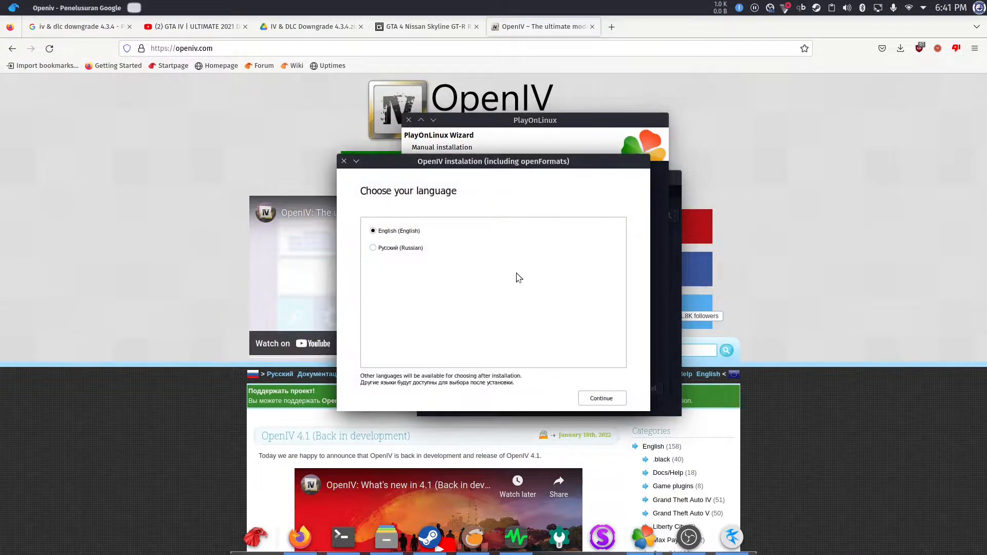
Install OpenIV in English with the license accepted and default options, then close the installer
left_click(600, 398)
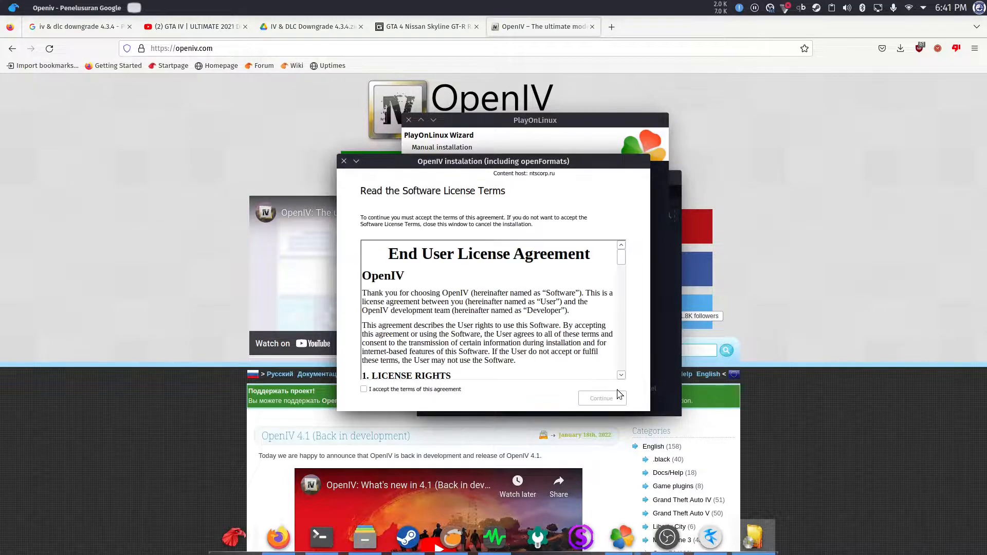
left_click(364, 389)
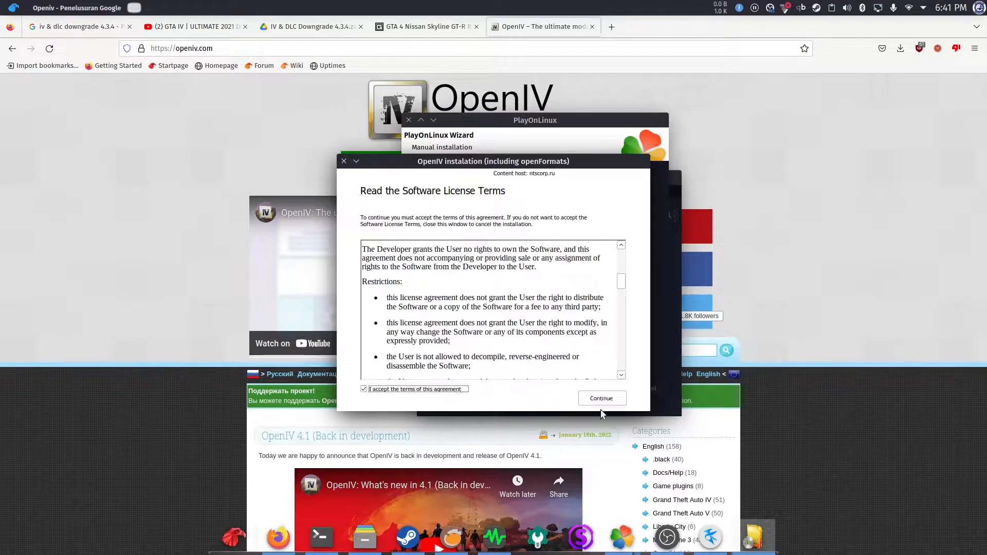
left_click(600, 398)
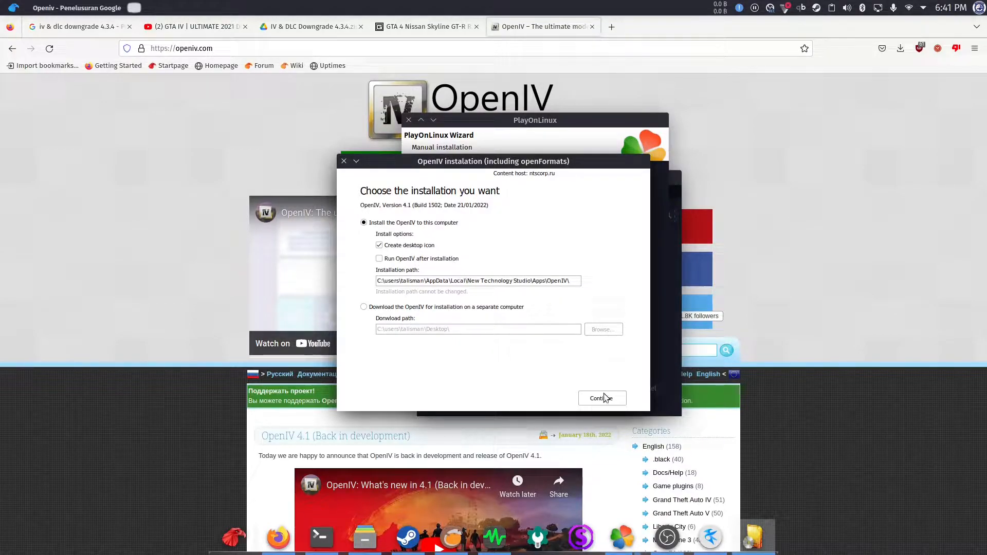
left_click(600, 398)
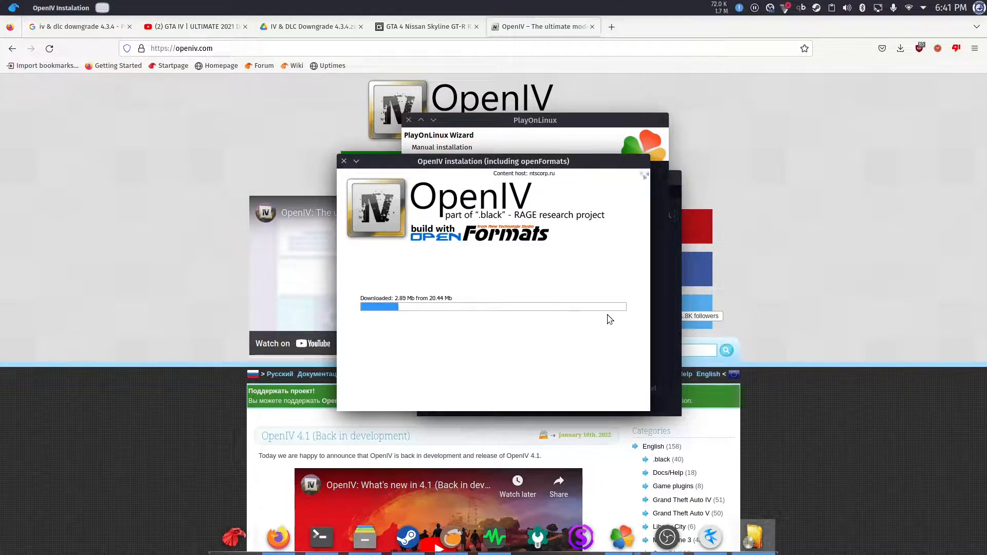
mouse_move(573, 342)
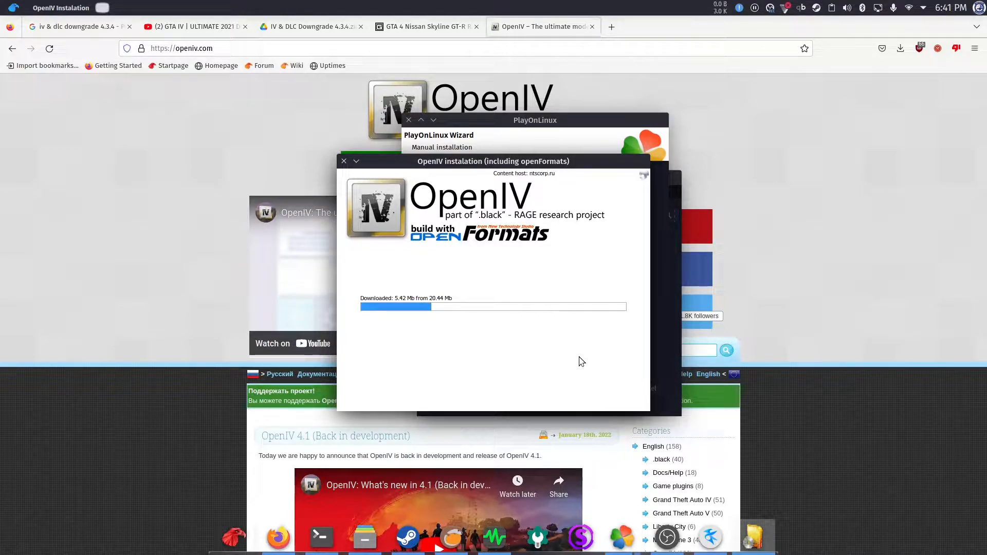
mouse_move(566, 366)
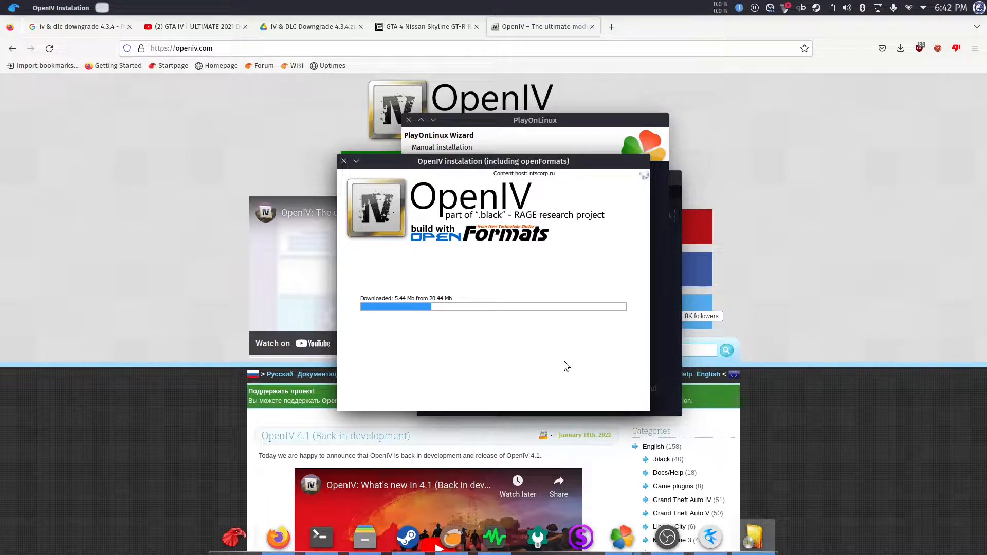
mouse_move(634, 384)
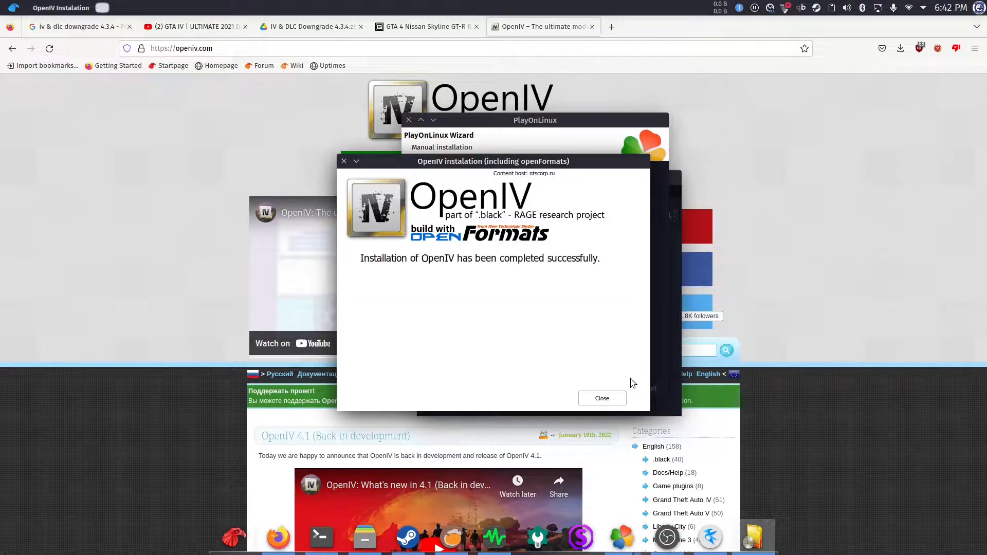
mouse_move(608, 378)
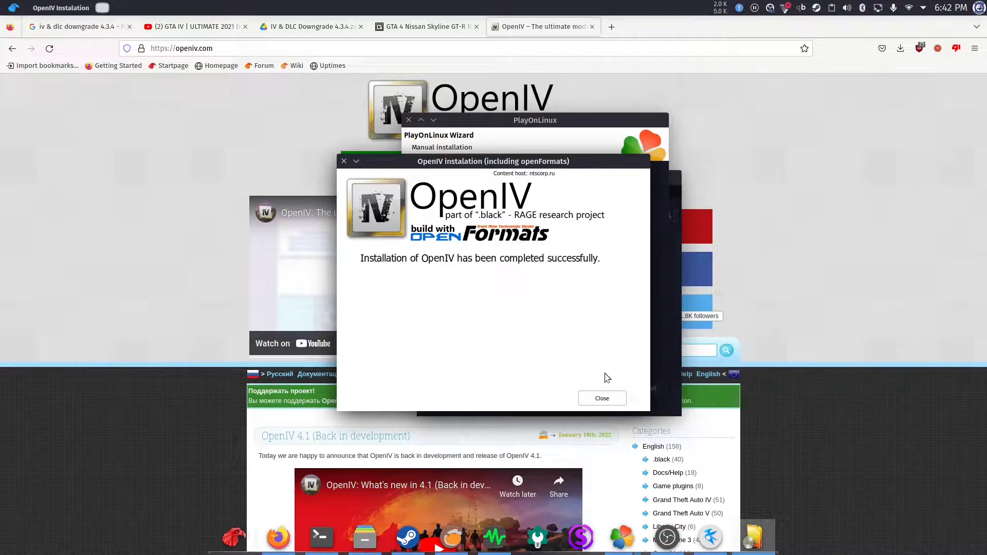
left_click(601, 398)
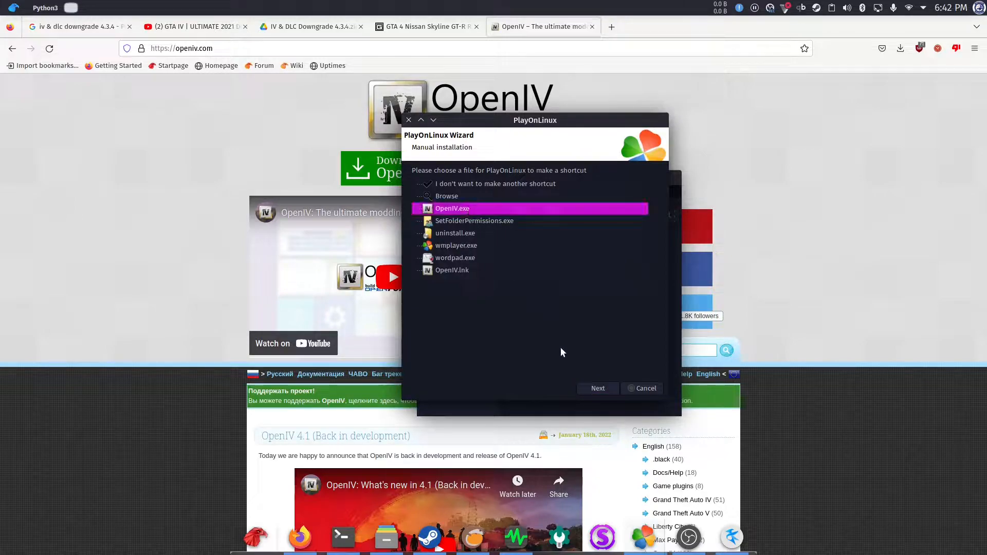
Point the shortcut at OpenIV.exe, name it OpenIV, and skip additional shortcuts
left_click(597, 388)
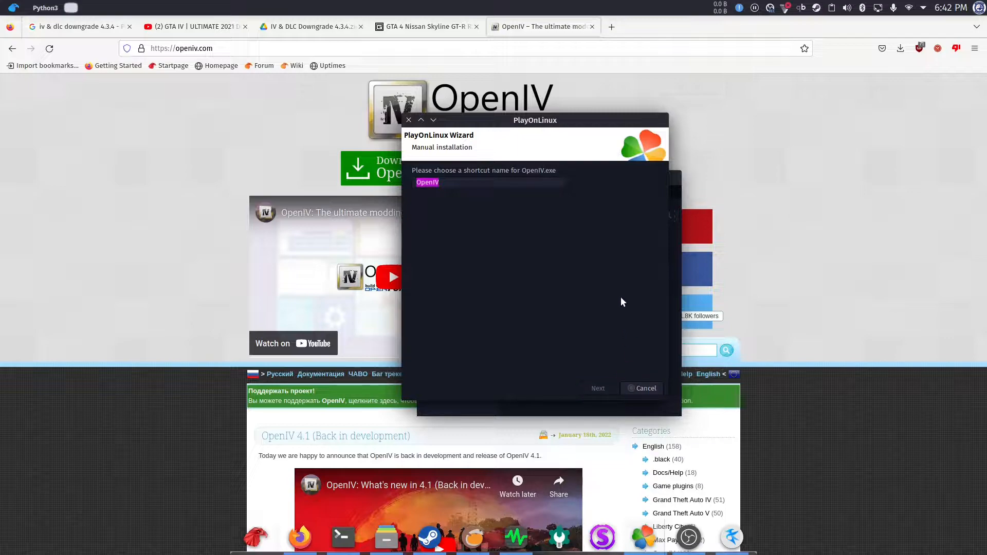
mouse_move(616, 293)
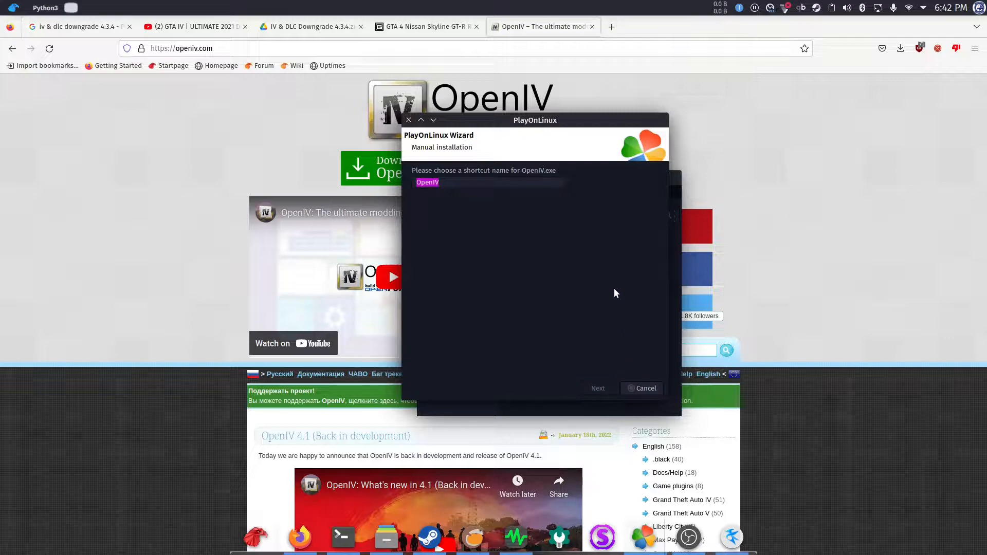
left_click(597, 387)
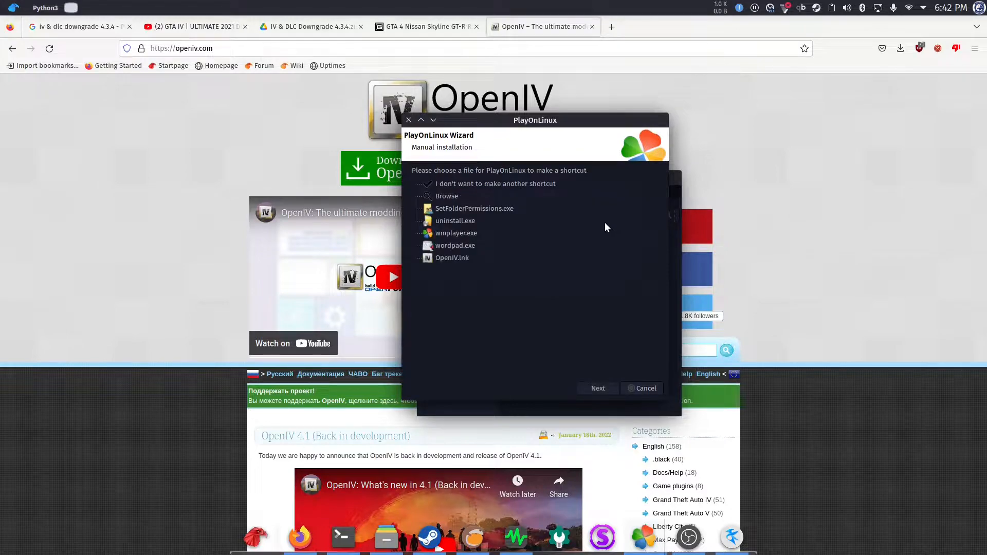
left_click(495, 183)
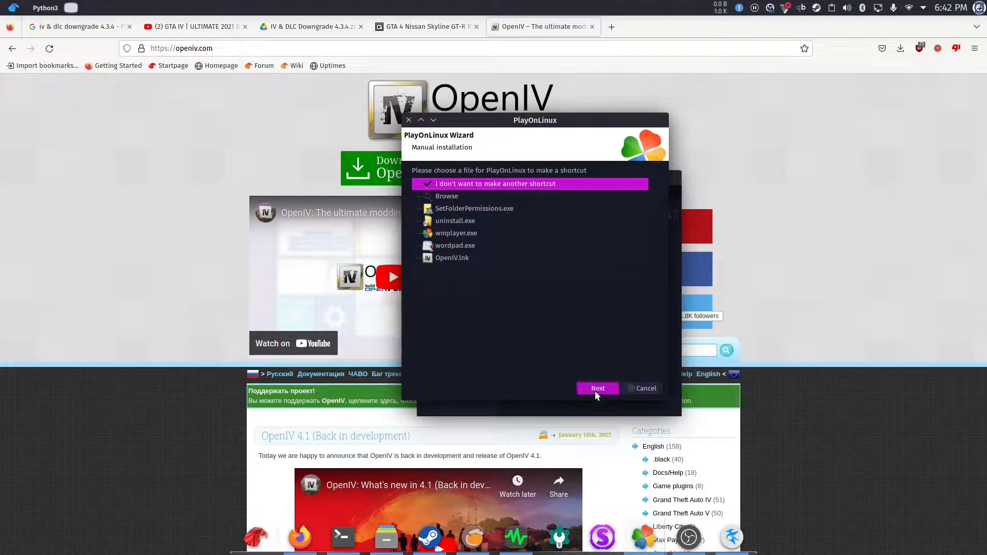
left_click(597, 387)
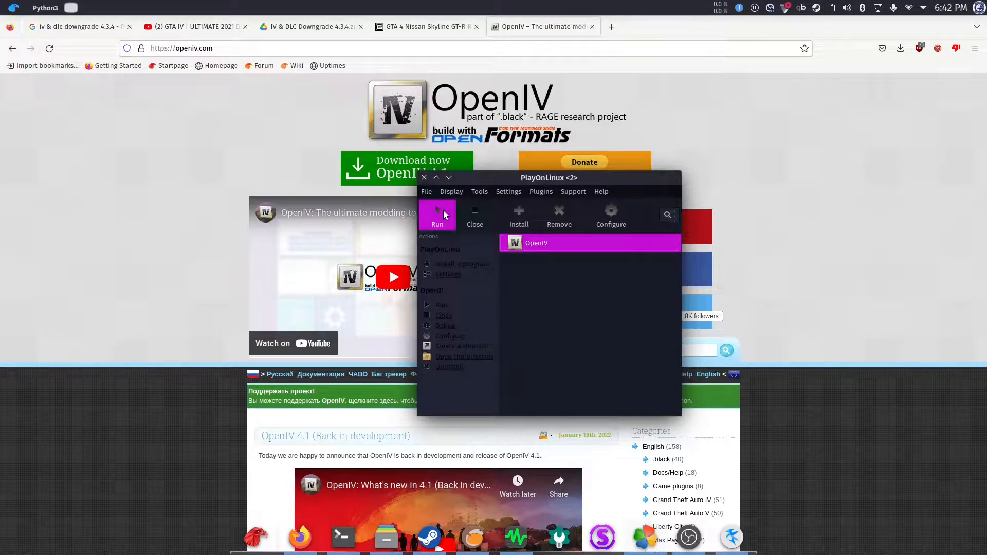
mouse_move(496, 259)
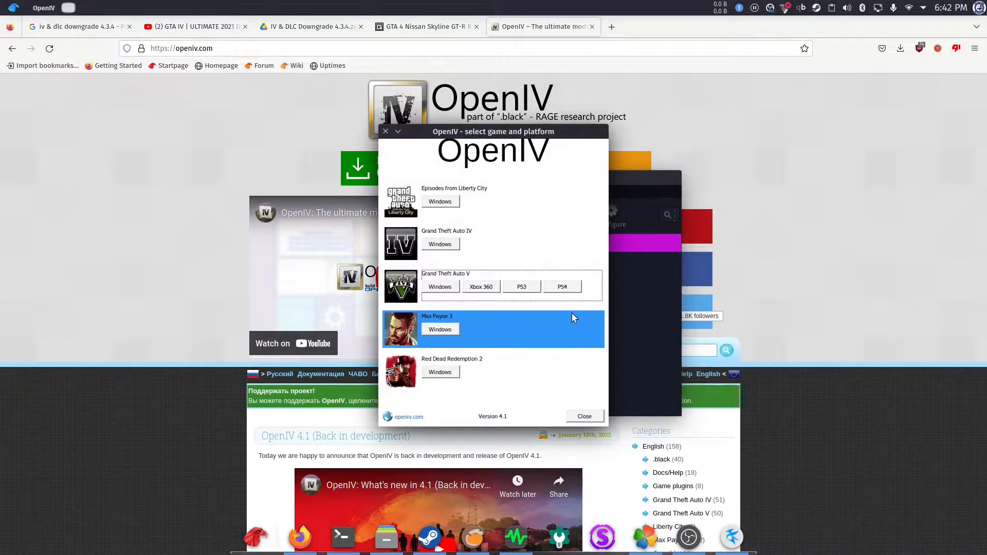
Set GTA IV for Windows to steamapps/common/Grand Theft Auto IV and enable Edit mode
left_click(439, 244)
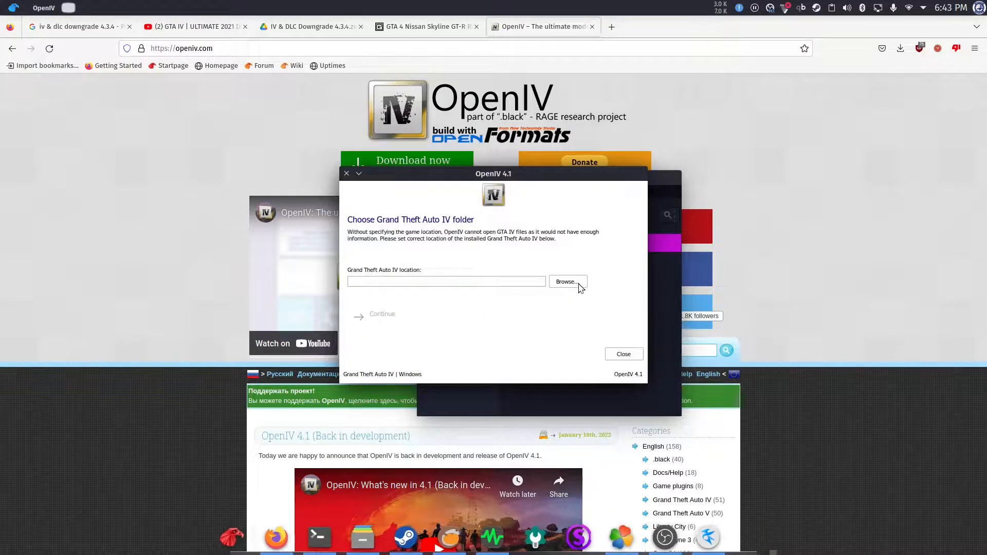
left_click(567, 281)
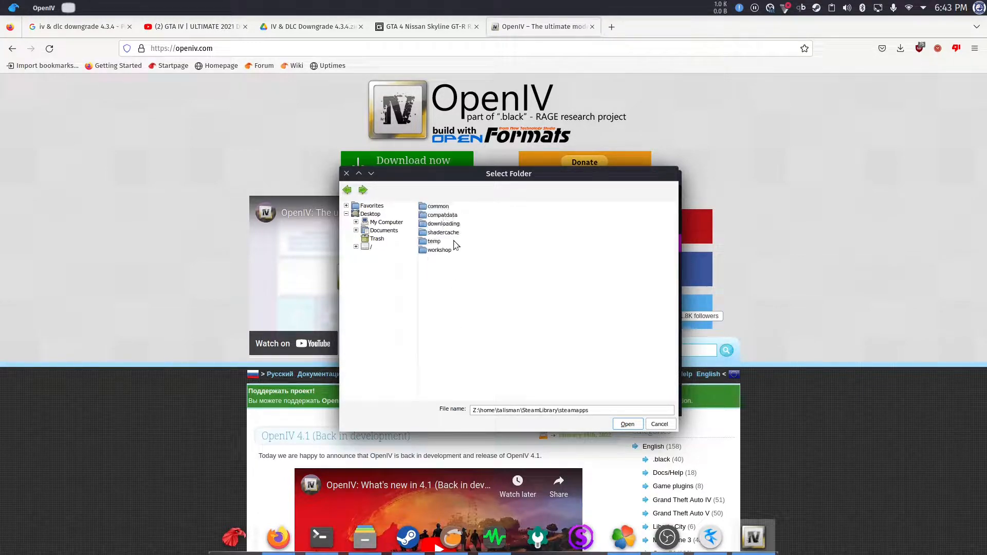
double_click(438, 205)
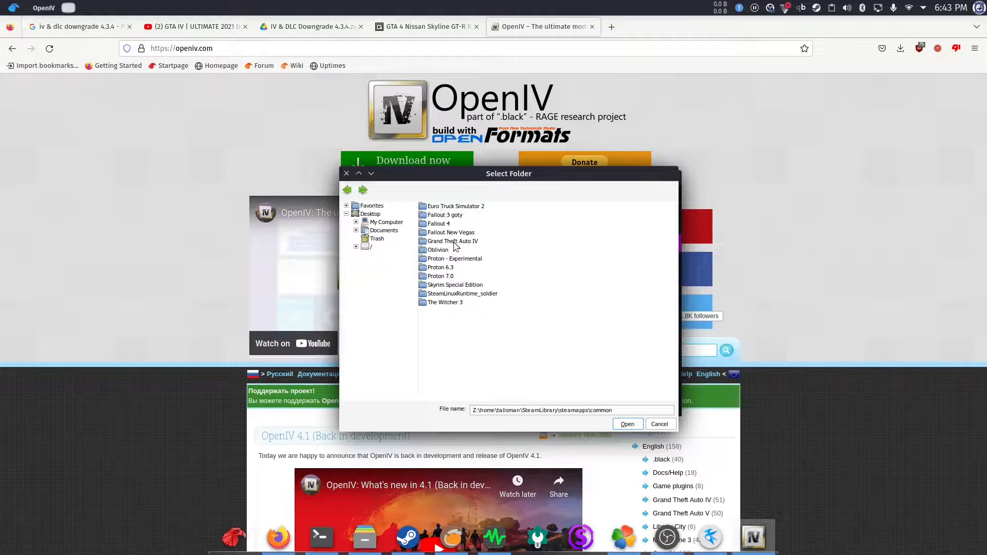
double_click(452, 241)
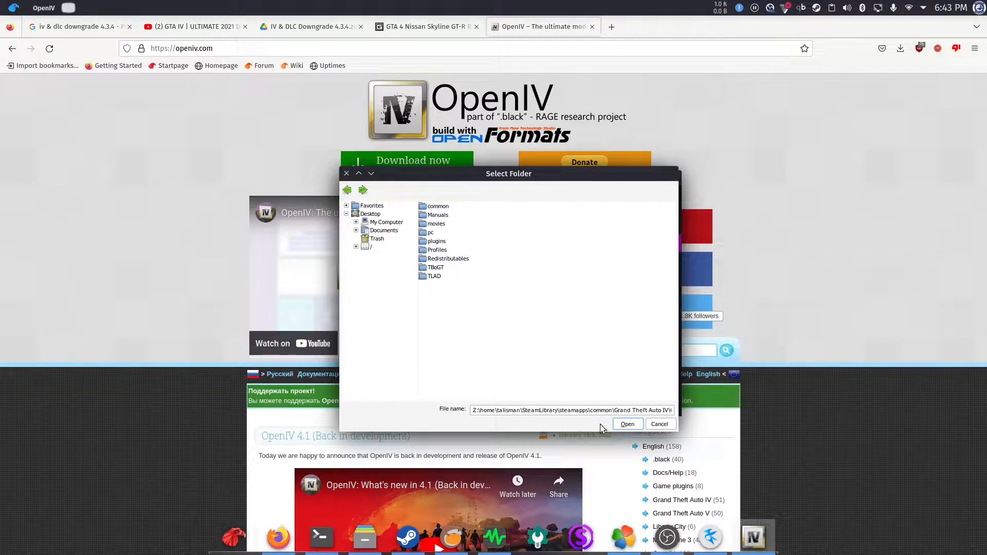
left_click(626, 423)
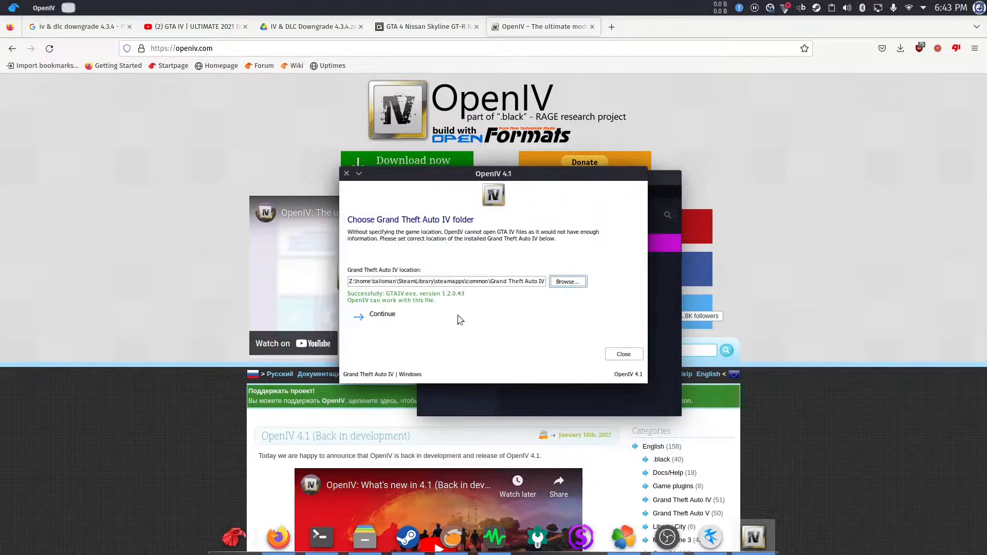
mouse_move(382, 314)
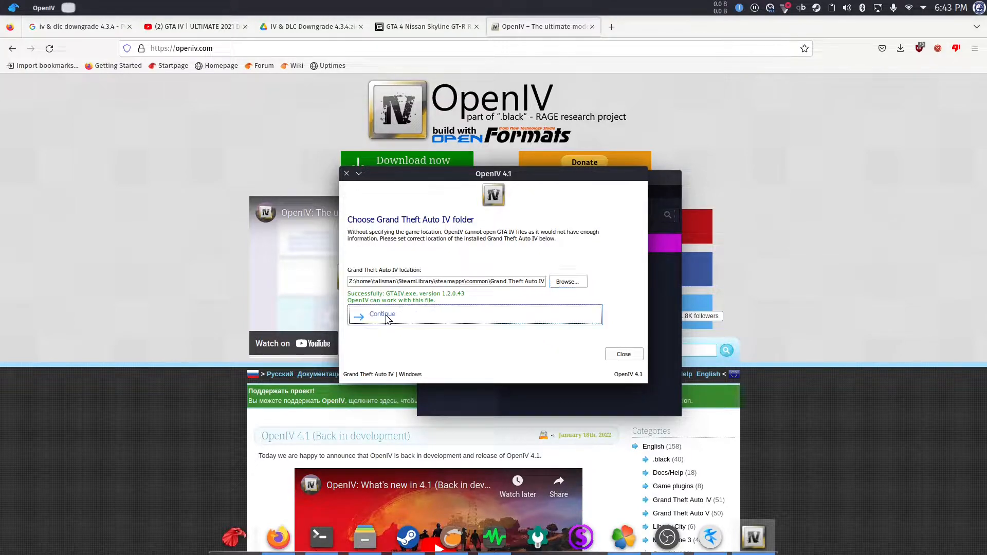
left_click(382, 314)
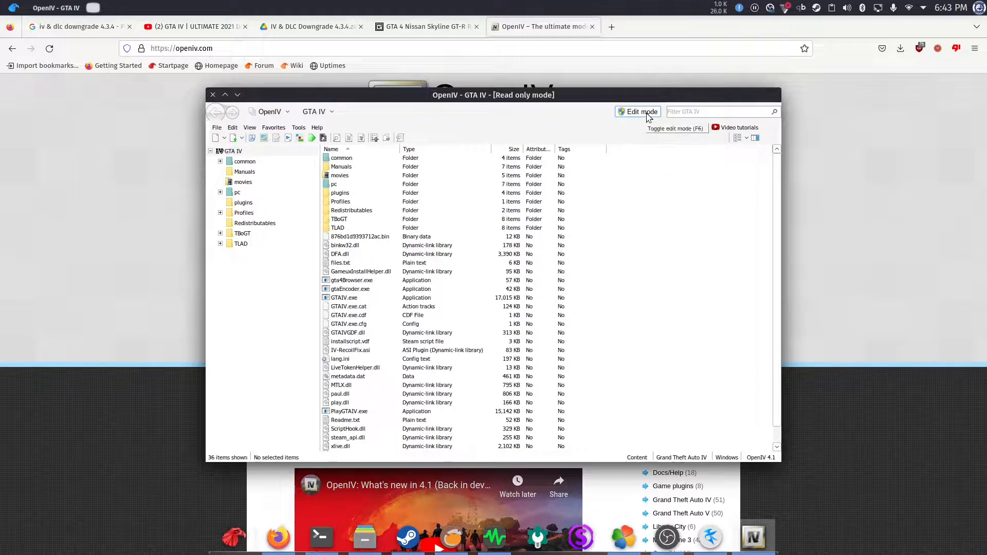
left_click(642, 111)
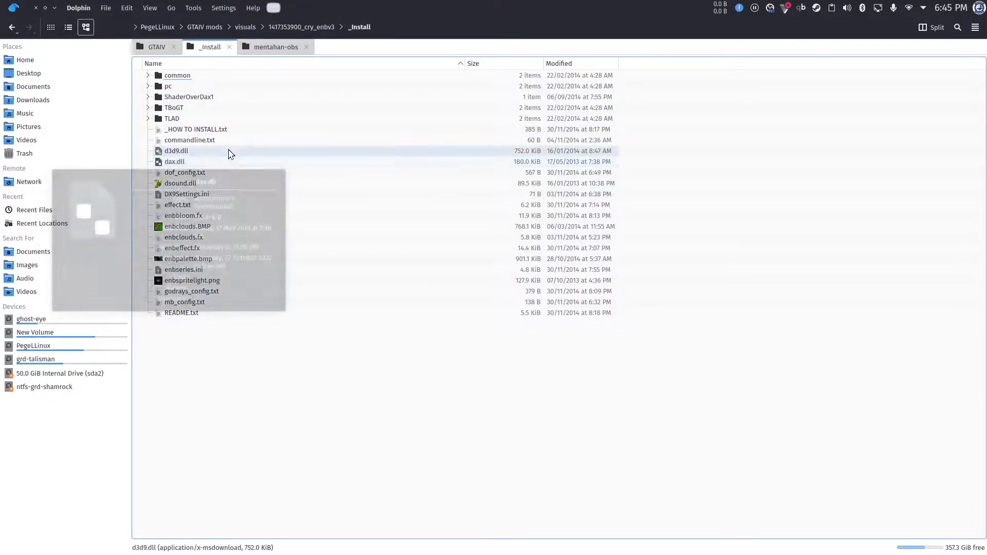
Paste all ENB _Install files into the GTAIV folder, merging folders and overwriting files
key("ctrl+a")
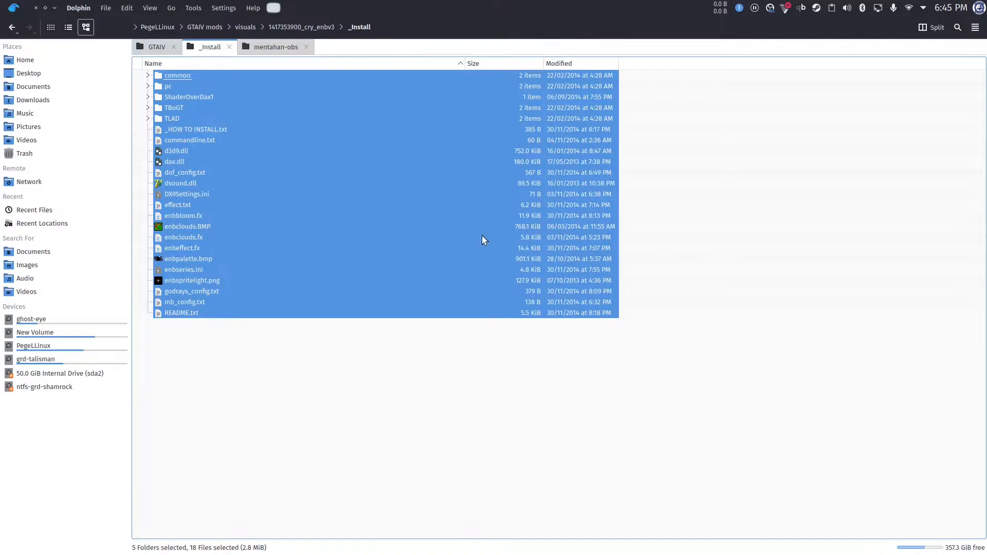
left_click(157, 47)
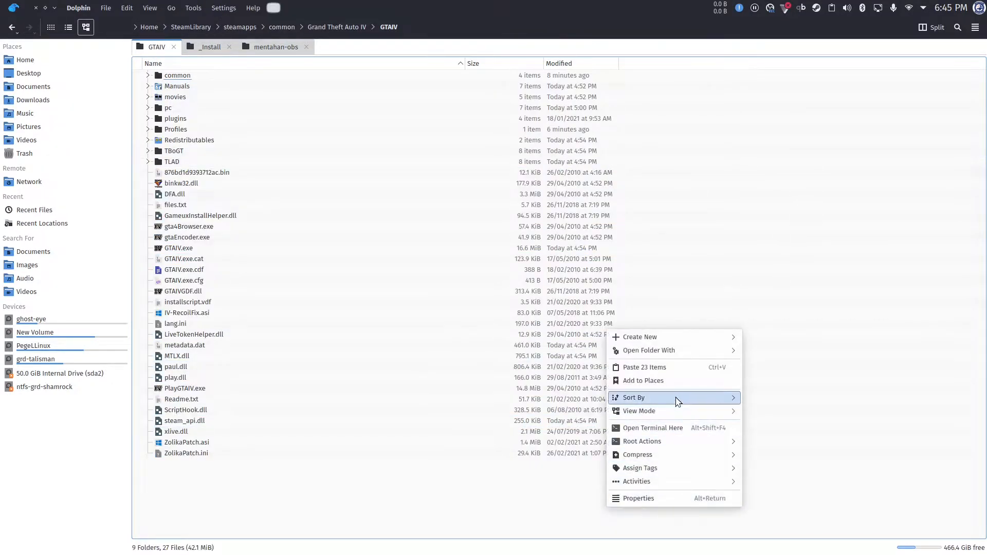
left_click(643, 367)
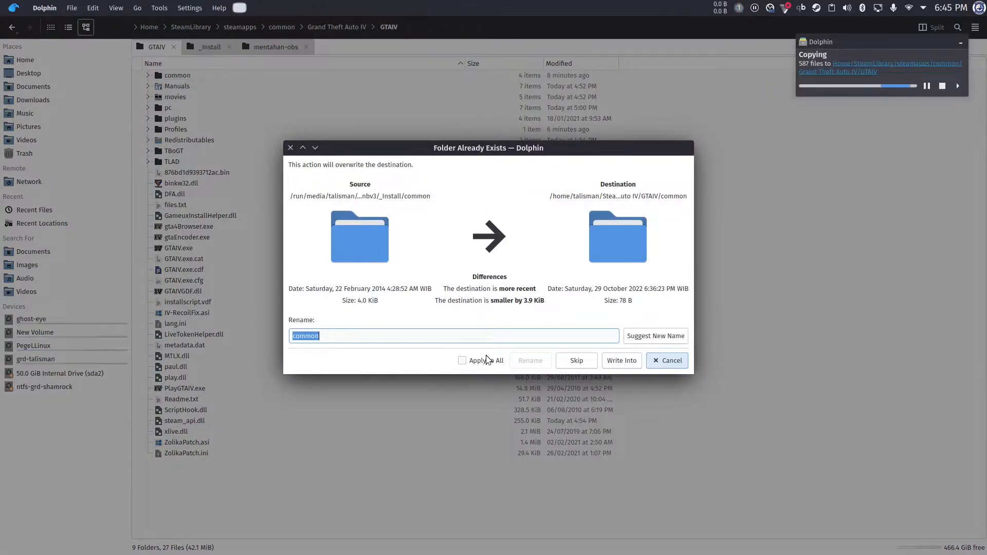
left_click(461, 360)
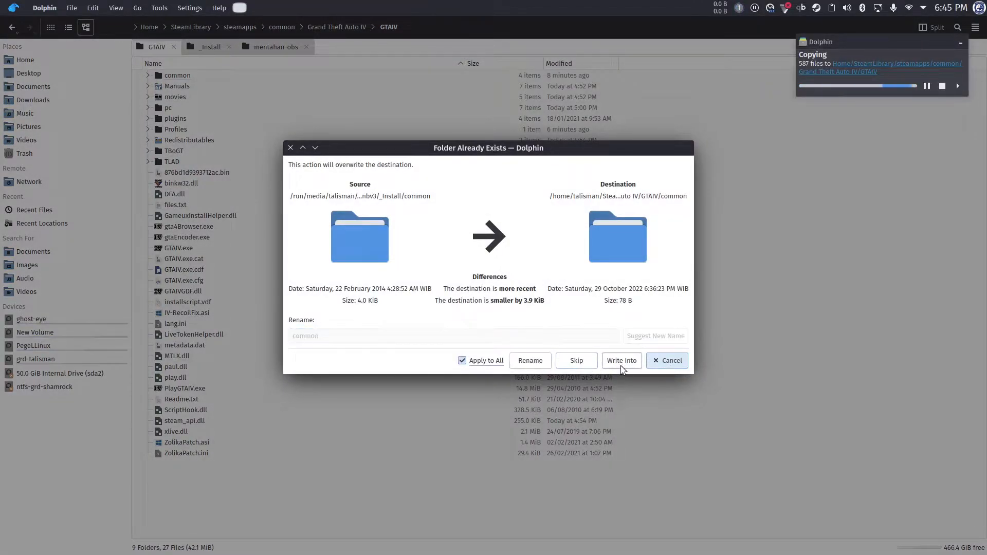
left_click(621, 360)
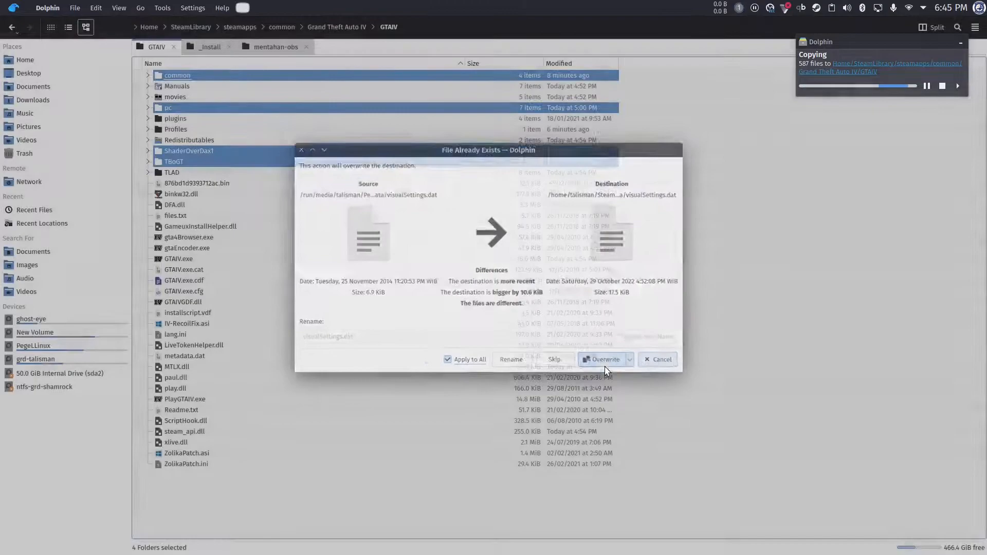
left_click(603, 359)
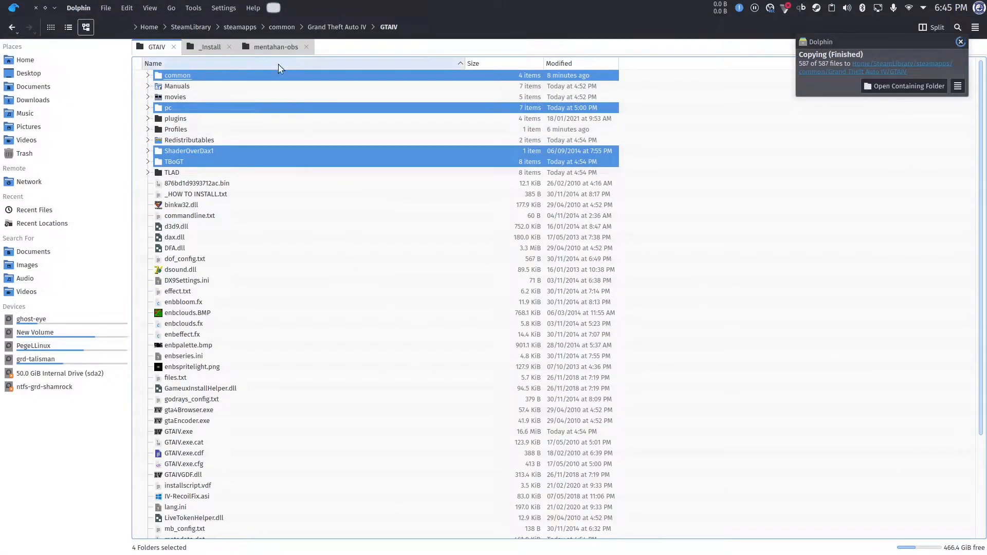
Select d3d9.dll, dax.dll and dsound.dll in the ENB _Install folder
left_click(210, 47)
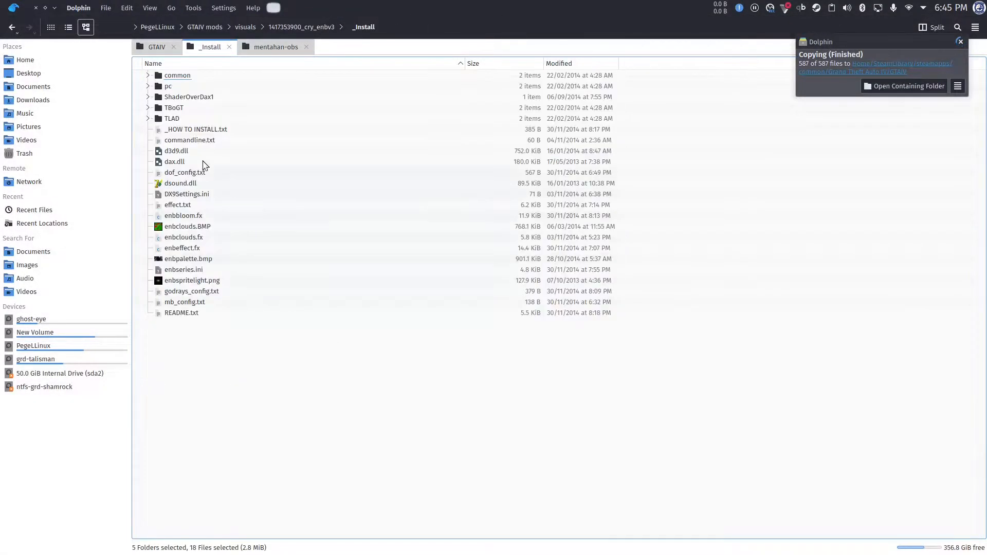
left_click(176, 151)
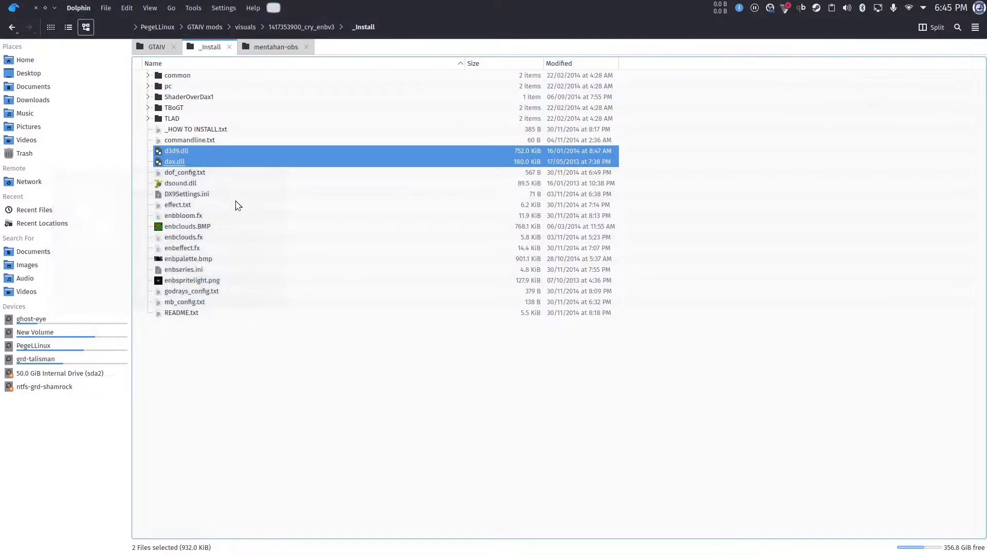
left_click(180, 183)
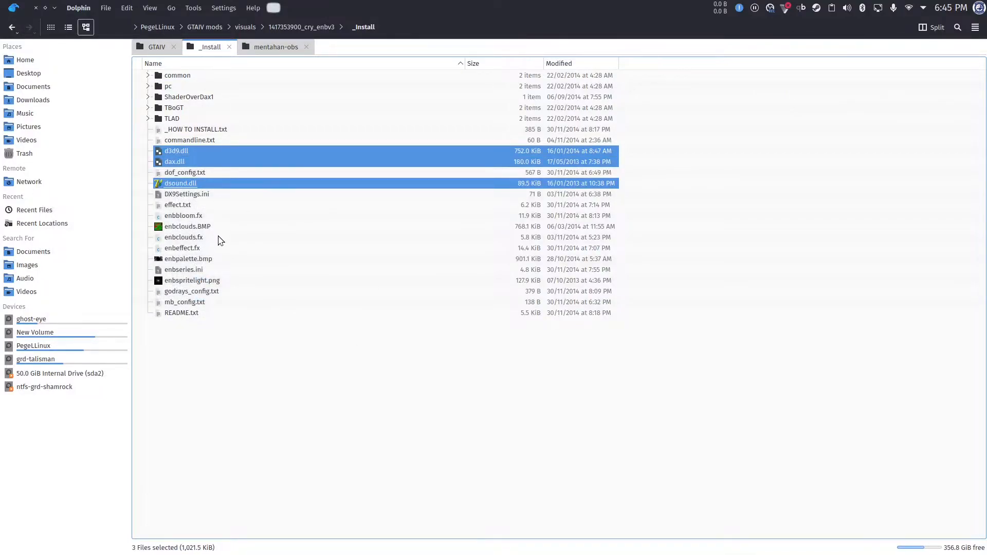
mouse_move(244, 308)
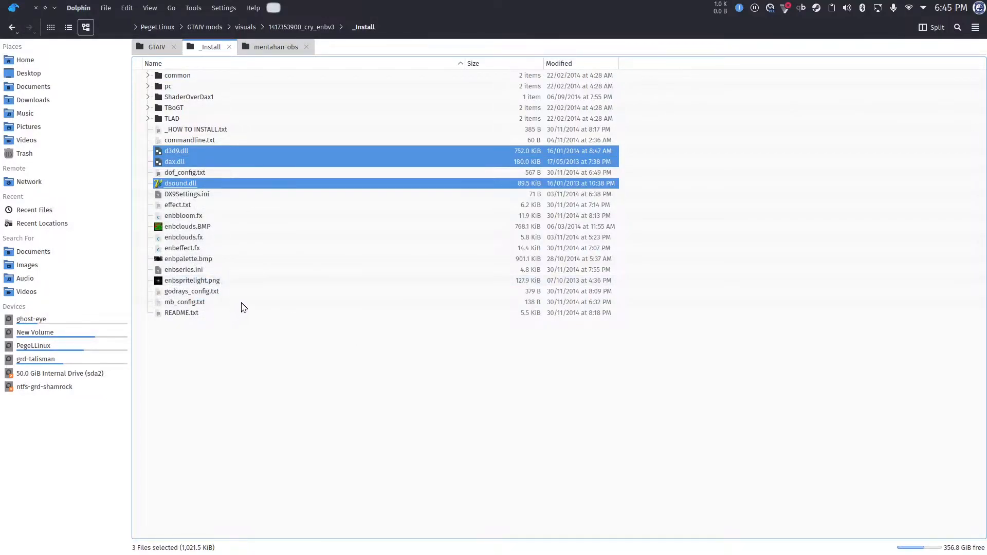
mouse_move(730, 544)
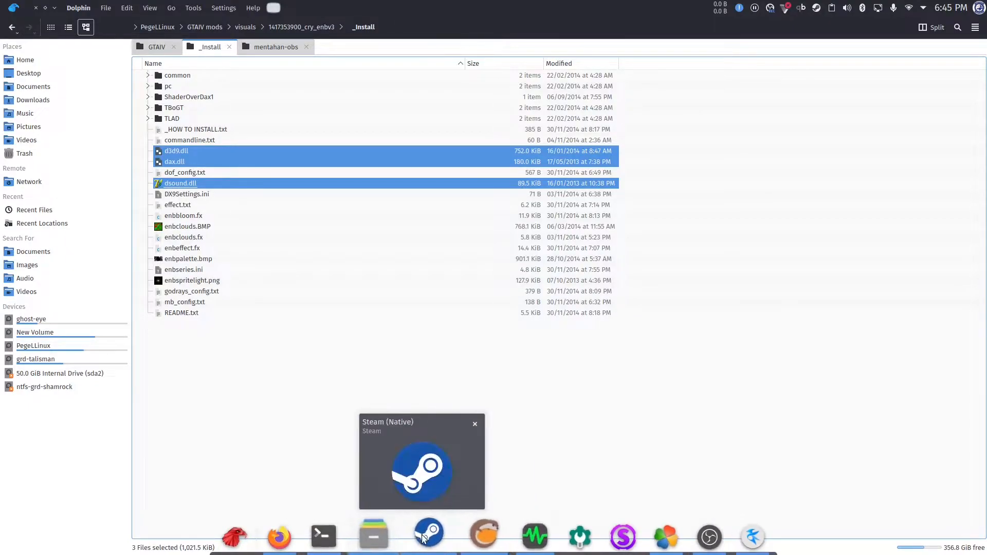
Run protontricks and add native overrides for d3d9, dax and dsound in winecfg Libraries
left_click(342, 536)
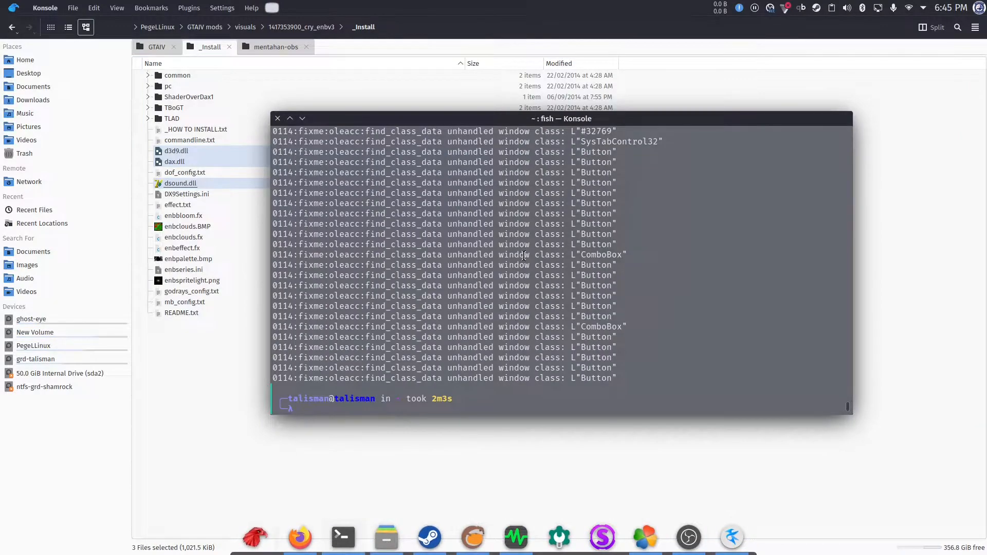
type("protontricks 1")
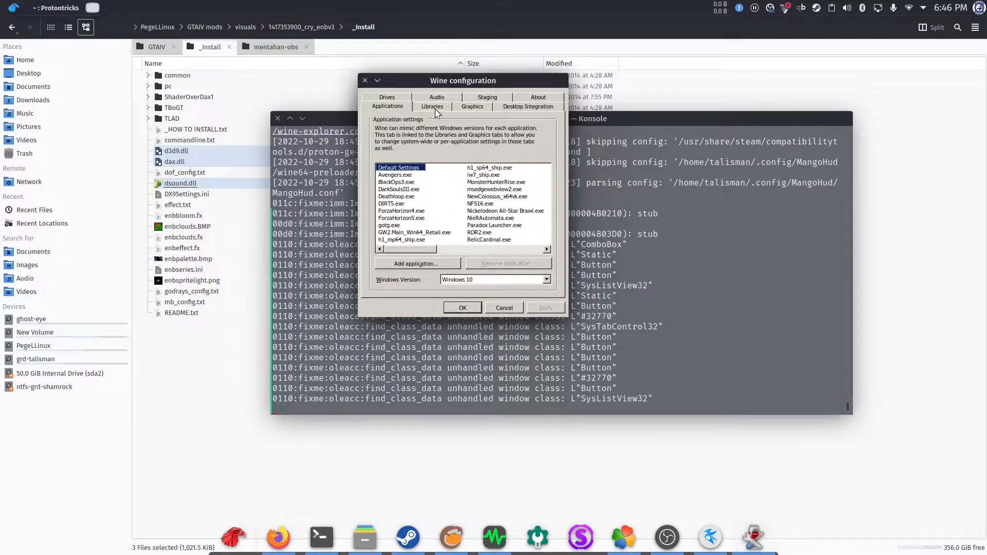
left_click(432, 107)
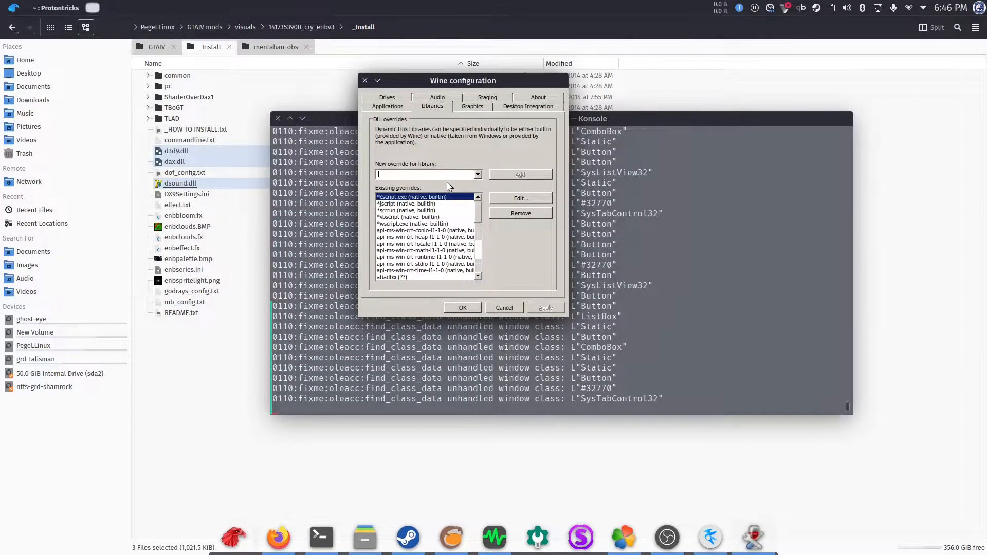
scroll("down", 3)
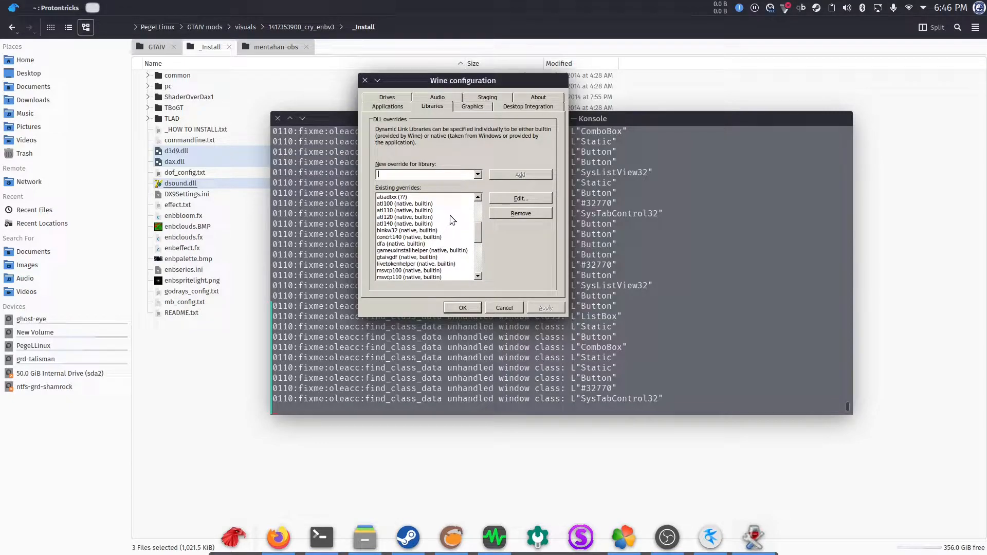
type("d3d9")
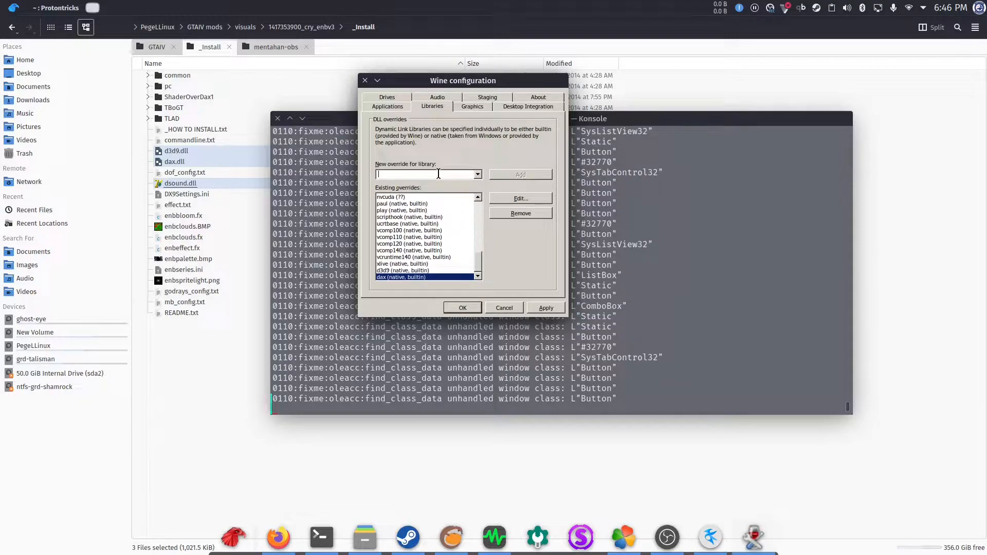
type("dsound")
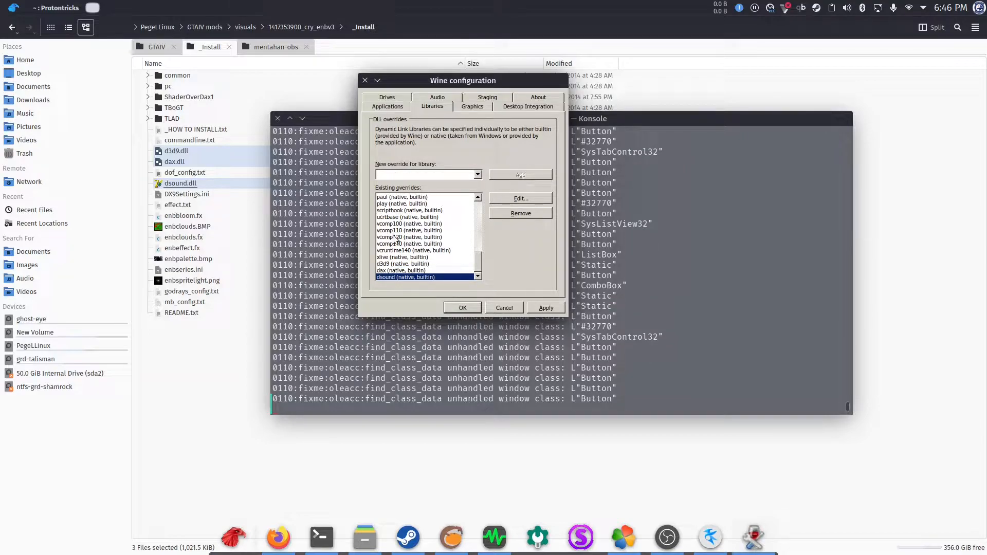
left_click(462, 308)
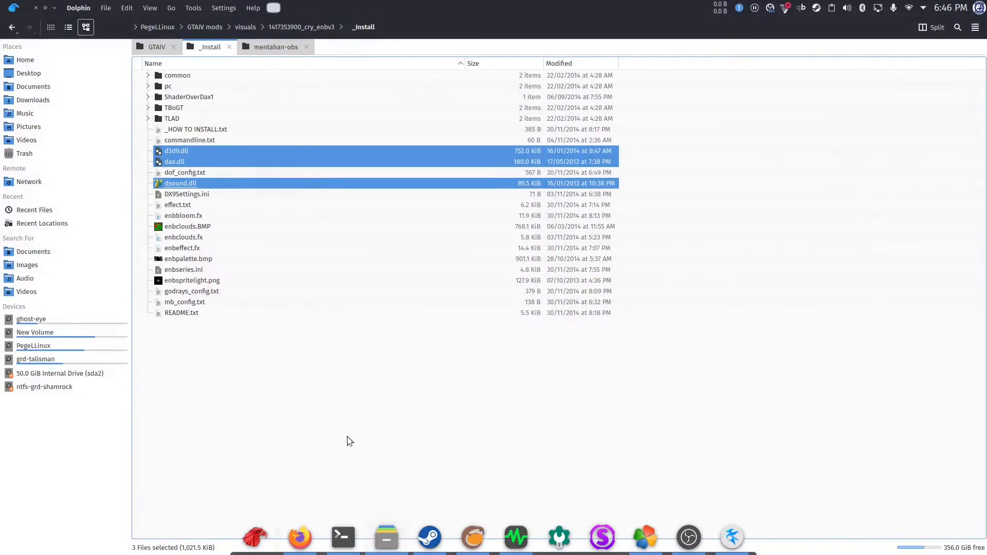
Launch Grand Theft Auto IV from Steam and drive through the docks toward Roman's place
left_click(350, 441)
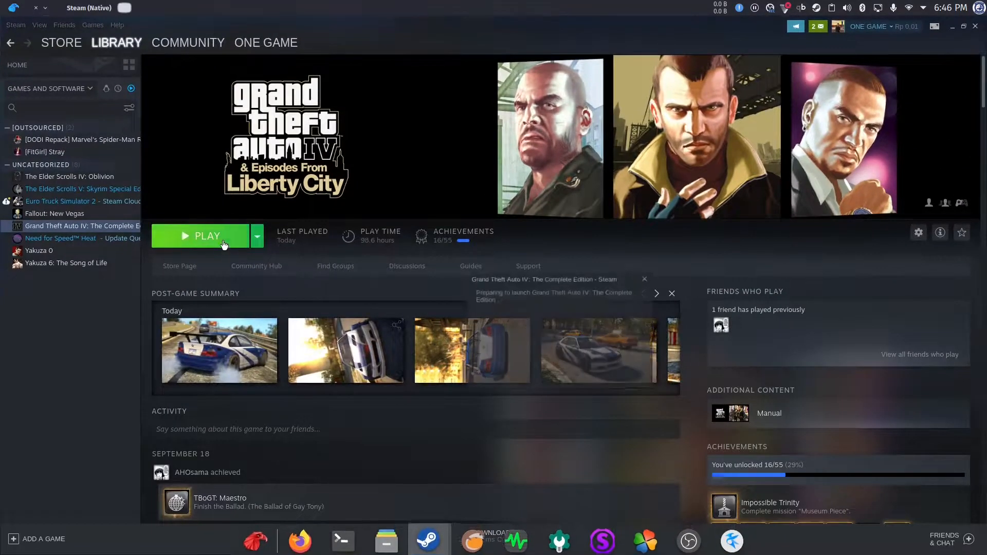
left_click(207, 236)
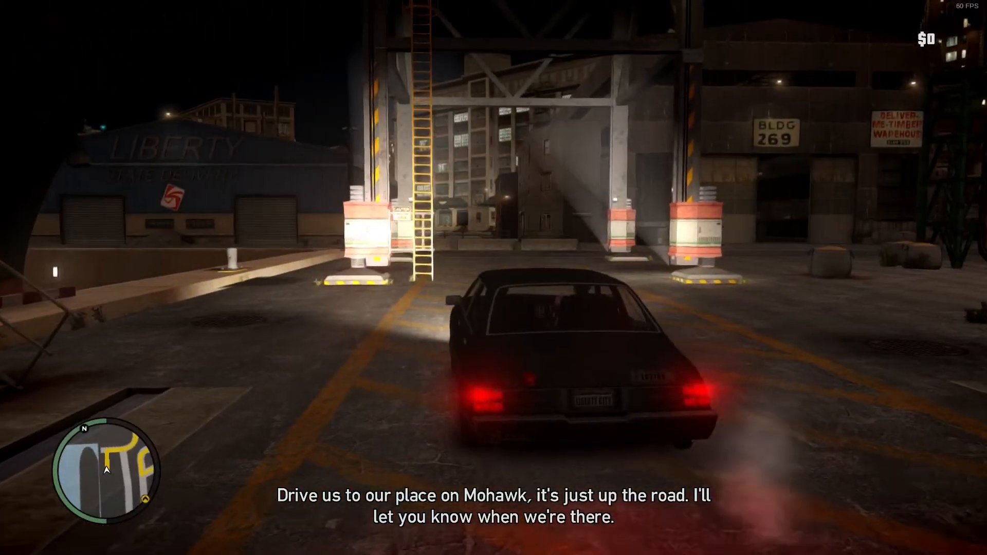
key("w")
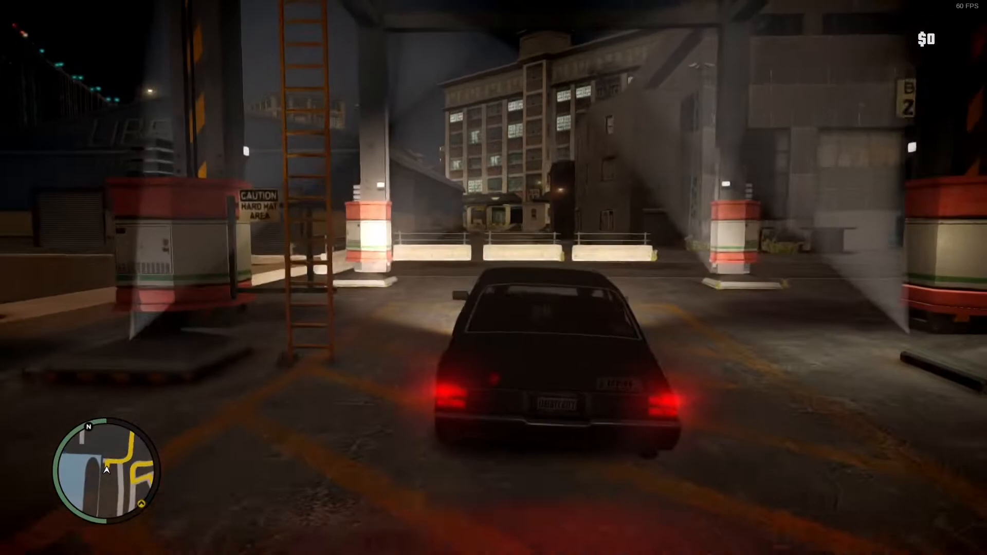
key("w")
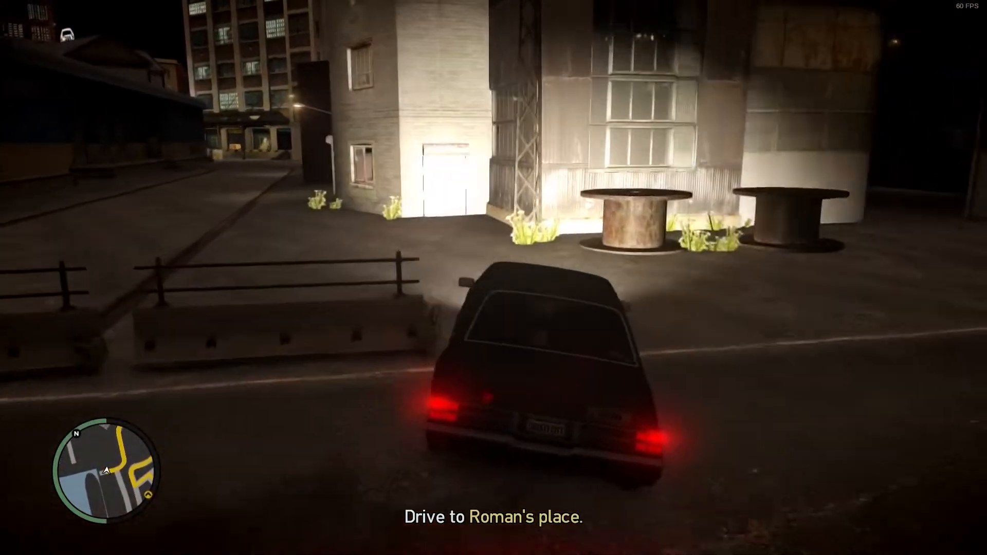
key("w")
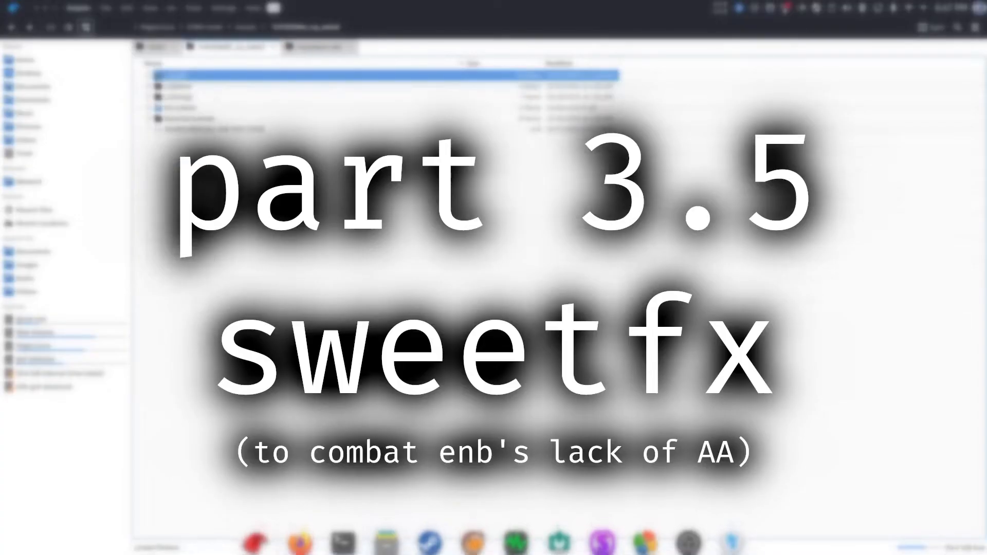
Paste SweetFX anti-aliasing files into GTAIV, overwriting the install notes and DX9Settings.ini
left_click(189, 118)
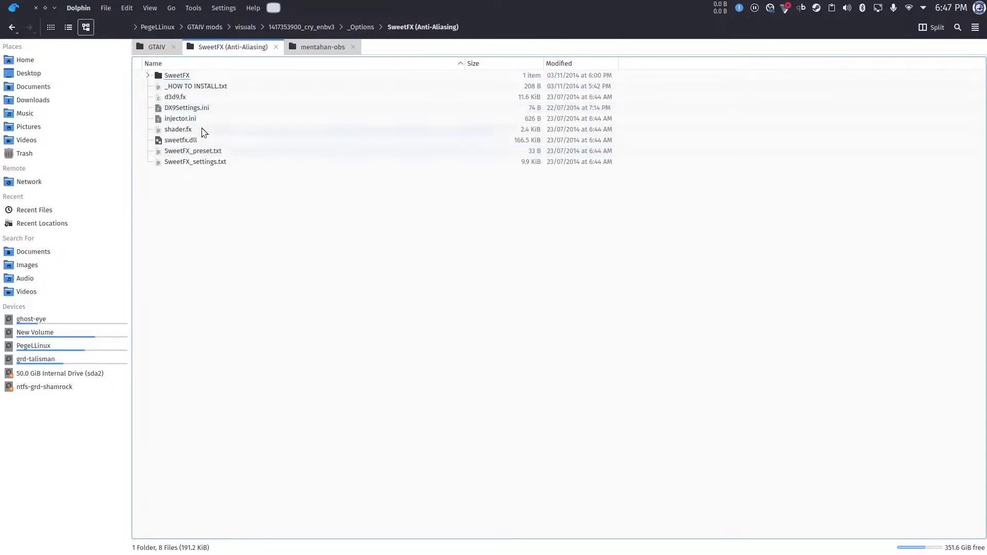
left_click(180, 140)
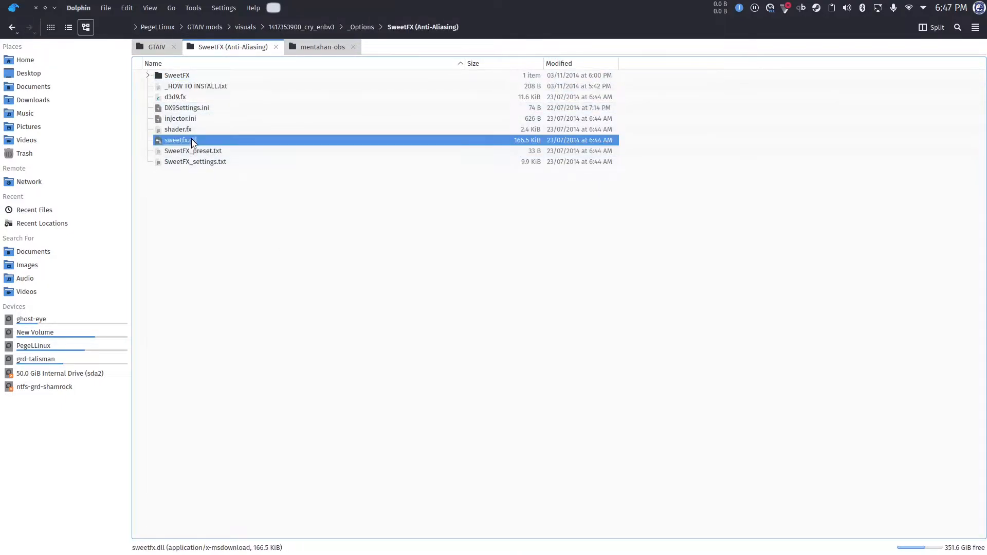
left_click(156, 47)
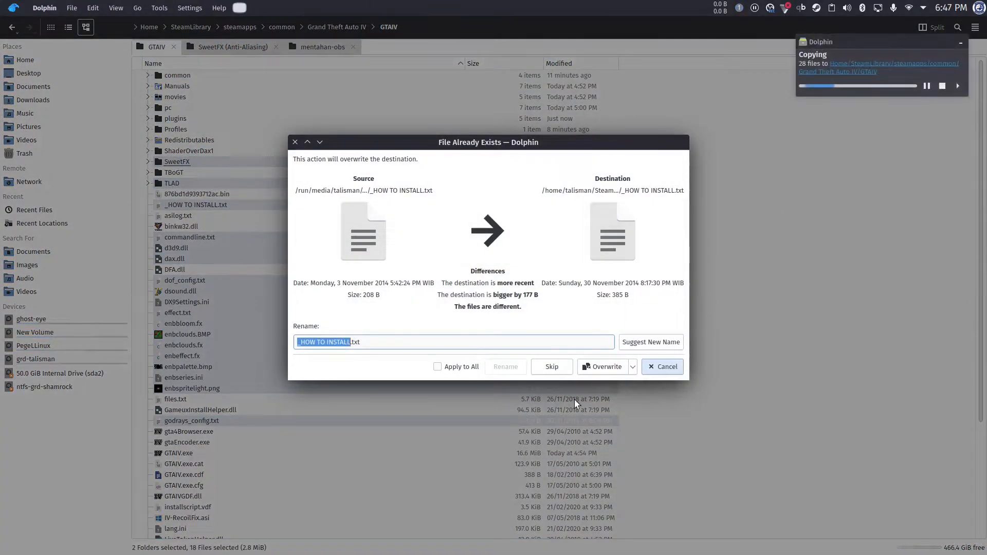
mouse_move(482, 361)
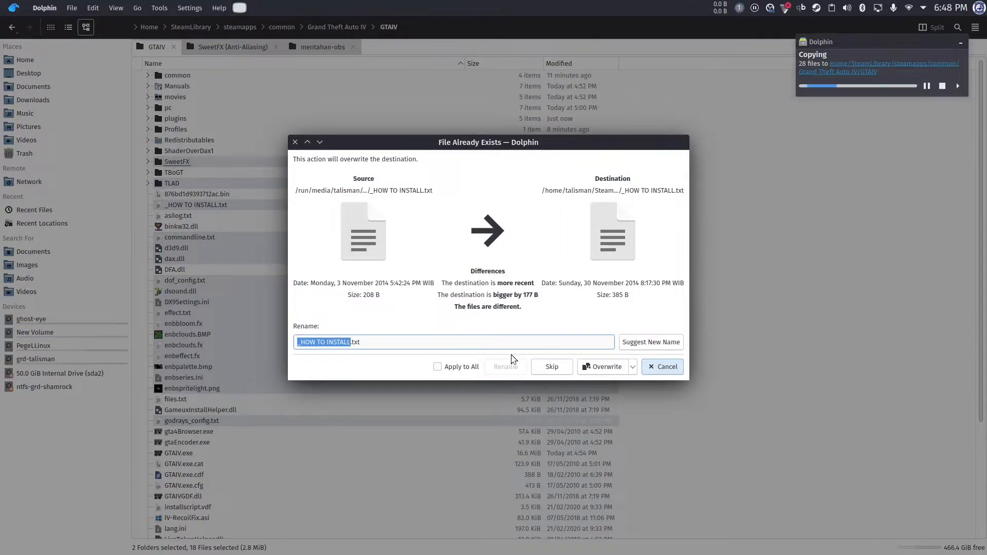
left_click(605, 367)
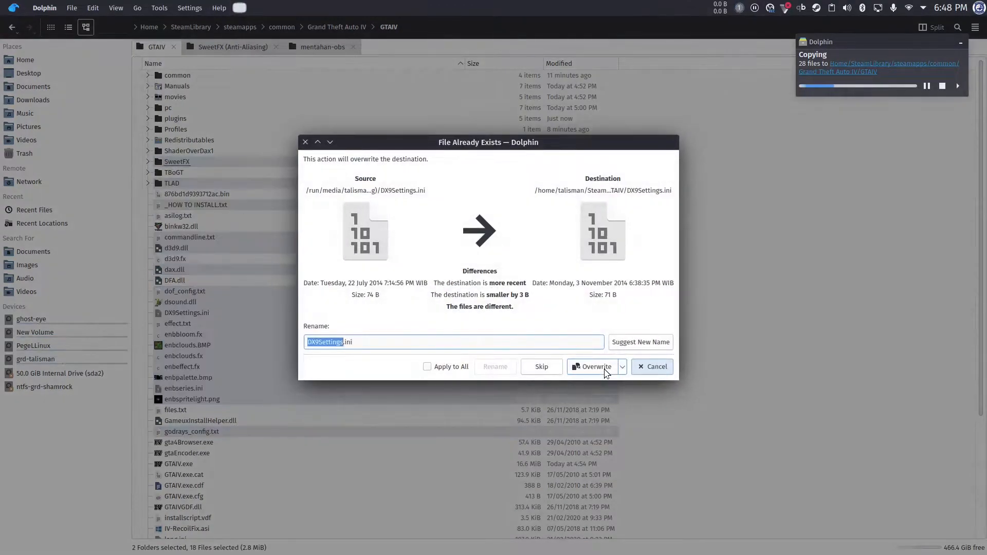
left_click(592, 367)
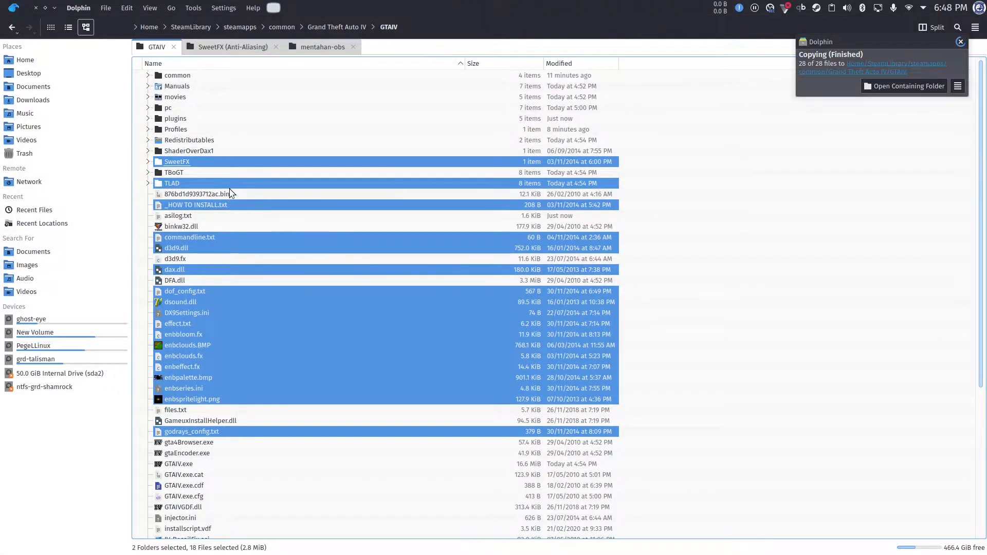
left_click(233, 47)
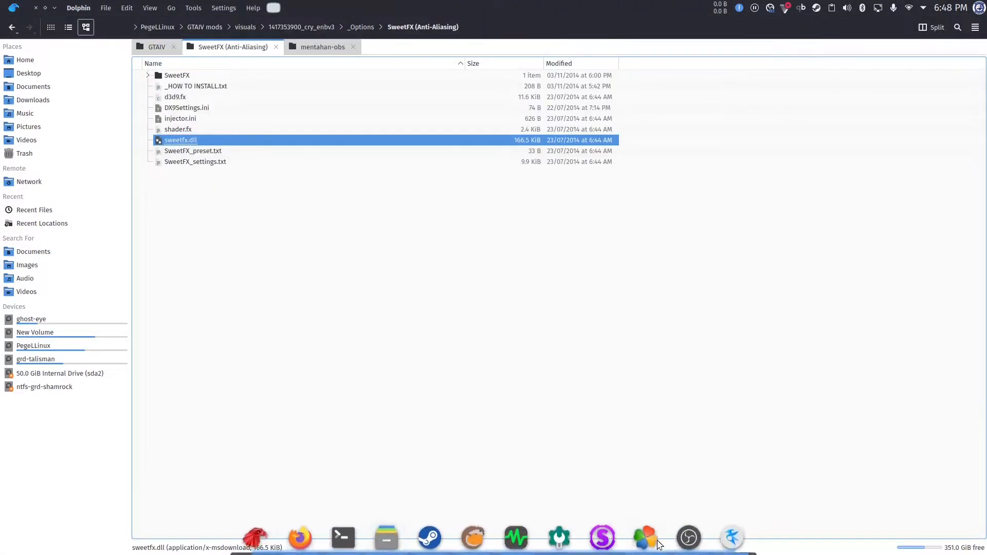
Run protontricks from Konsole and add a native-then-builtin sweetfx override in winecfg
left_click(342, 537)
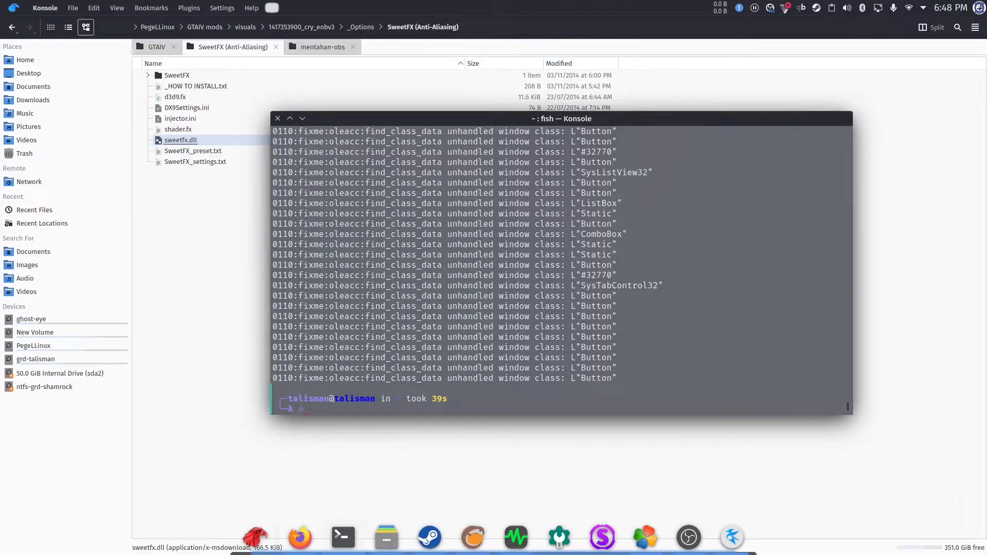
type("protontricks")
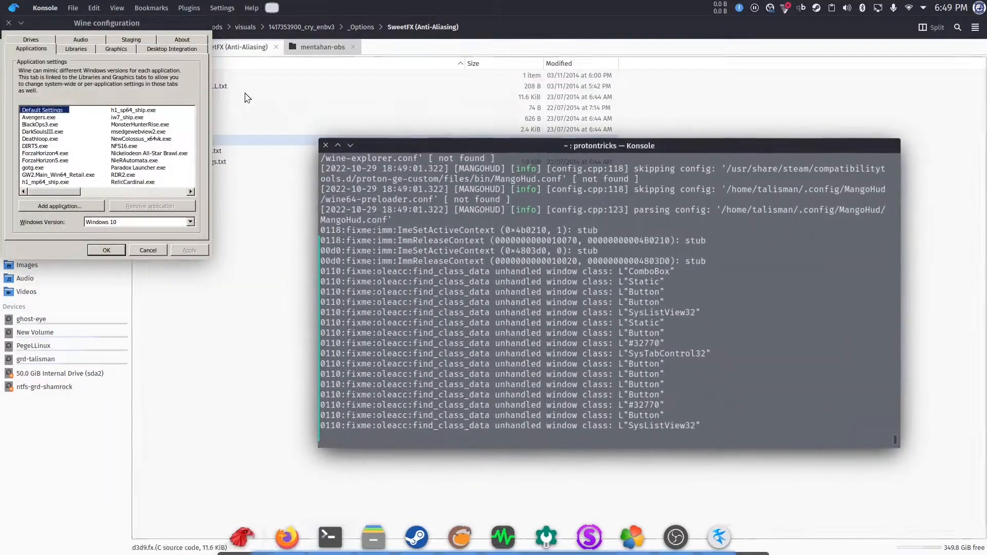
left_click(488, 135)
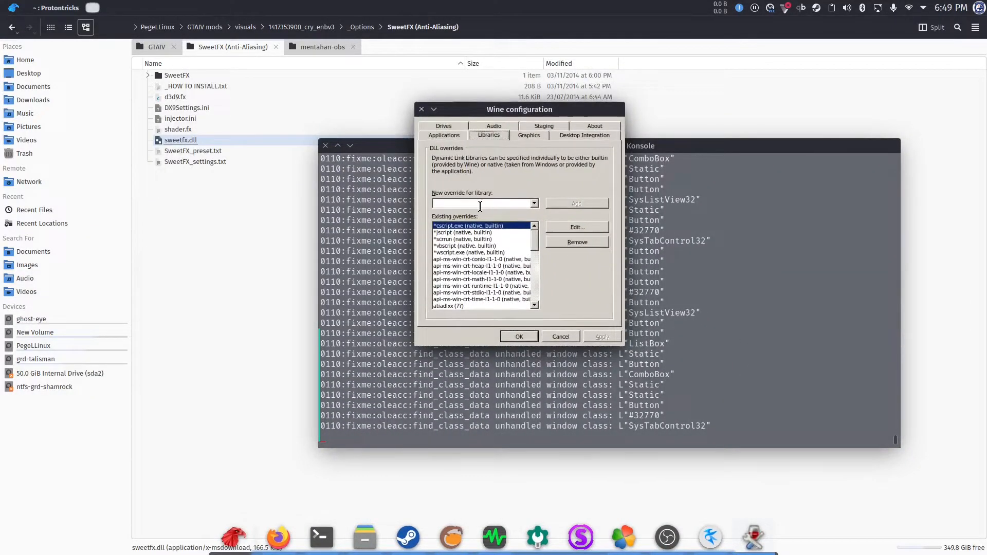
type("sweetf")
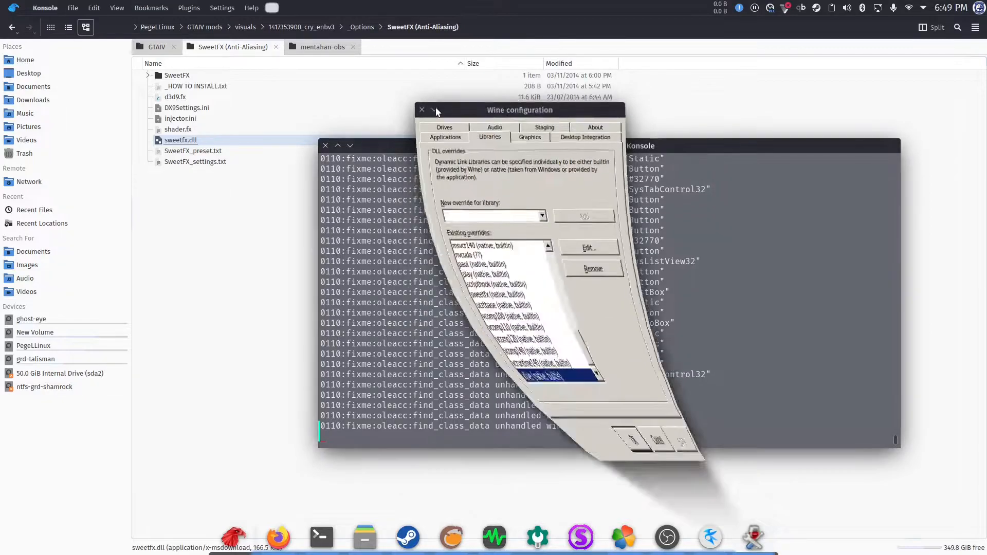
left_click(421, 110)
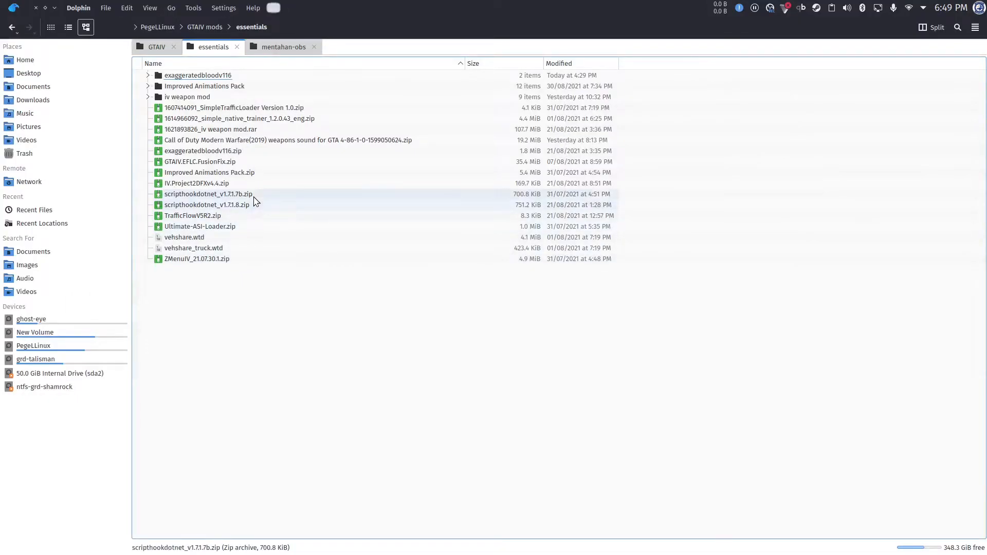
Extract dinput8.dll from Ultimate-ASI-Loader.zip into the GTAIV game folder
right_click(200, 226)
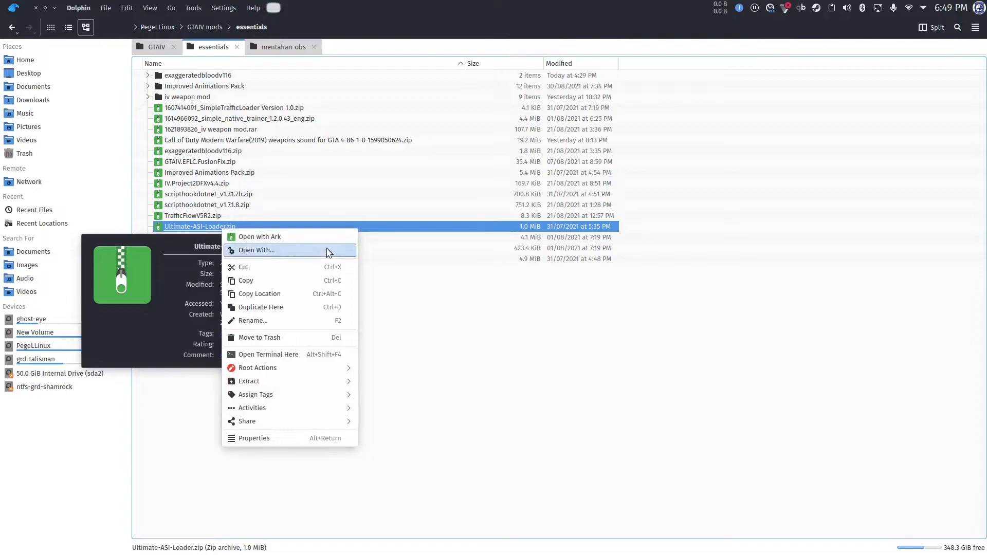
mouse_move(175, 59)
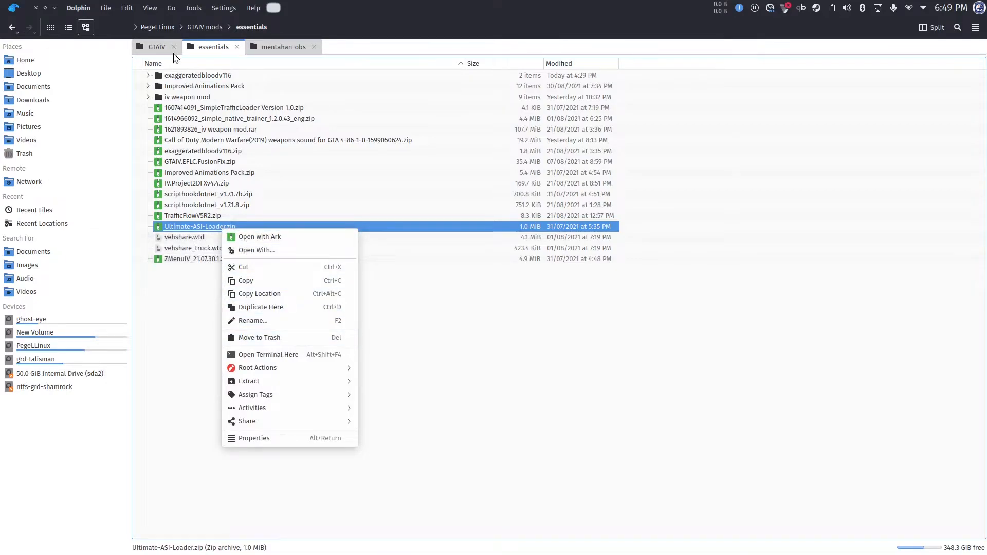
left_click(156, 46)
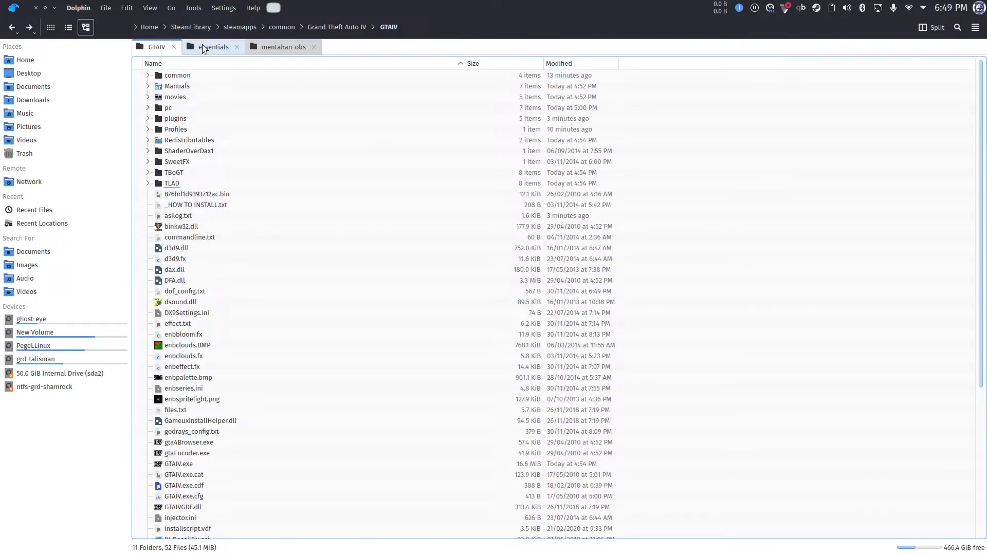
left_click(213, 47)
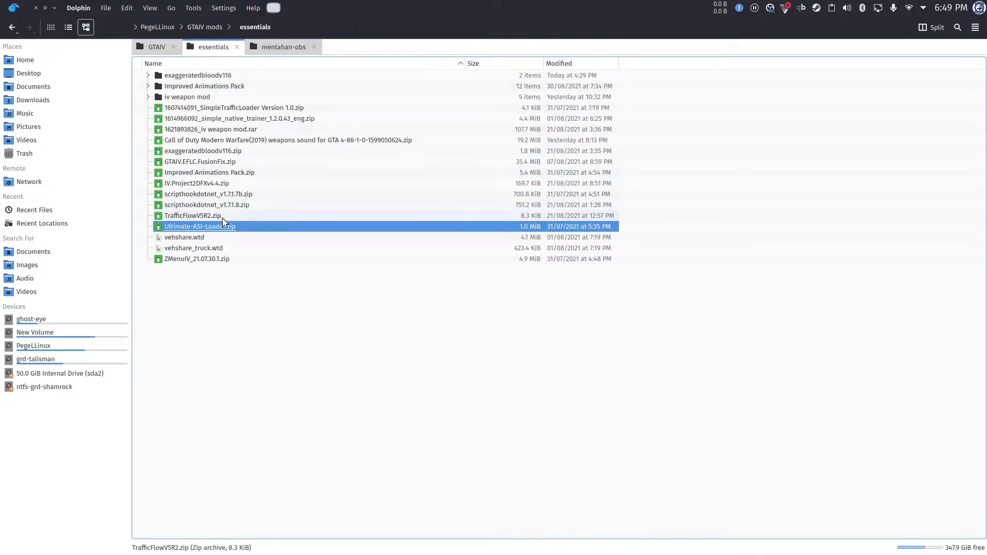
left_click(157, 46)
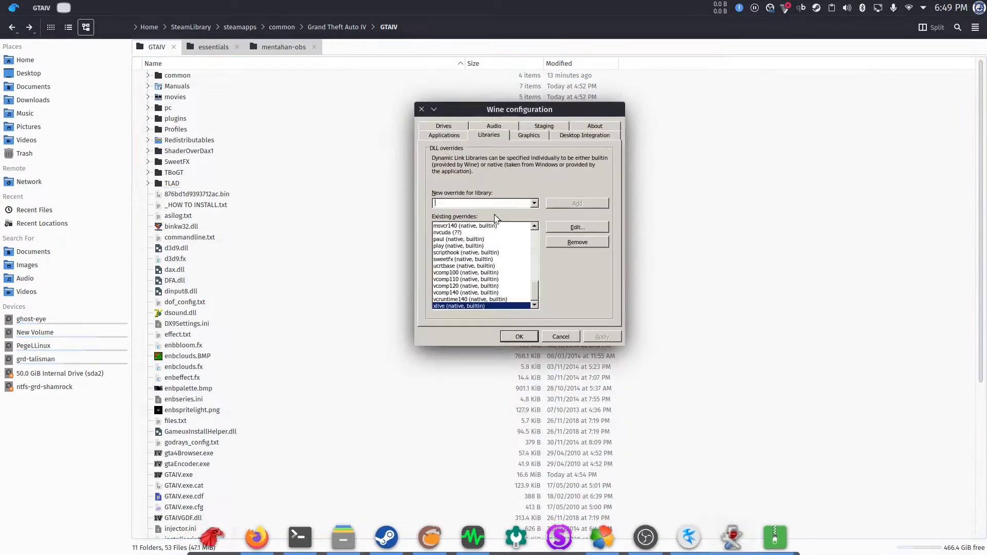
Add a dinput library override in winecfg and close the configuration
type("dinput")
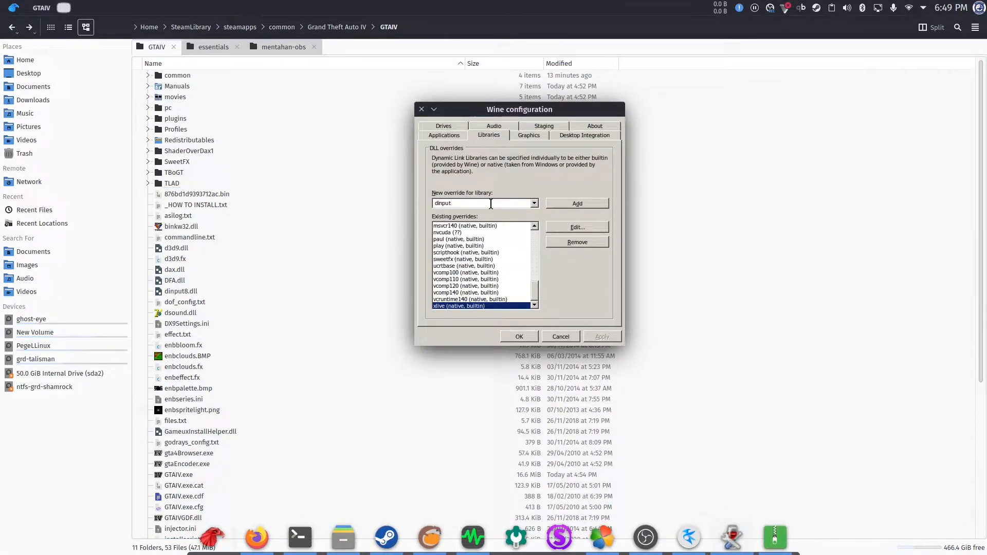
left_click(575, 203)
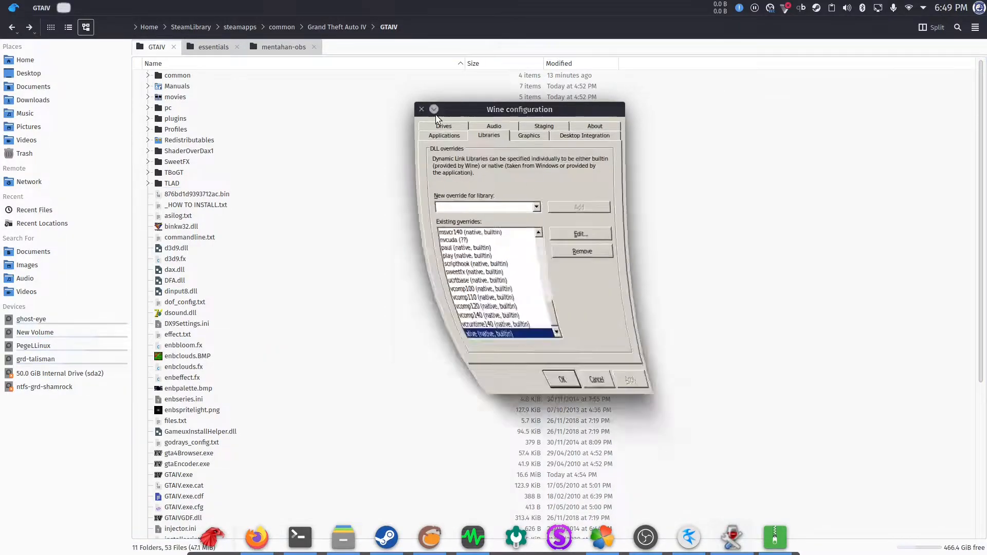
left_click(421, 109)
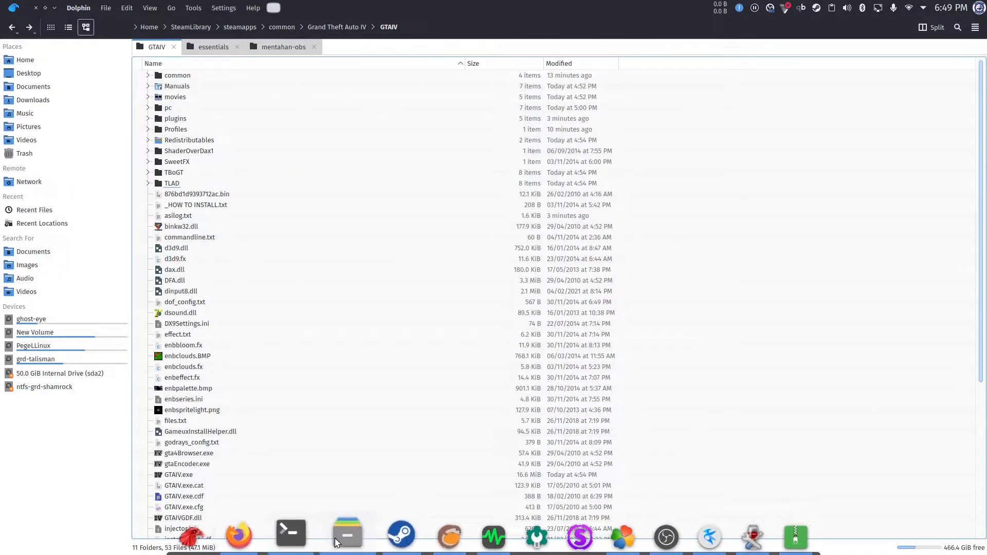
Return to Dolphin's essentials mods folder and open the mod archive
left_click(213, 47)
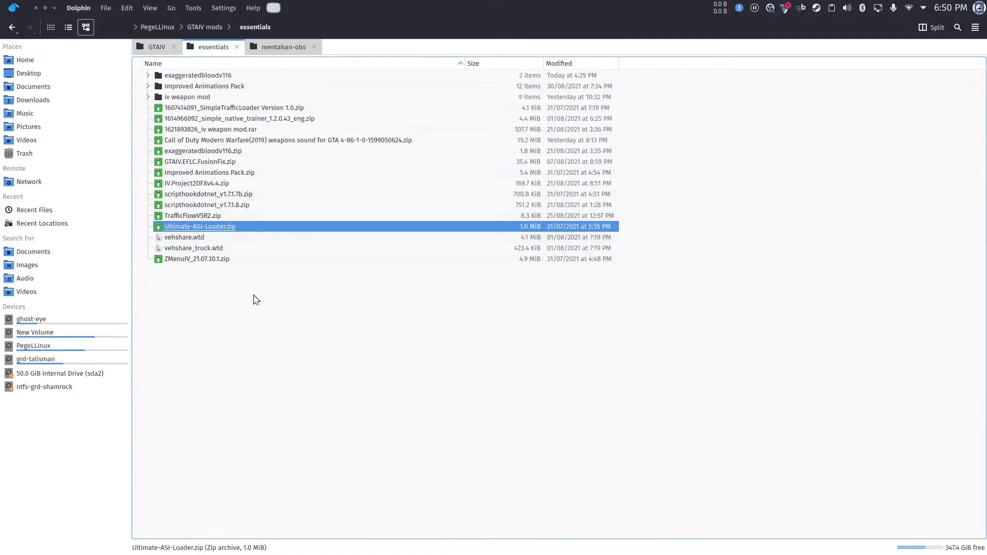
double_click(196, 259)
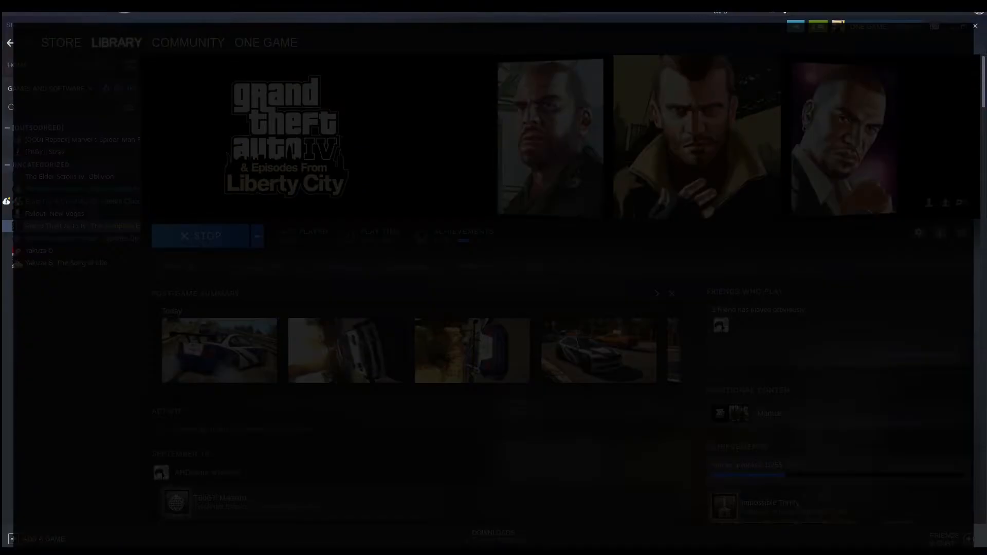
Launch GTA IV from Steam and adjust the ZMenu trainer's time-cycle option
left_click(207, 235)
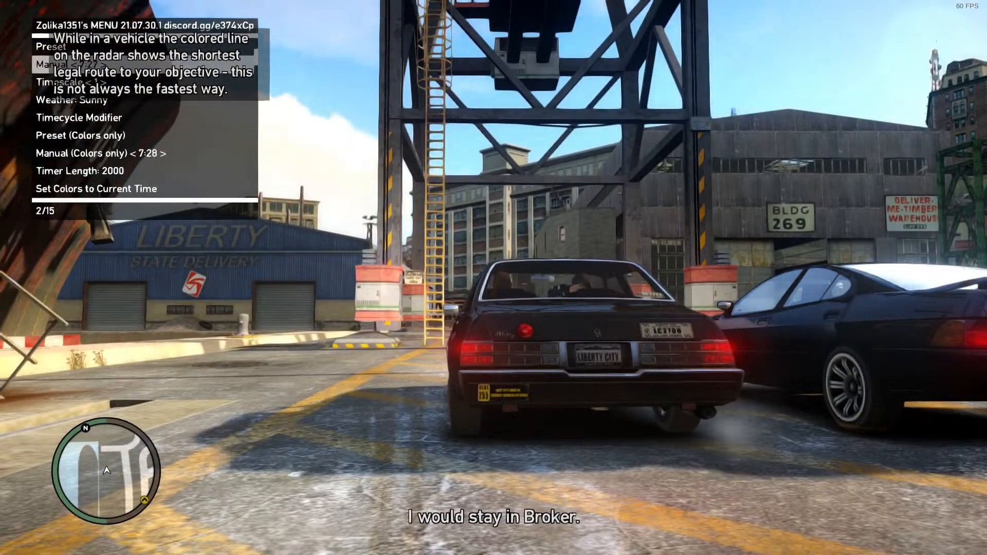
left_click(157, 153)
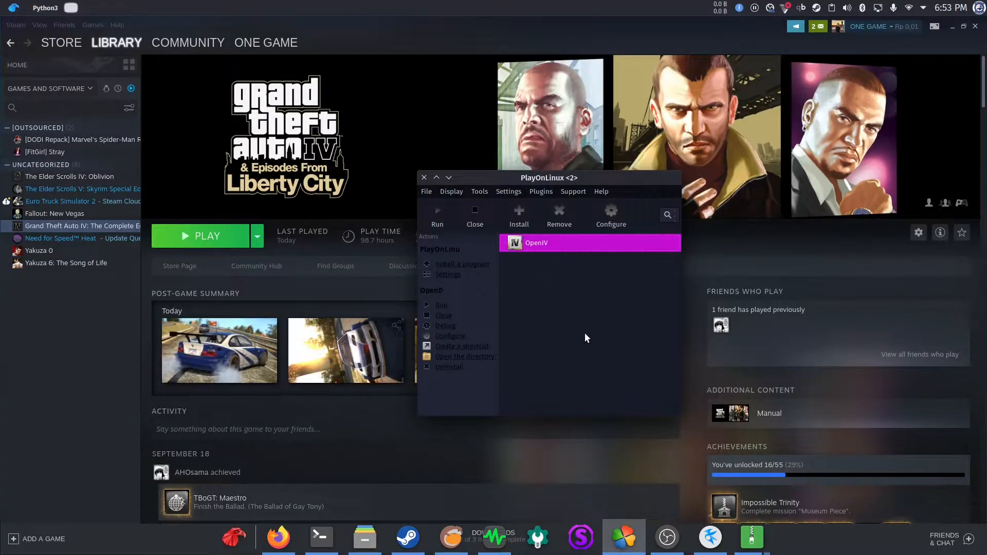
mouse_move(591, 330)
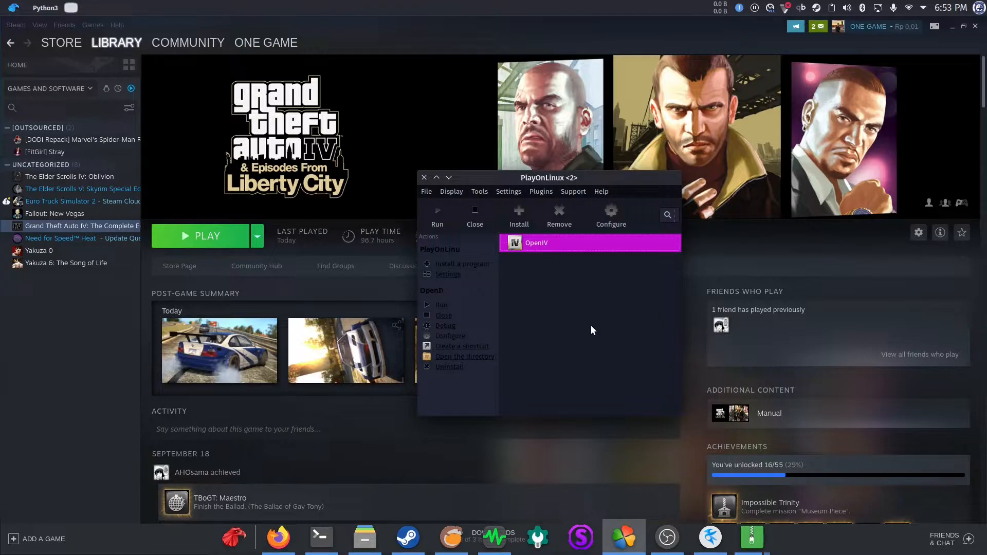
Run OpenIV from PlayOnLinux to browse the GTA IV game files
left_click(442, 305)
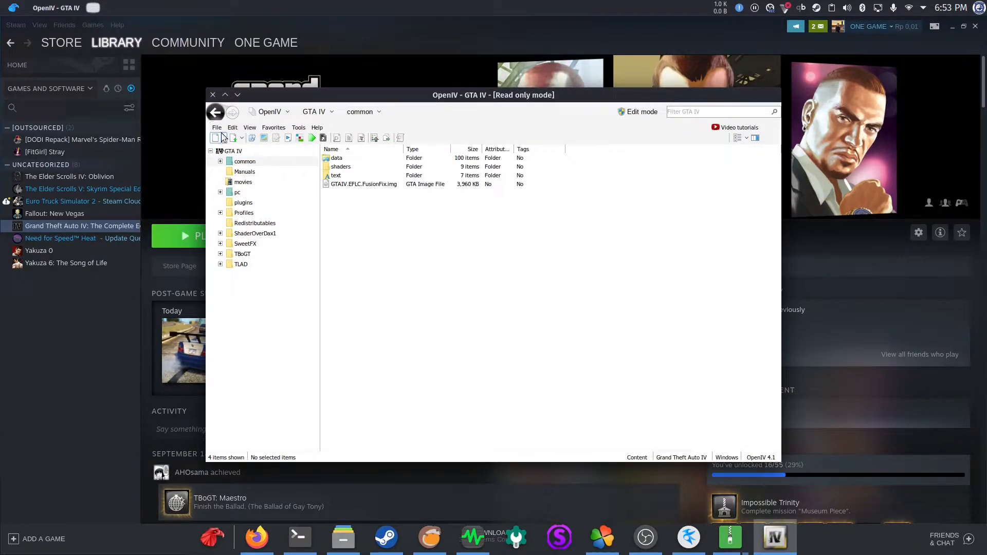
Open vehicles.img through OpenIV's pc/models/cdimages folders
double_click(237, 192)
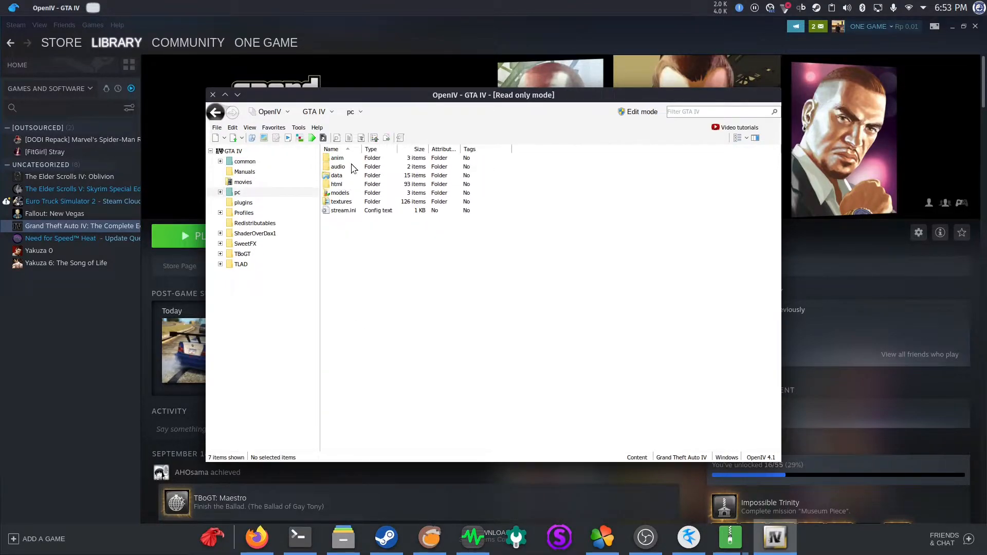
mouse_move(351, 197)
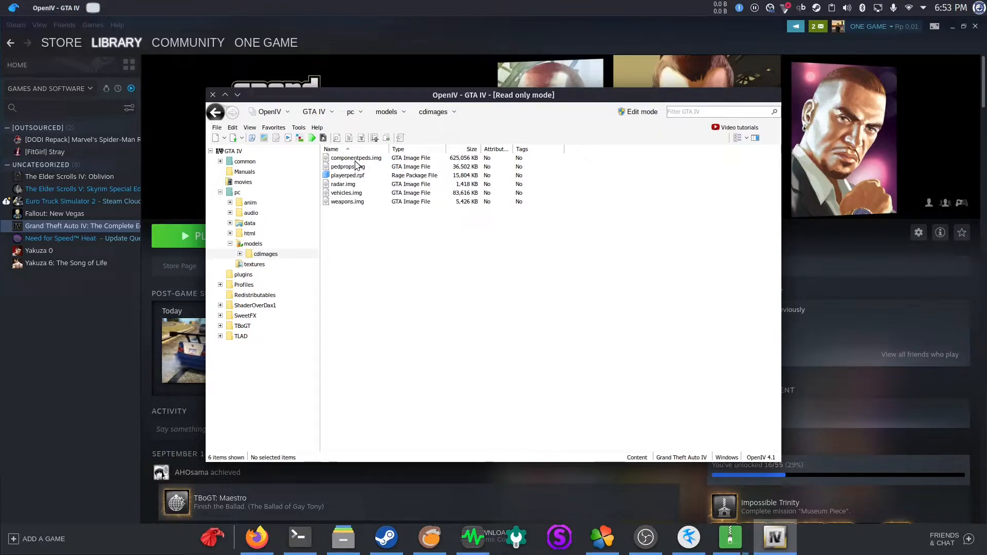
double_click(346, 193)
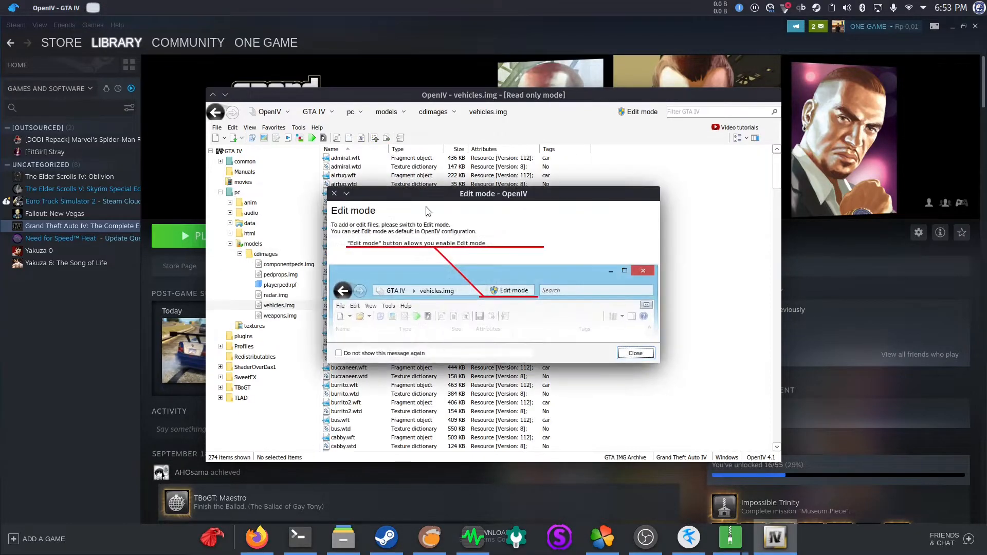
right_click(195, 118)
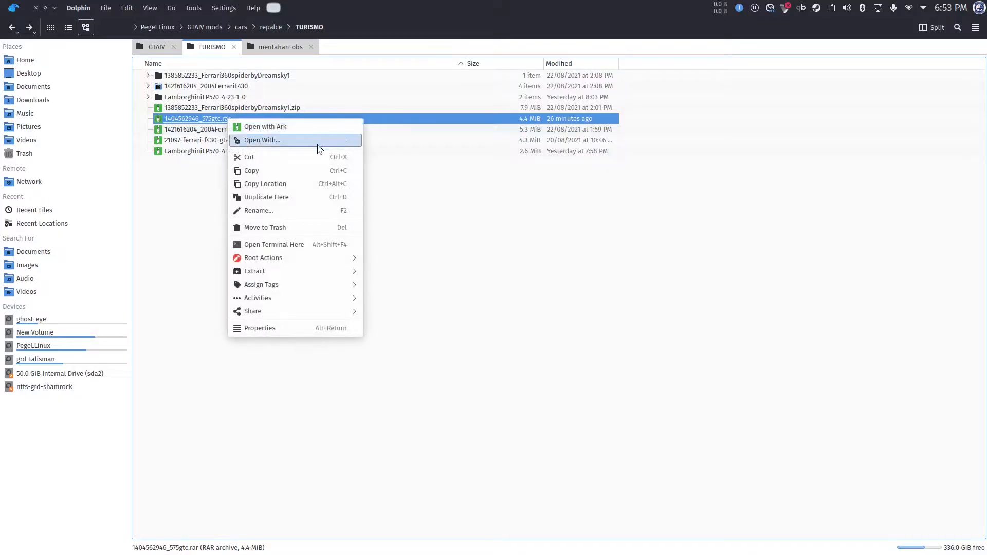
mouse_move(254, 270)
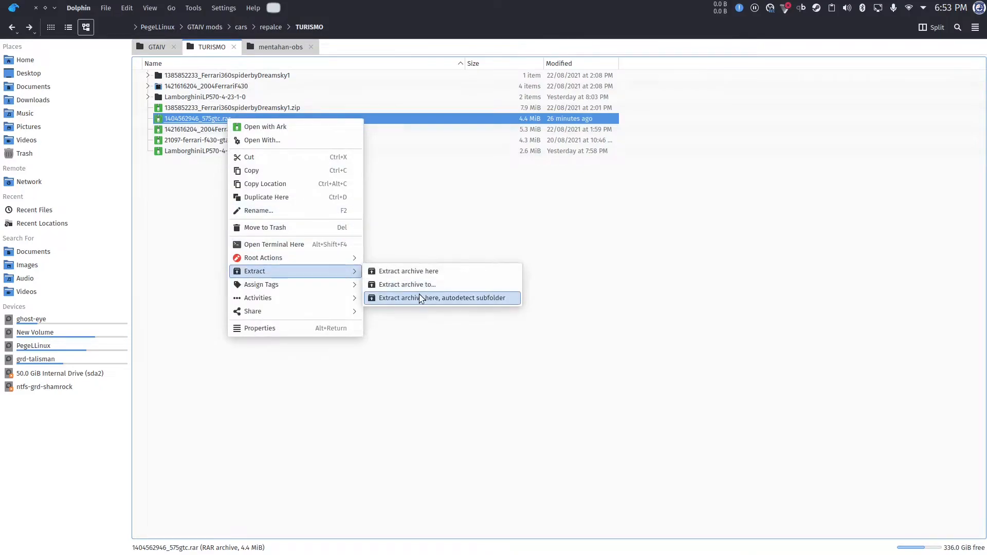
left_click(442, 298)
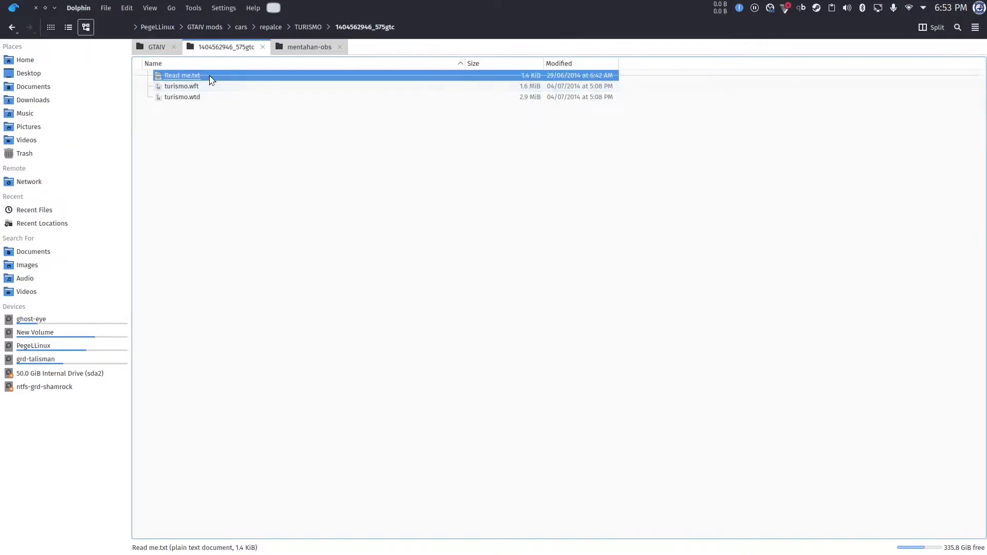
double_click(182, 75)
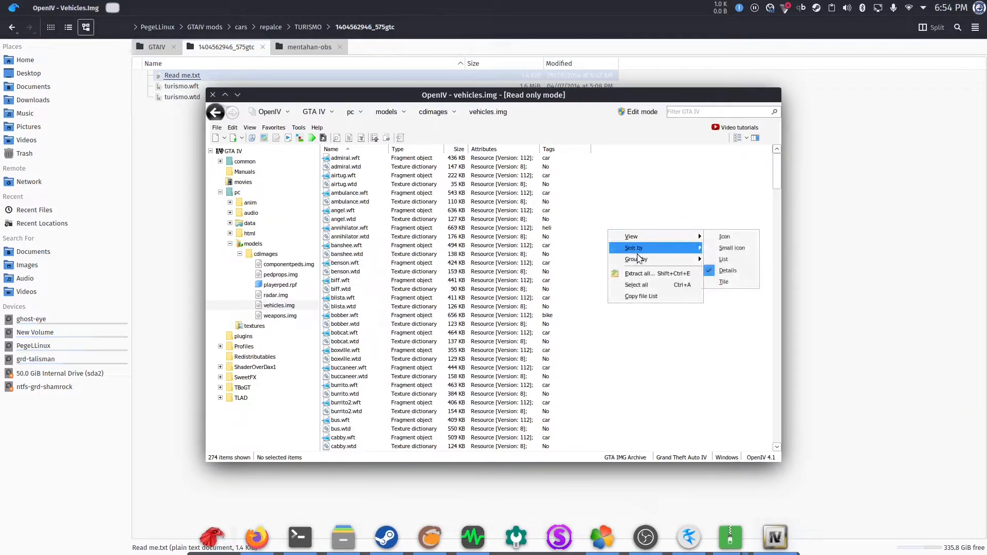
Enable edit mode on vehicles.img and add turismo.wft and turismo.wtd from the extracted folder
left_click(637, 111)
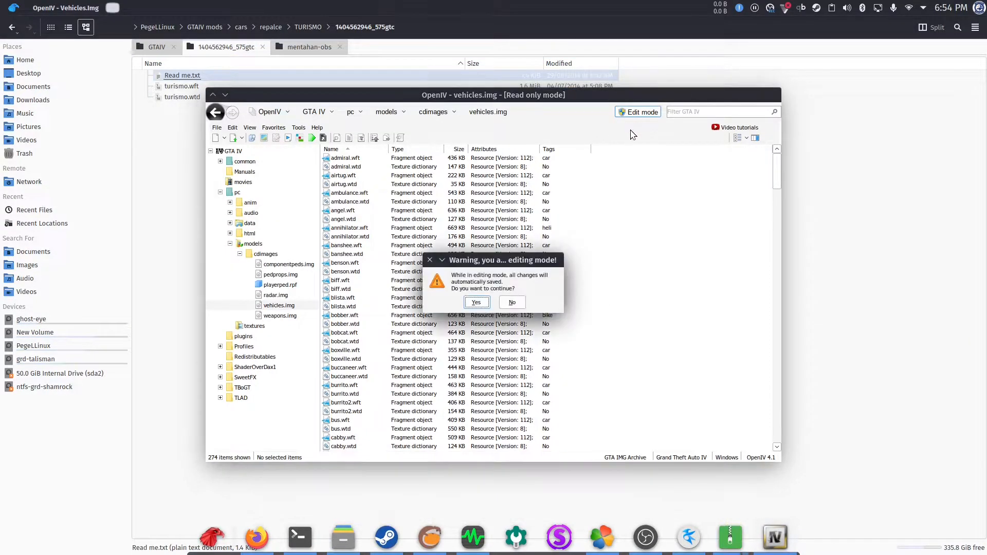
left_click(475, 302)
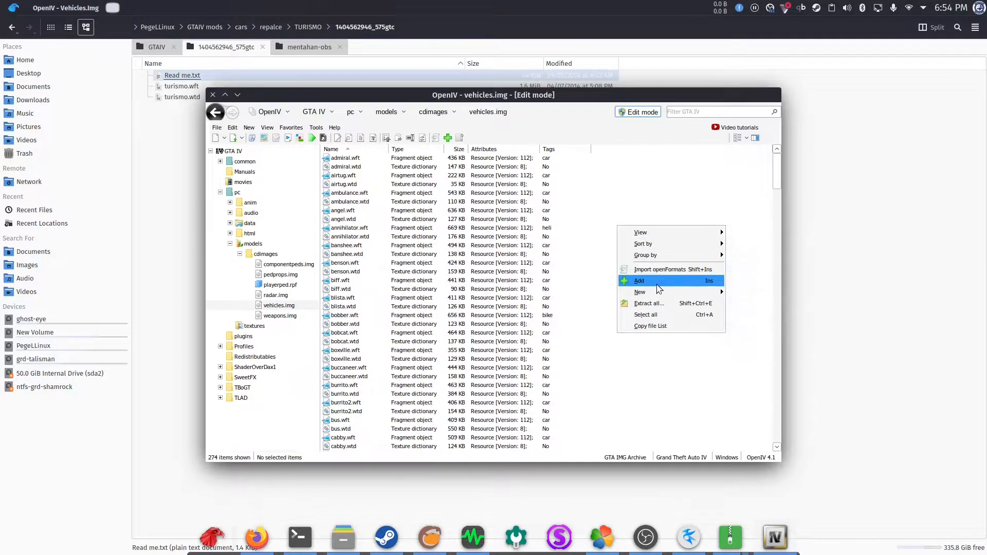
left_click(640, 280)
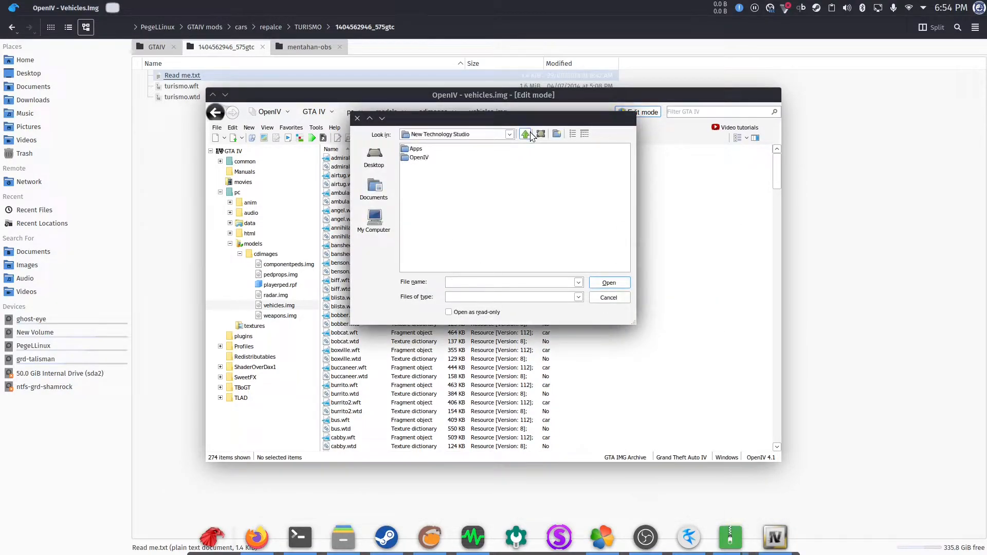
left_click(525, 134)
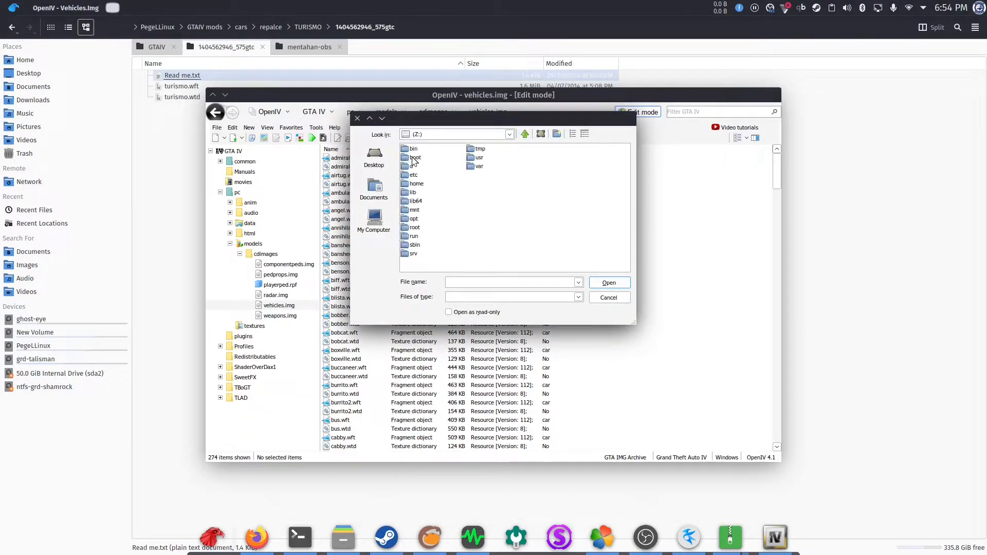
mouse_move(422, 233)
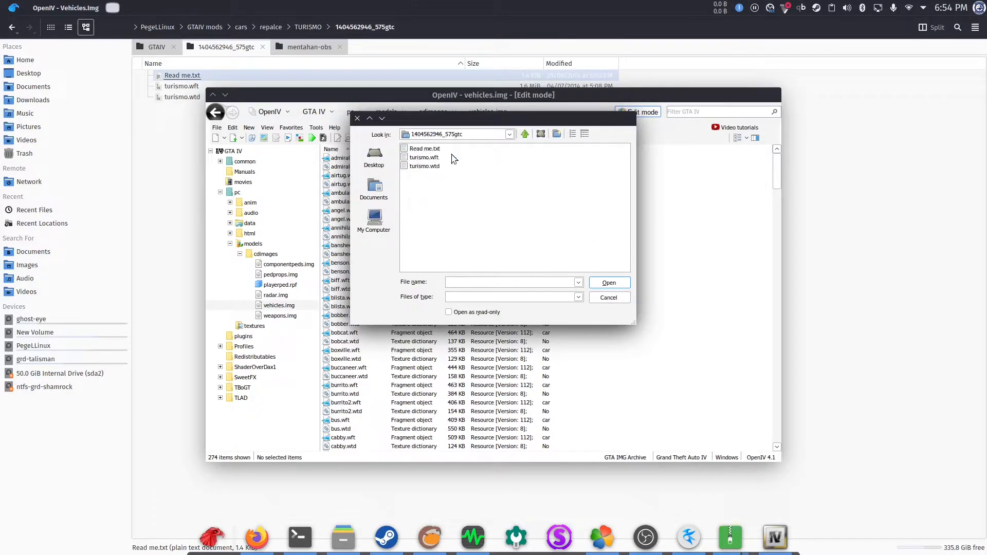
left_click(425, 157)
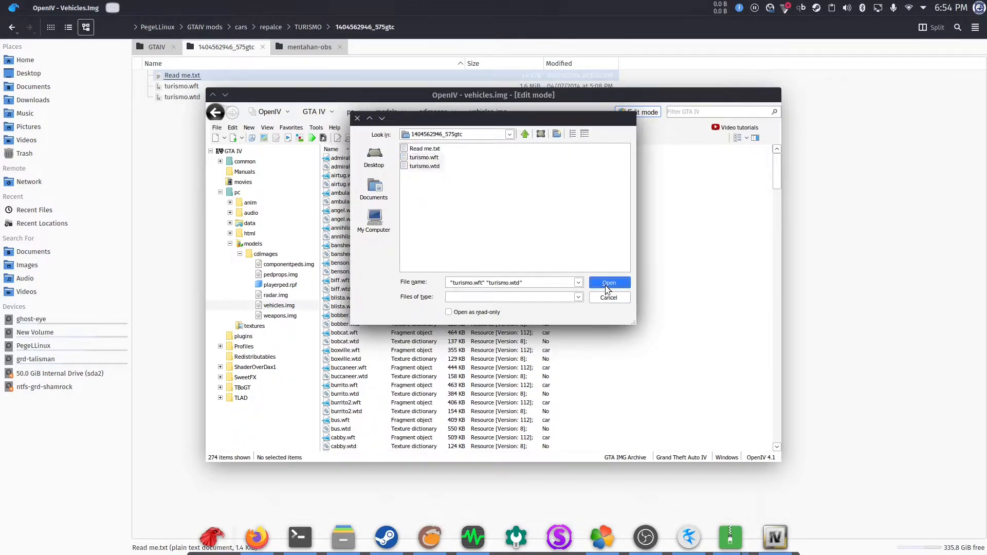
left_click(608, 282)
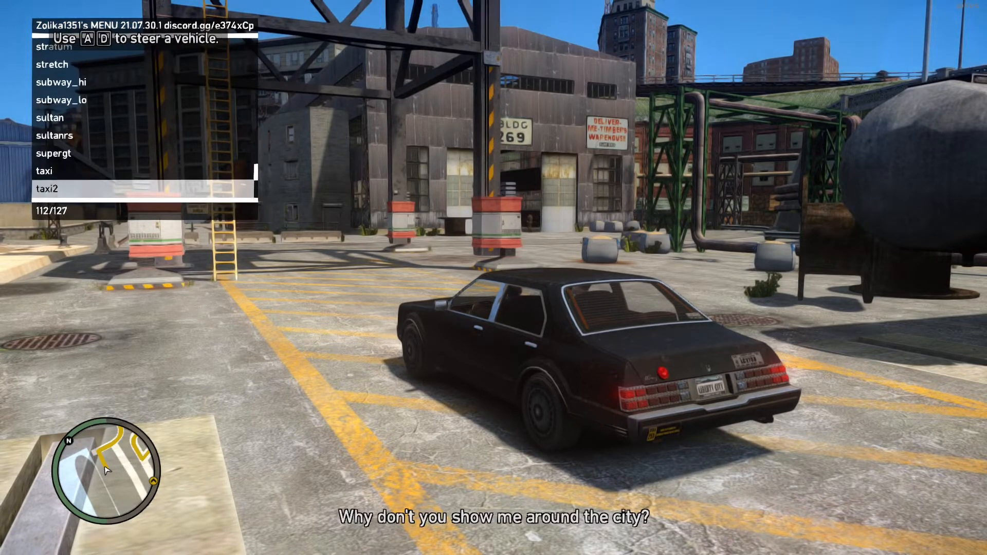
Scroll the trainer's vehicle list to the Turismo and drive the white 575 GTC
scroll("down", 3)
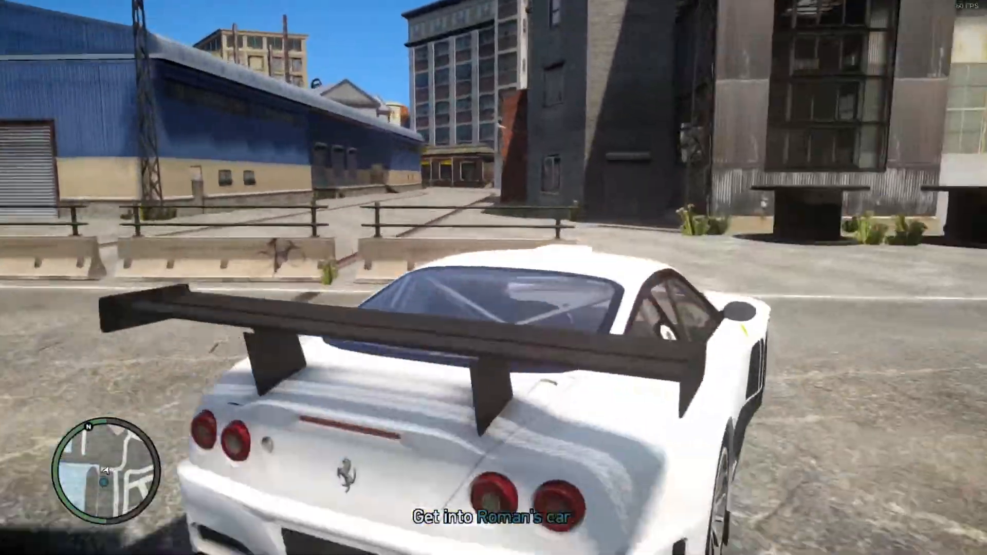
key("w")
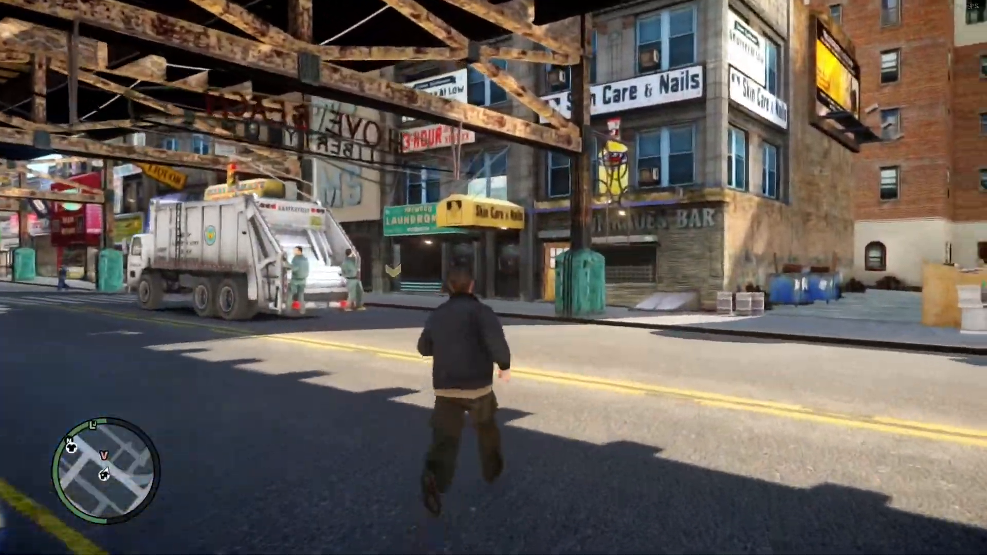
Walk to the street cars and spawn the sentinel BMW from the trainer list
key("w")
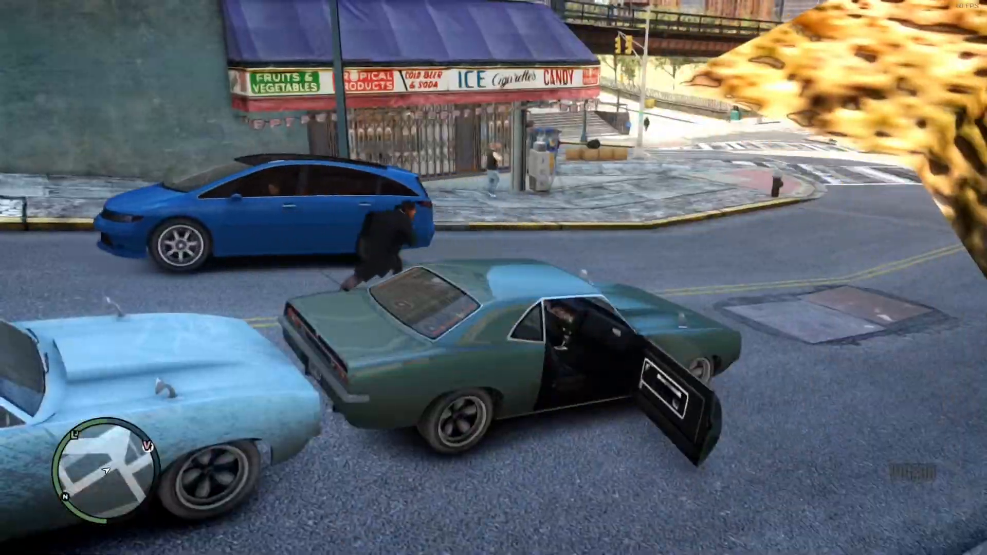
key("w")
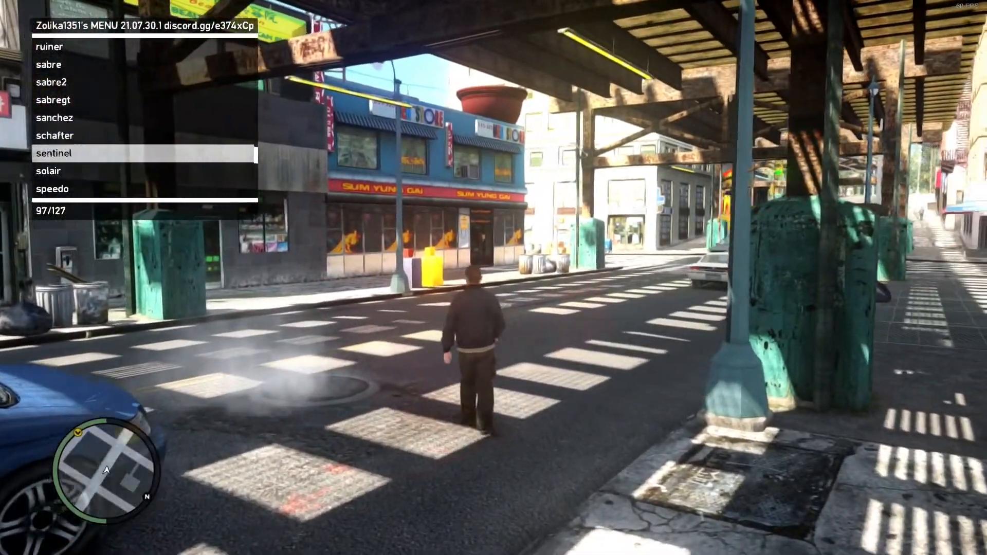
left_click(54, 153)
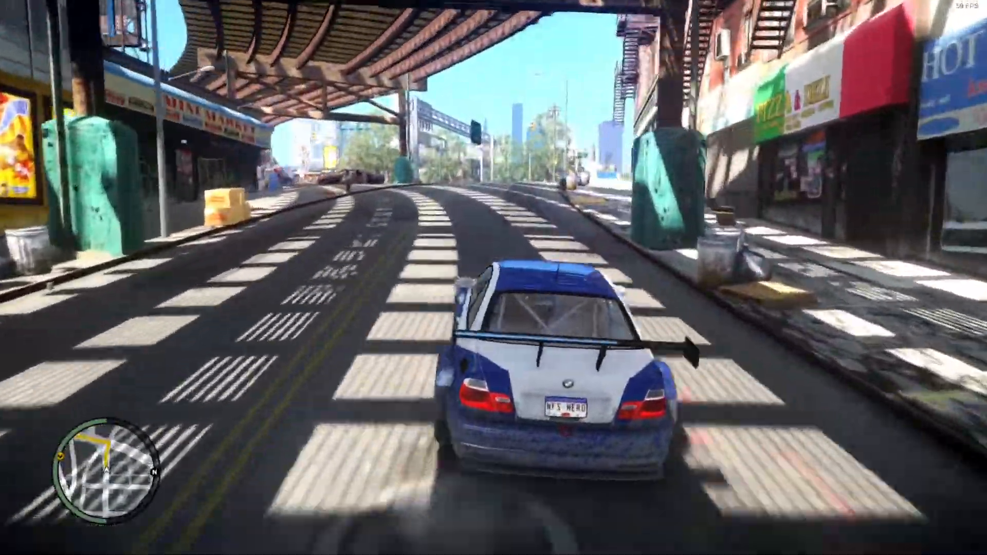
Drive the BMW under the tracks, along Oneida Ave and Cisco St toward East Hook
key("w")
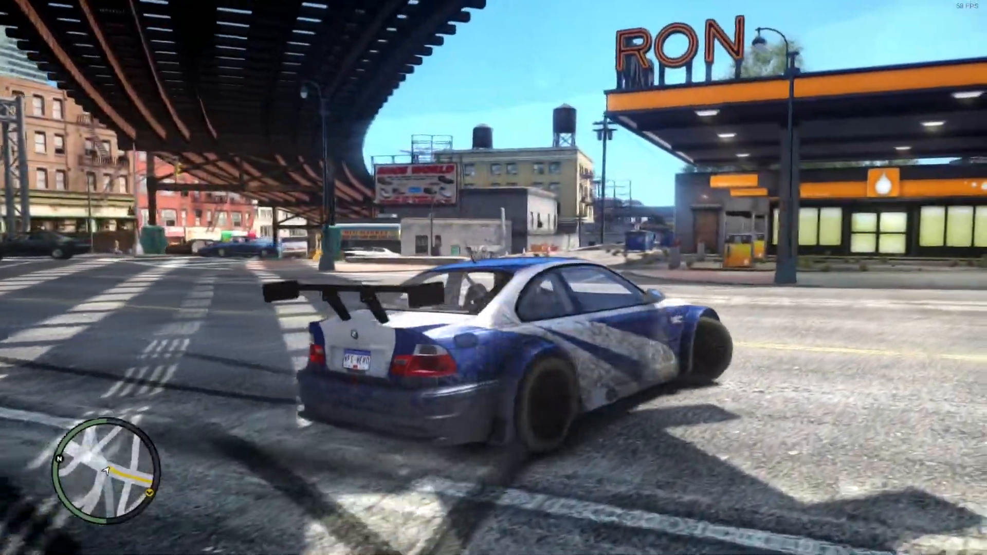
key("w")
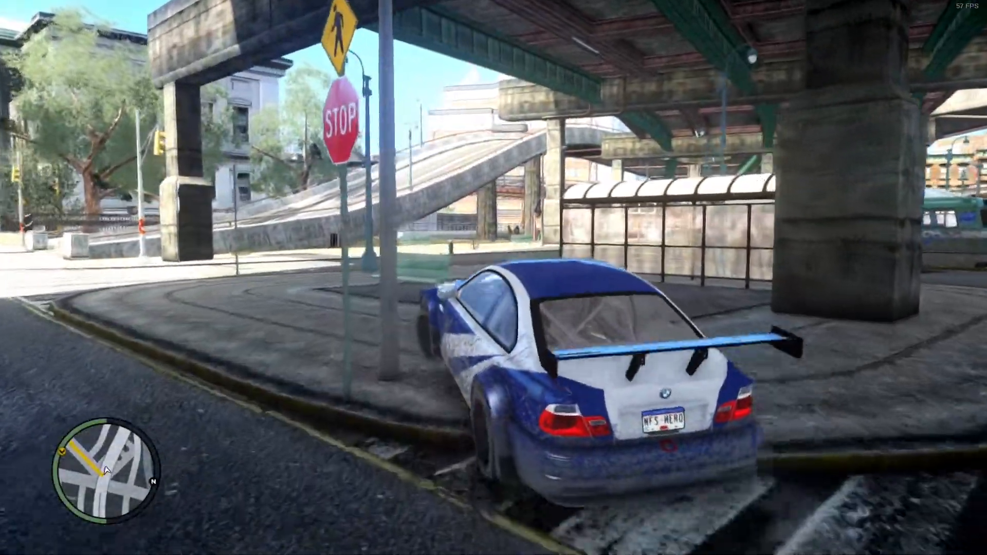
key("w")
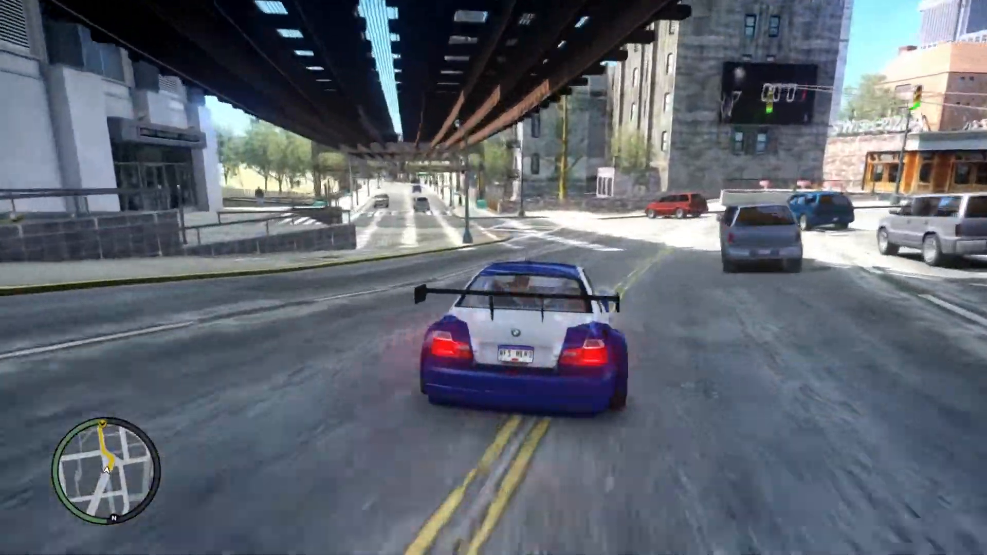
key("w")
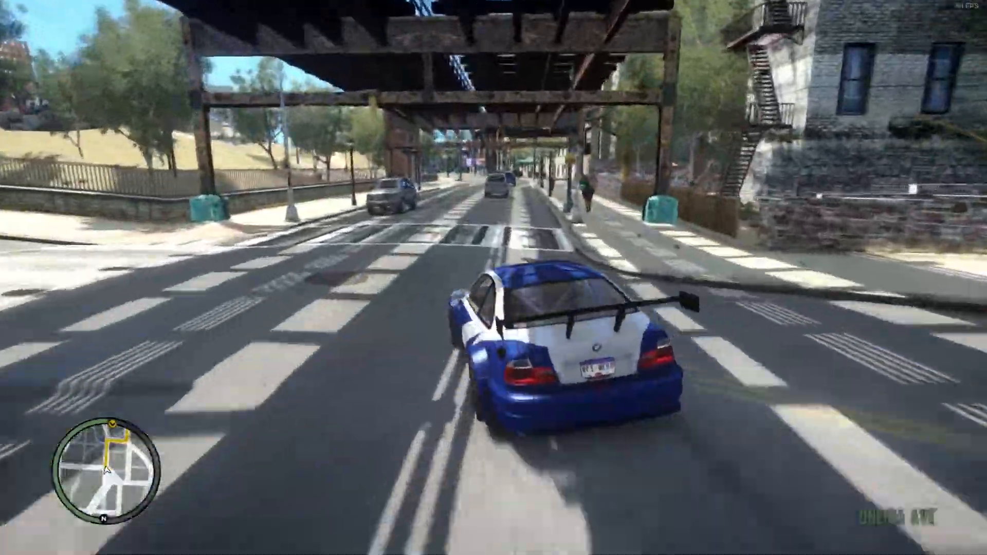
key("w")
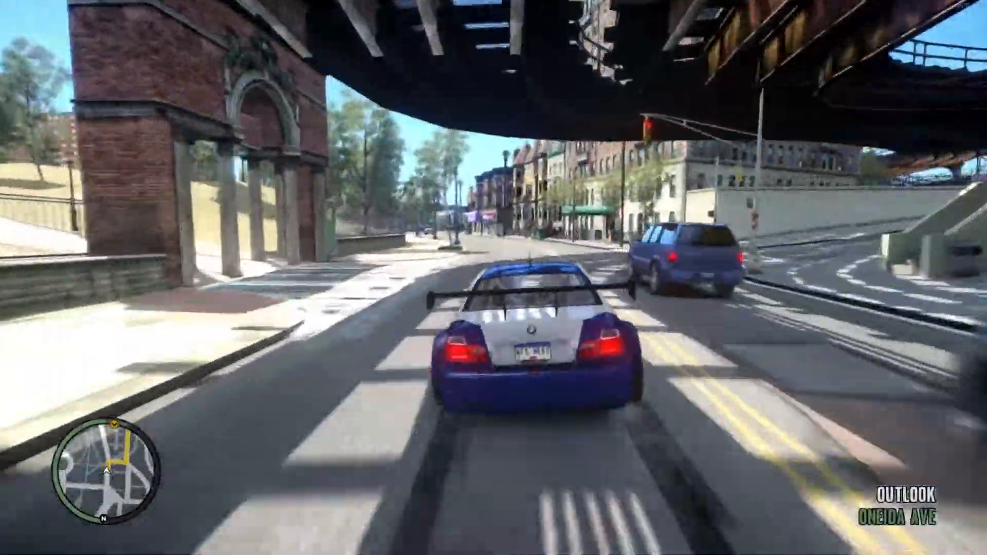
key("w")
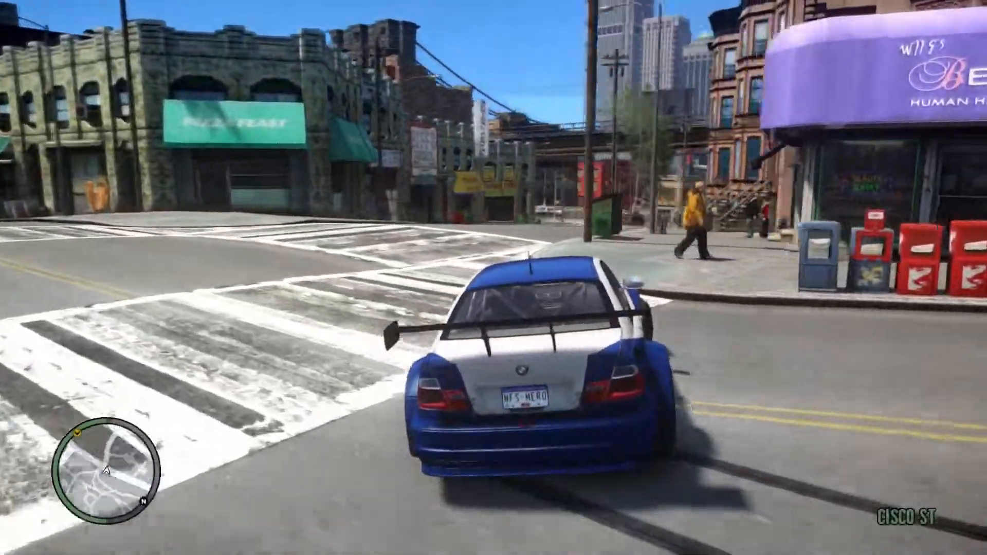
key("w")
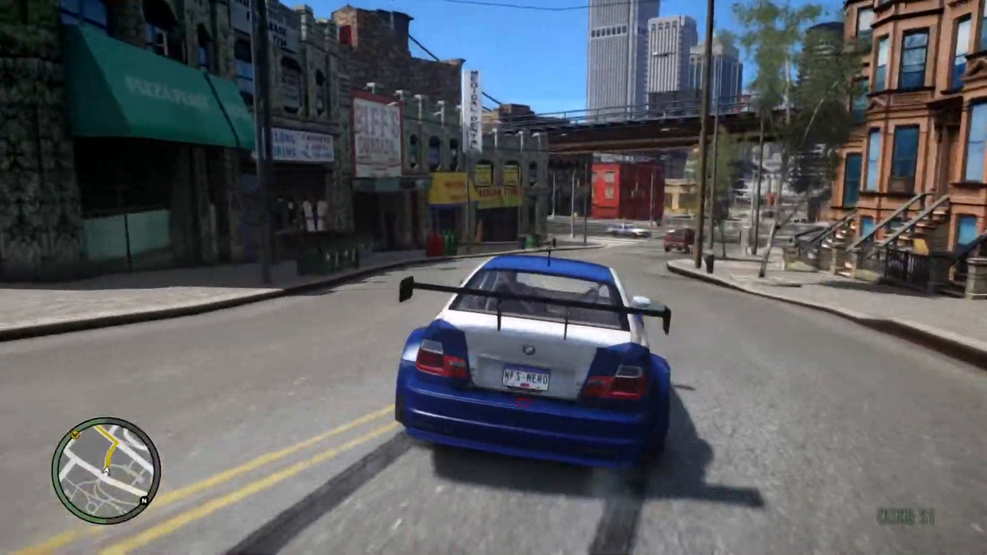
key("w")
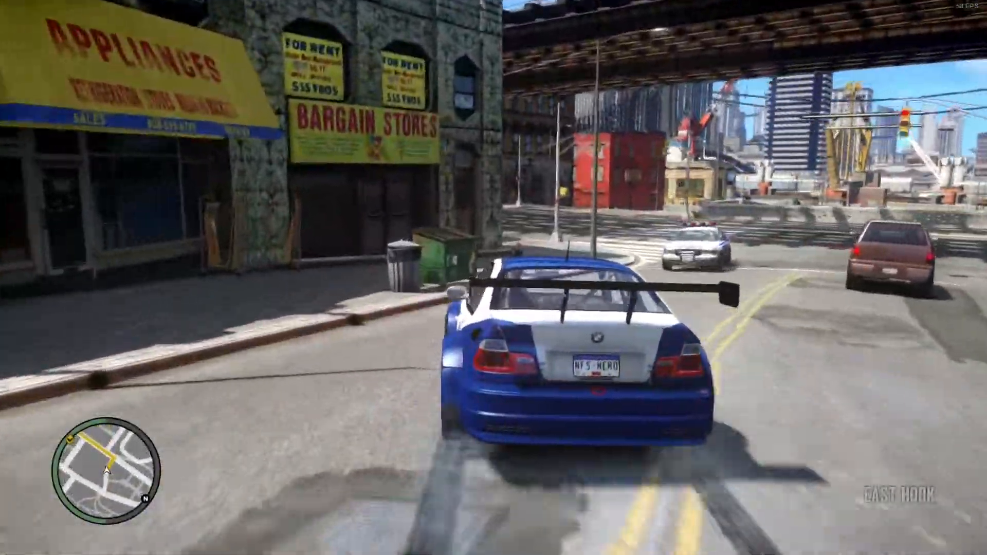